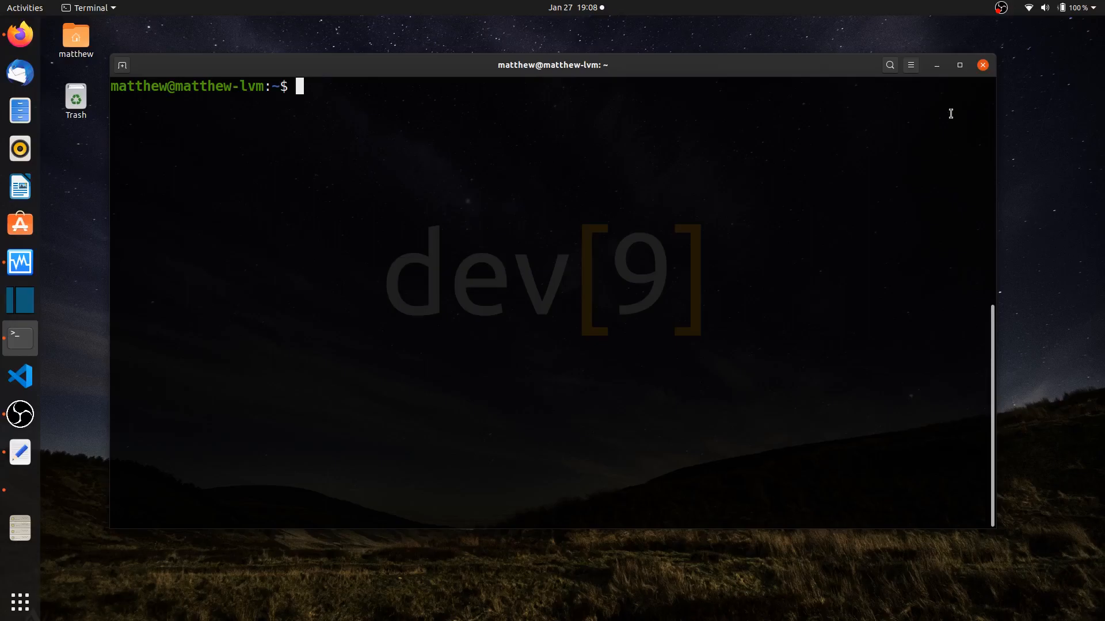
- List logical volumes, then remove mydata-vg/volume1-lv answering y to the prompt
text(sudo lv)
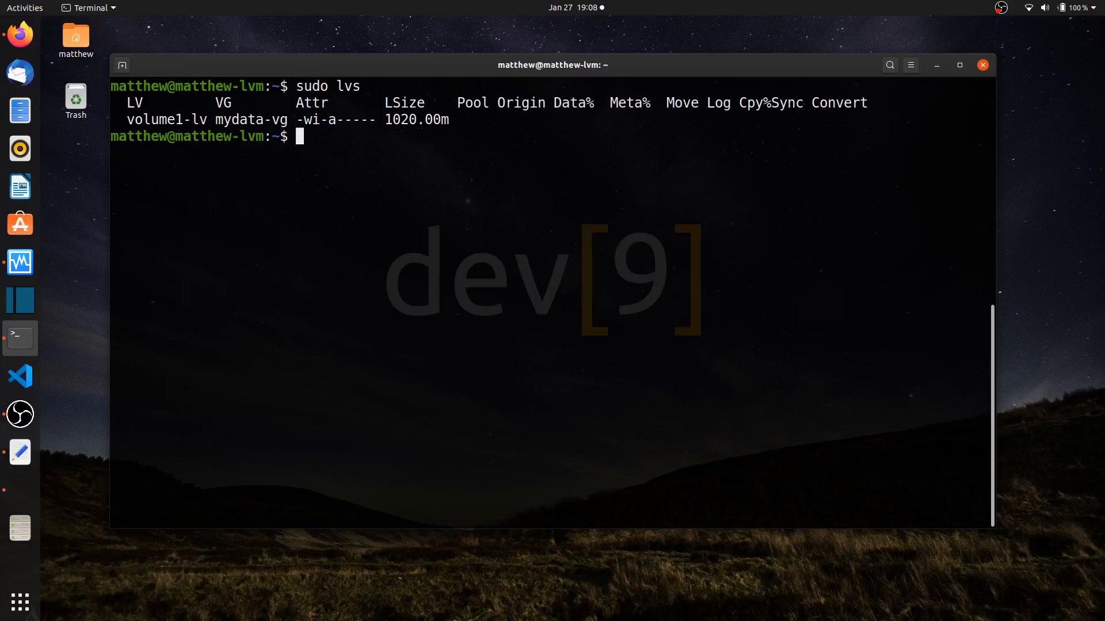
text(sudo lvre)
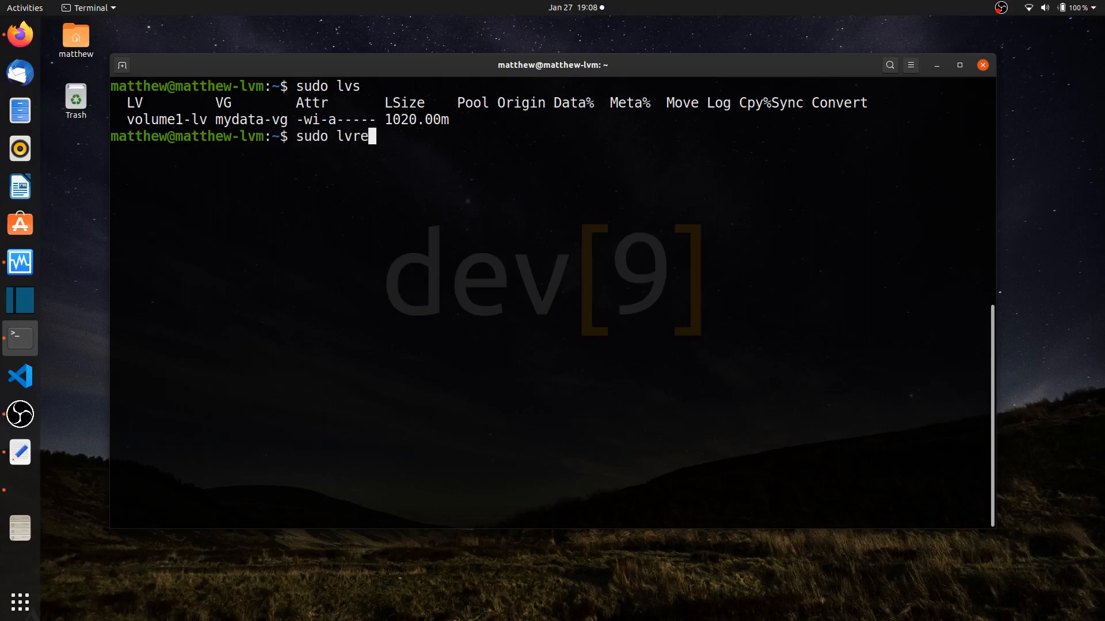
text(m)
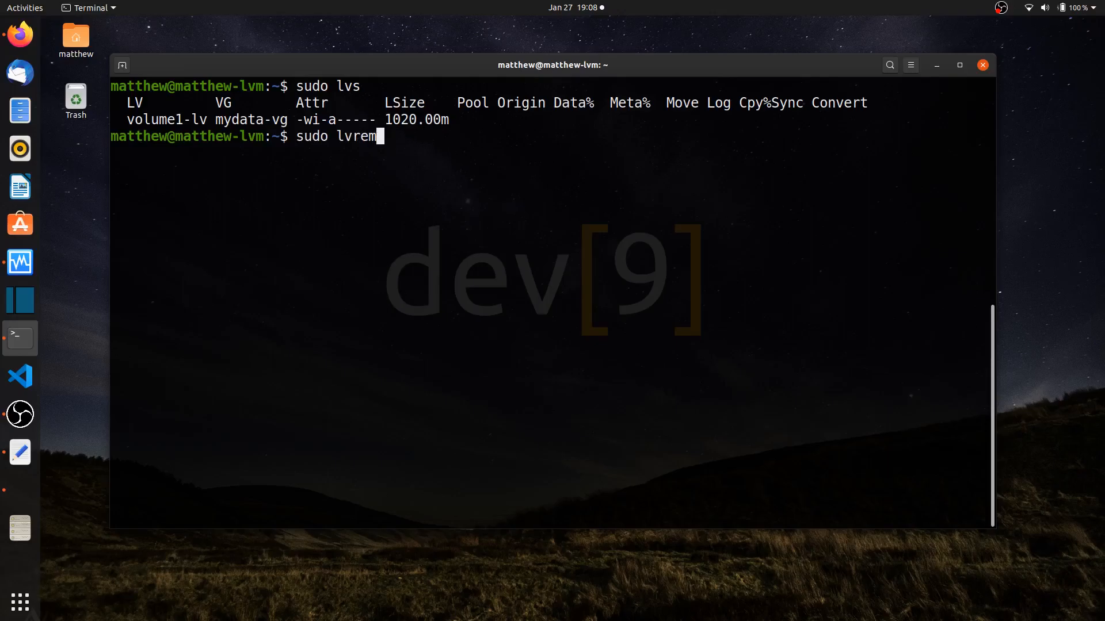
text(ove mydata-)
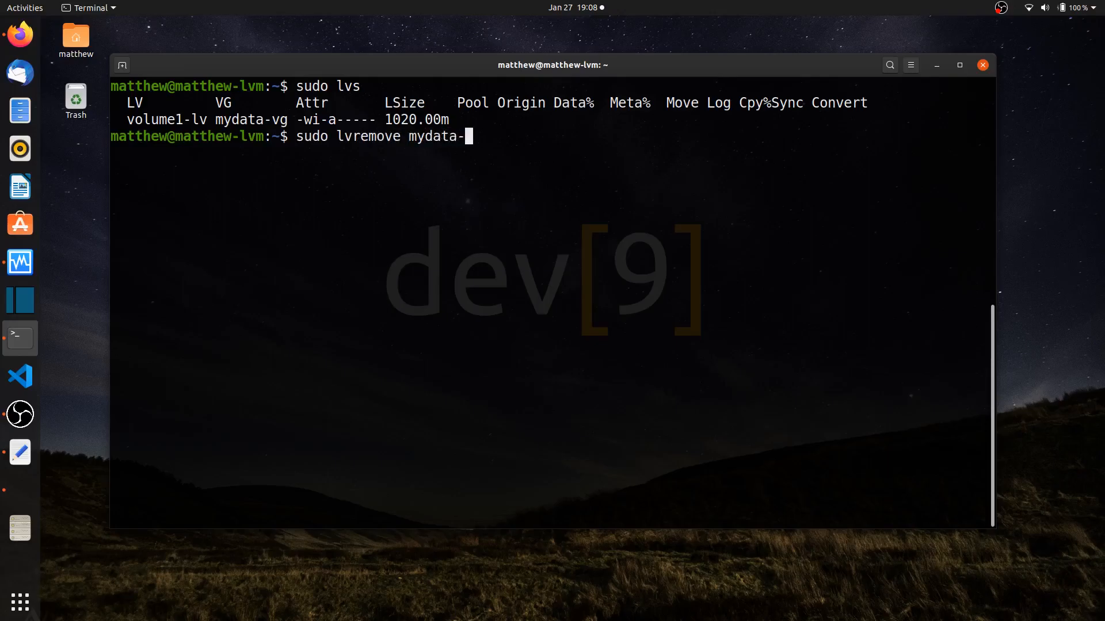
text(vg/volume1-lv)
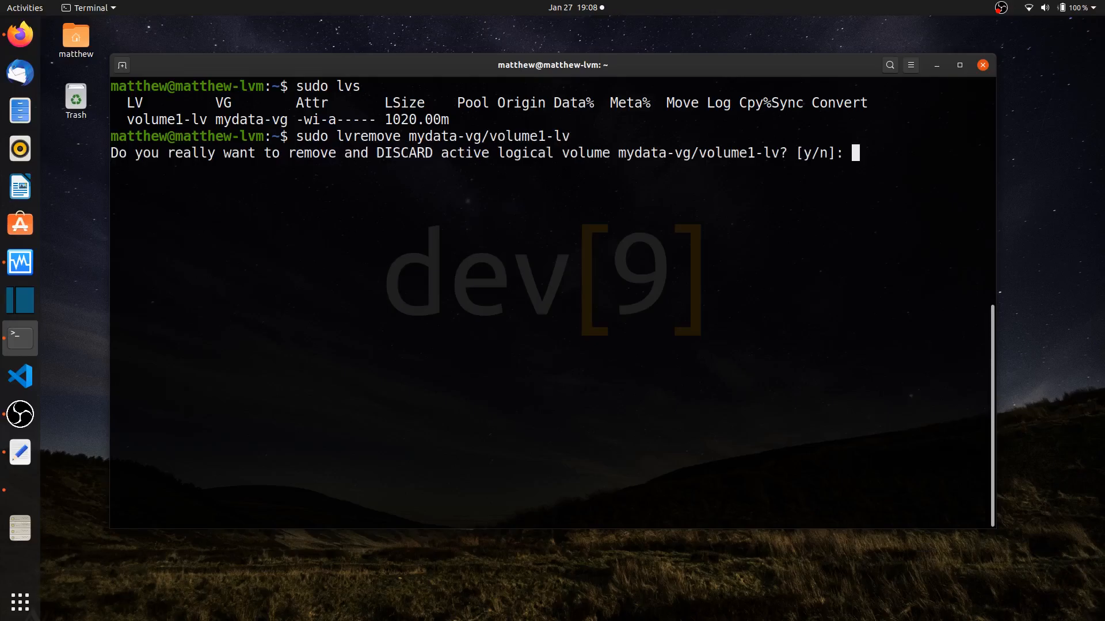
text(y)
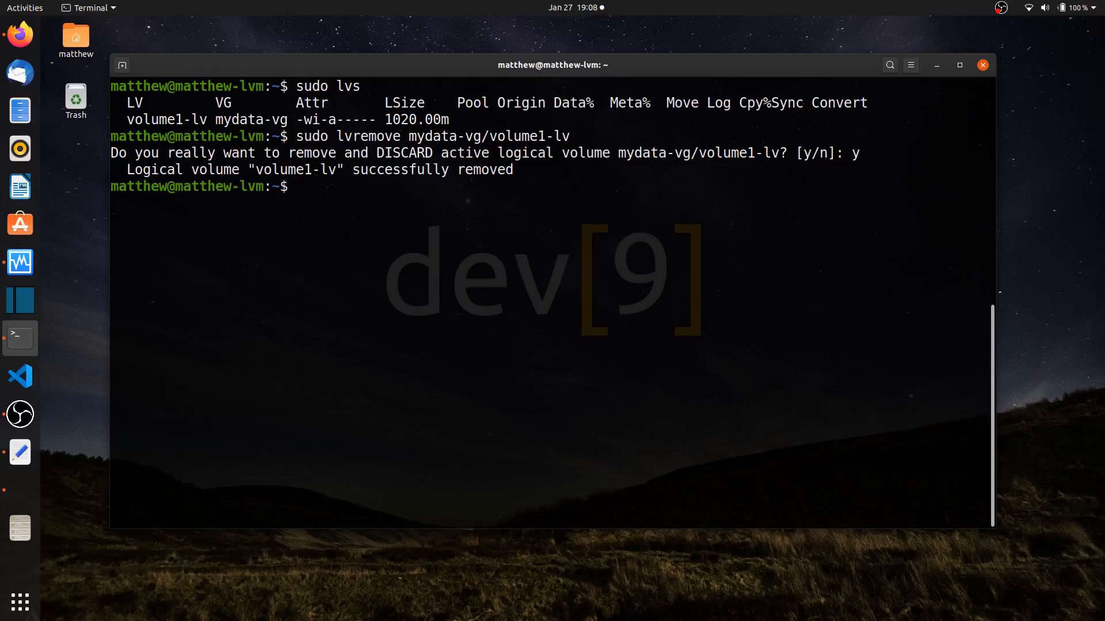
- Re-run lvs and pvs to confirm all four physical volumes show 1020.00m free
text(sudo lvs)
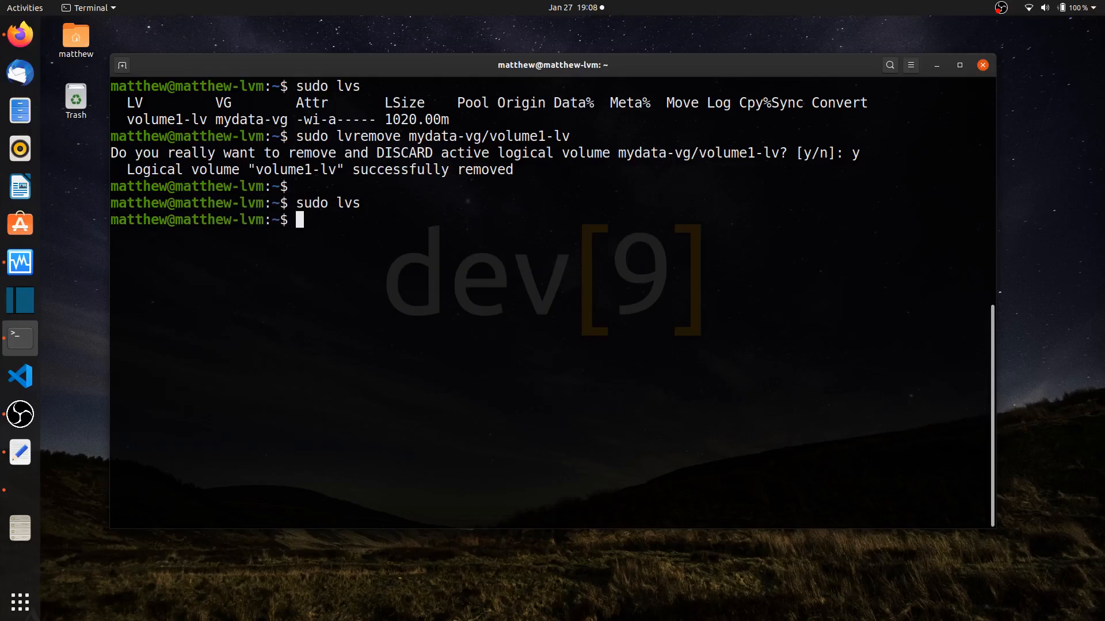
text(sudo pv)
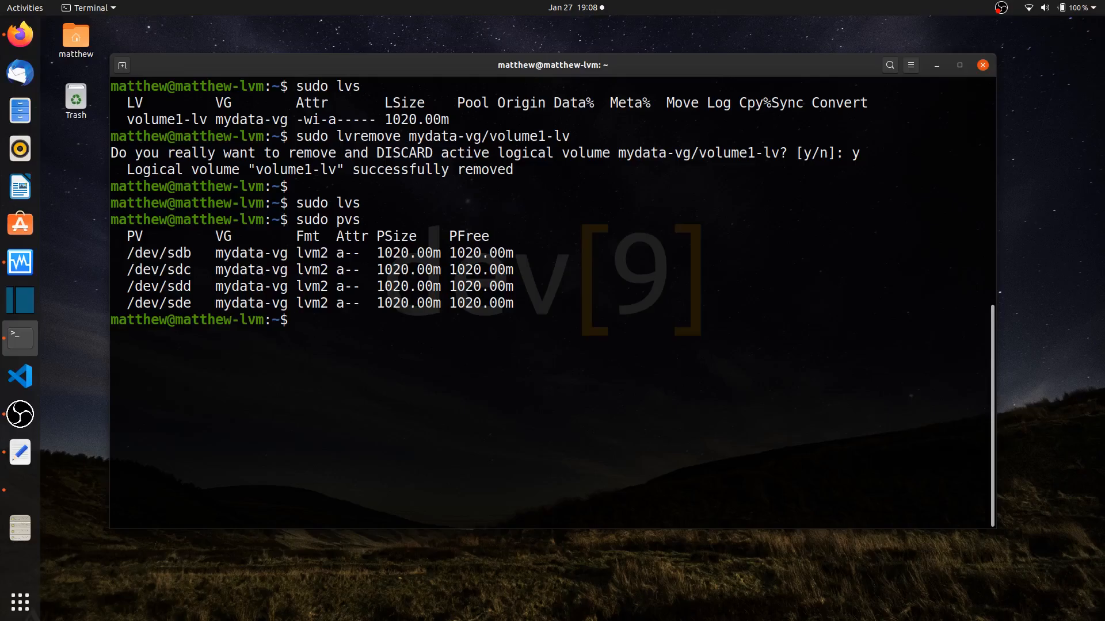
- Compose lvcreate -L 1020M -n volume1-lv for the new logical volume
text(sudo)
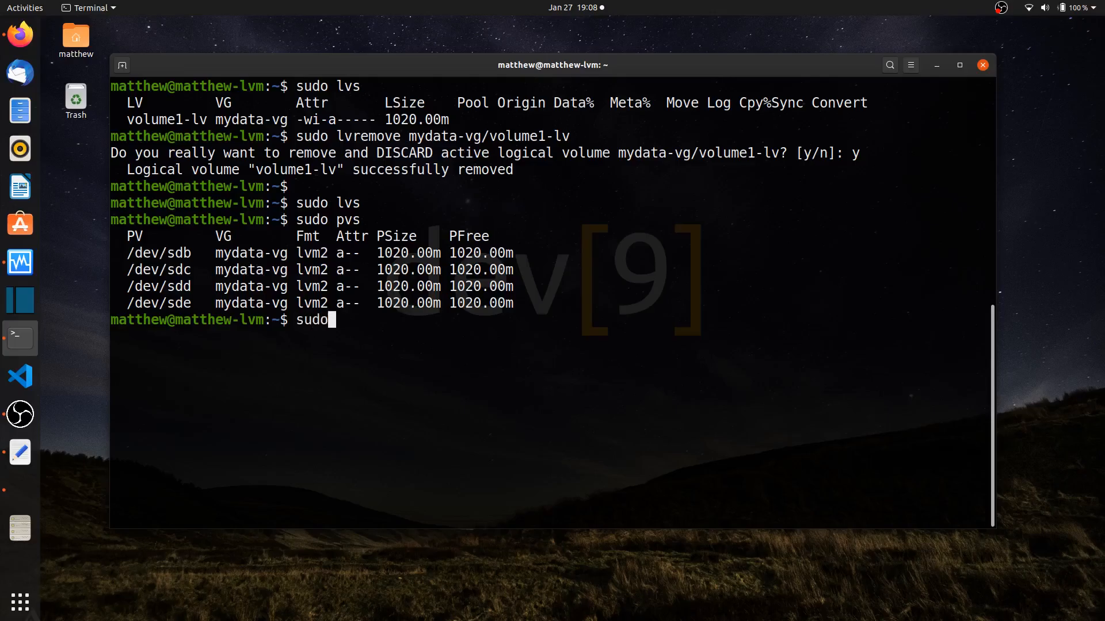
text(lvcreate)
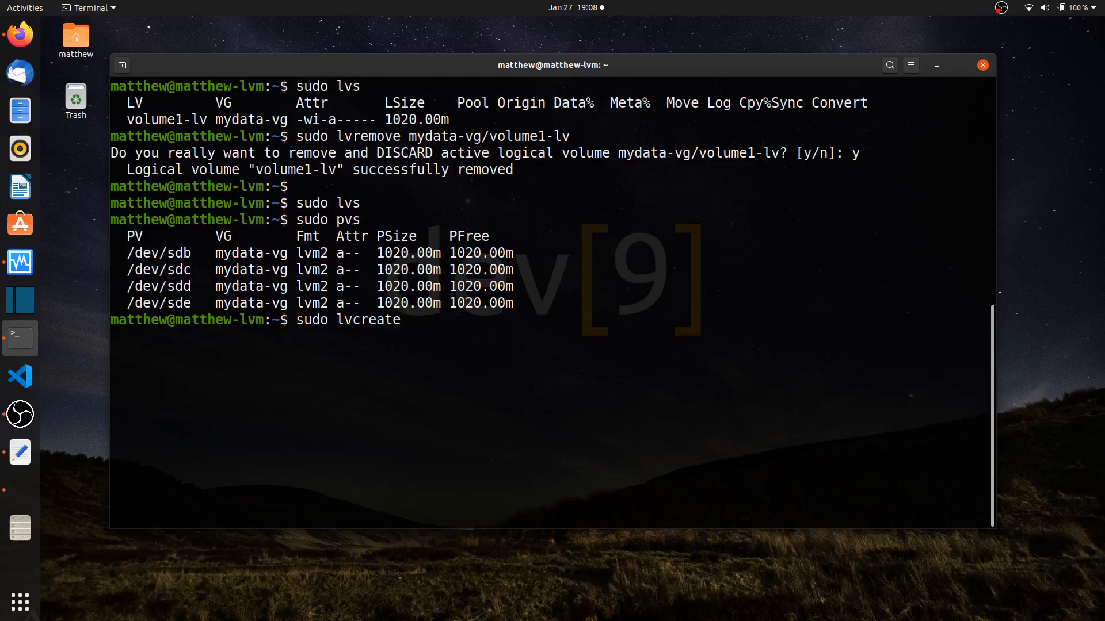
text(-)
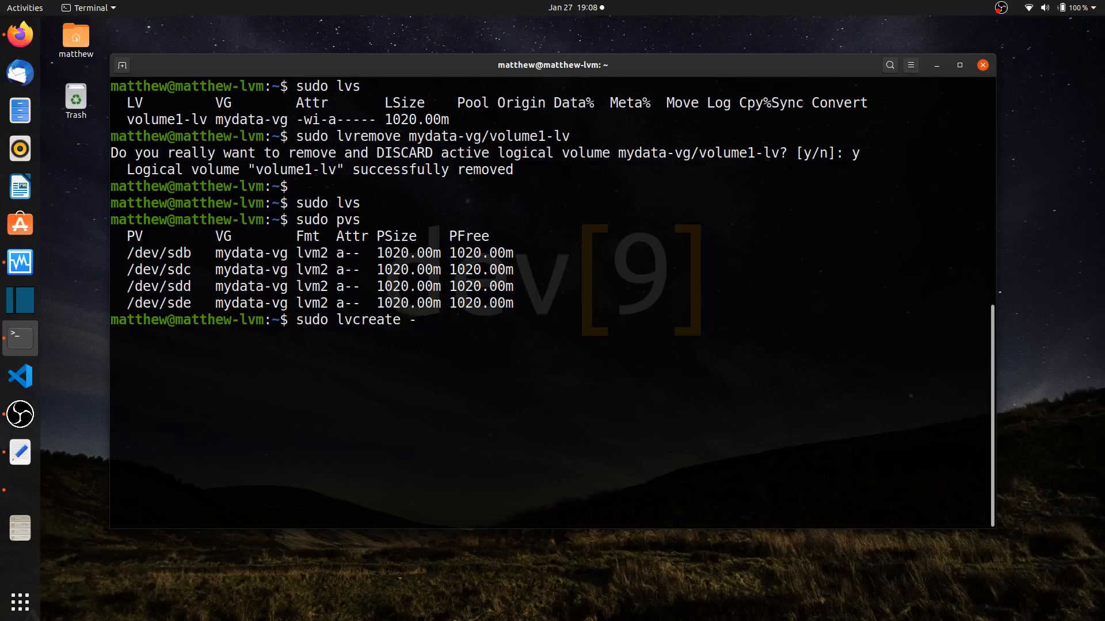
text(L)
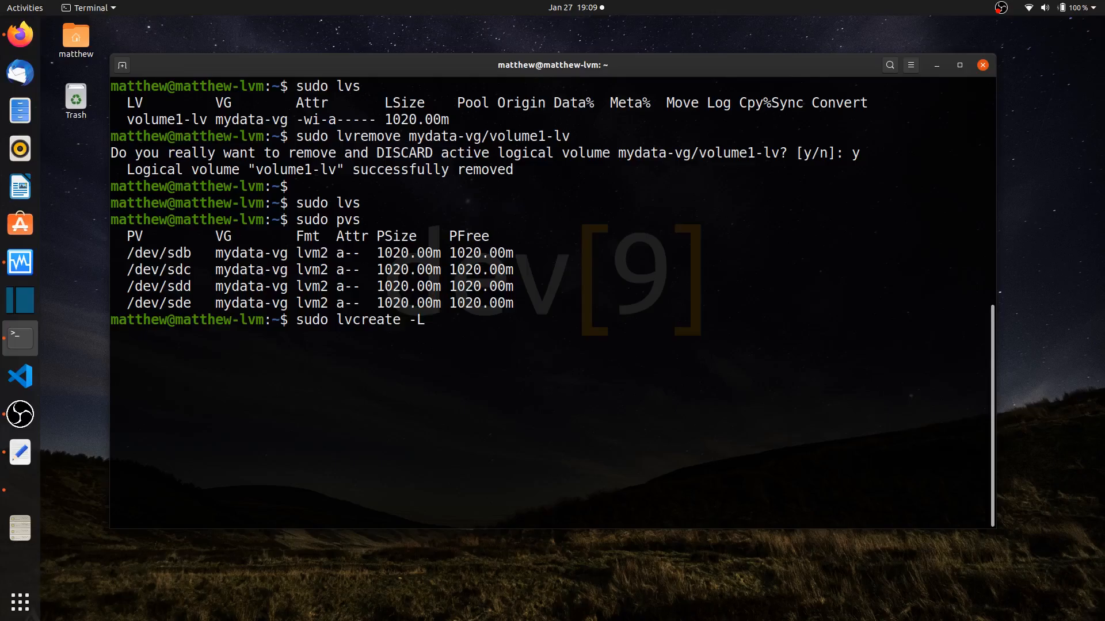
text(1020)
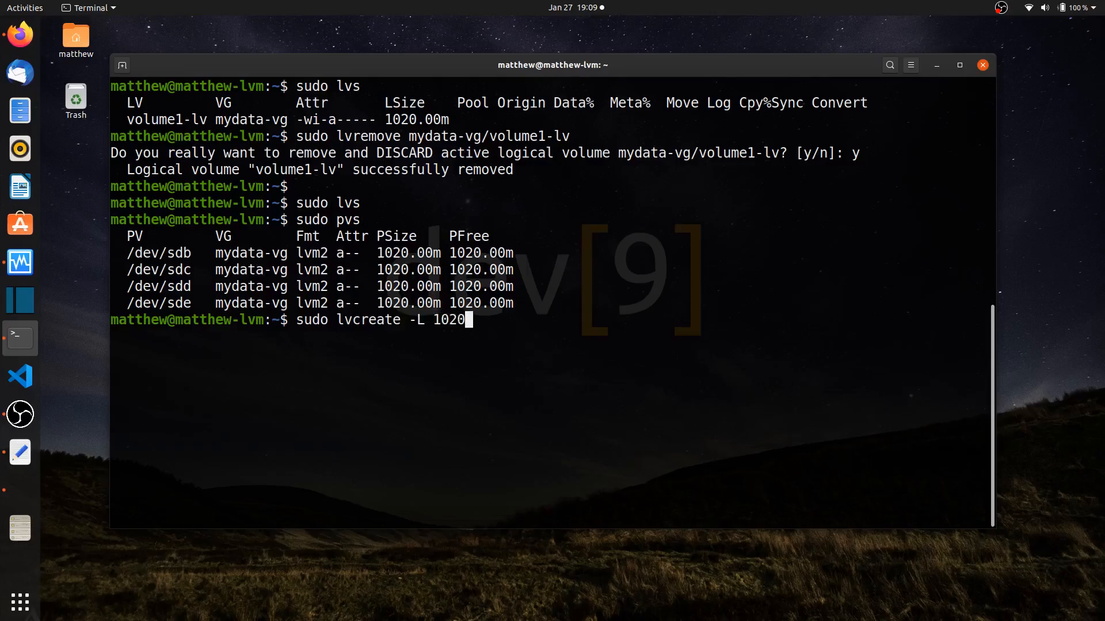
text(M)
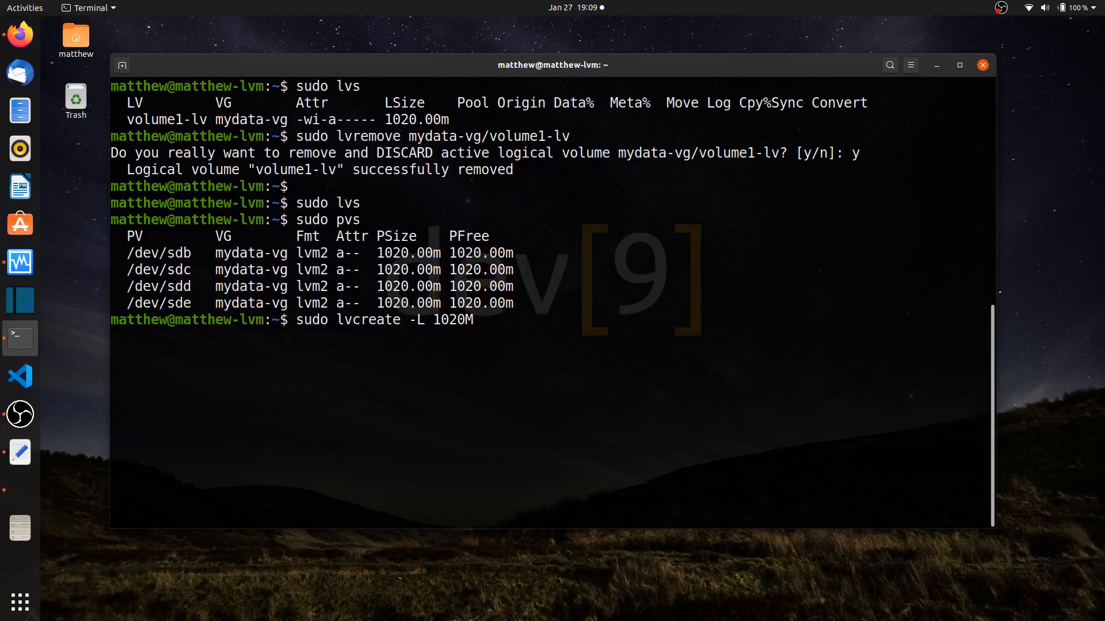
text(-)
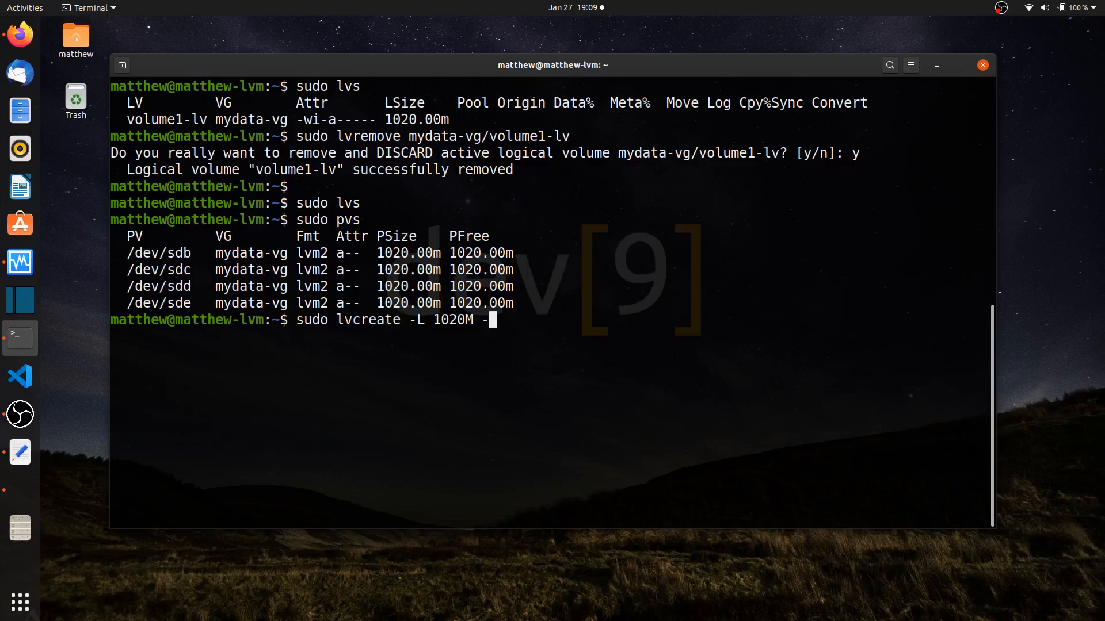
text(n volume)
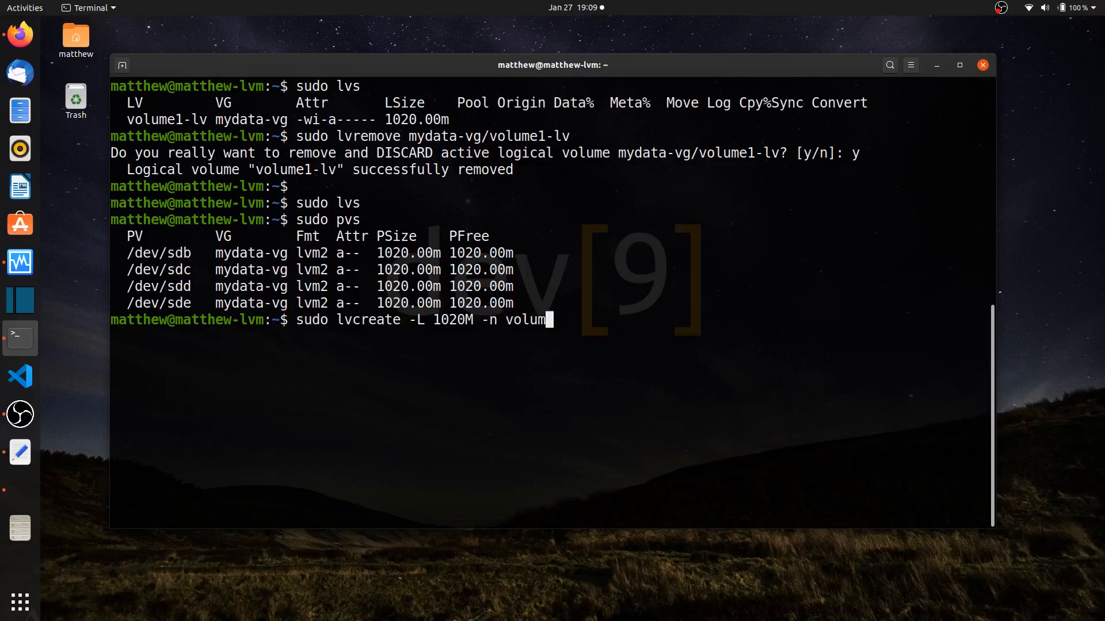
text(1-)
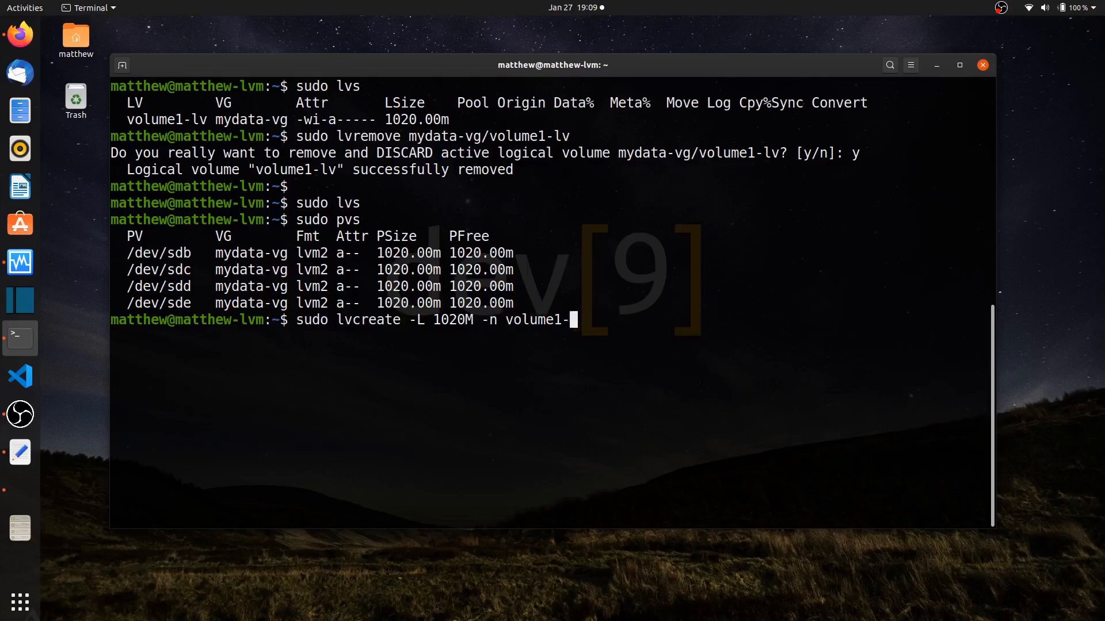
text(lv -)
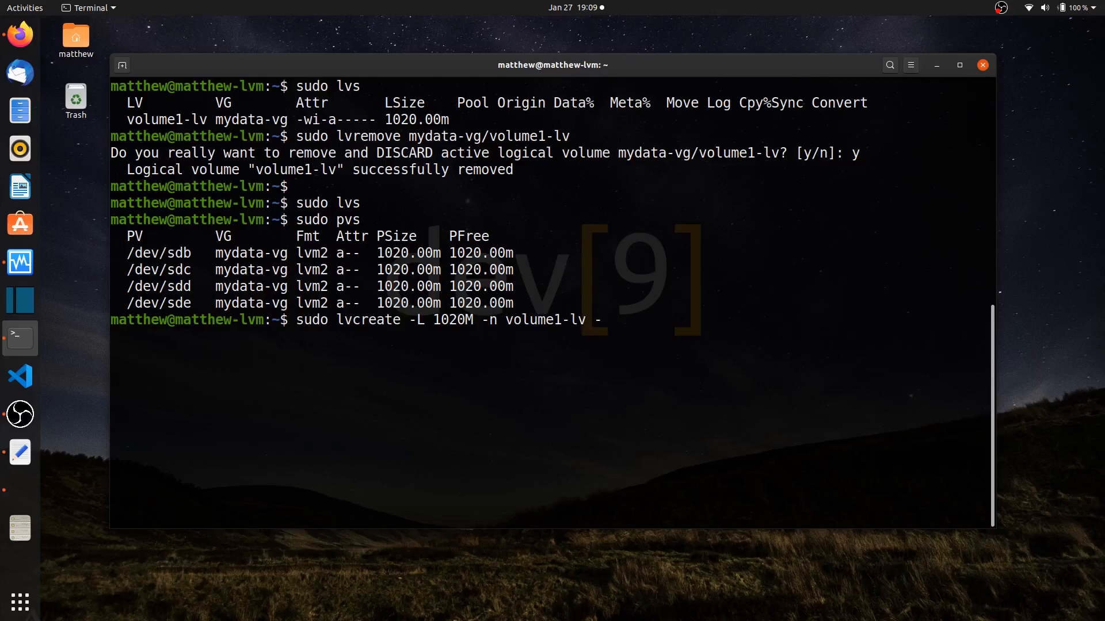
- Add -i2 and mydata-vg, run it, and answer y to wipe the old ext4 signature
text(i)
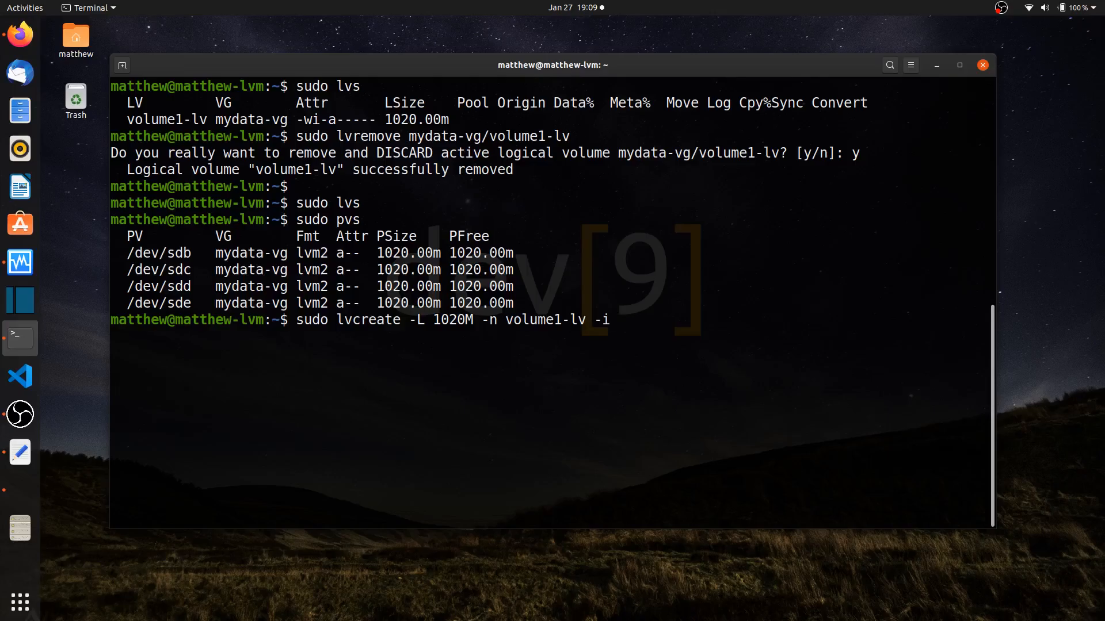
text(2)
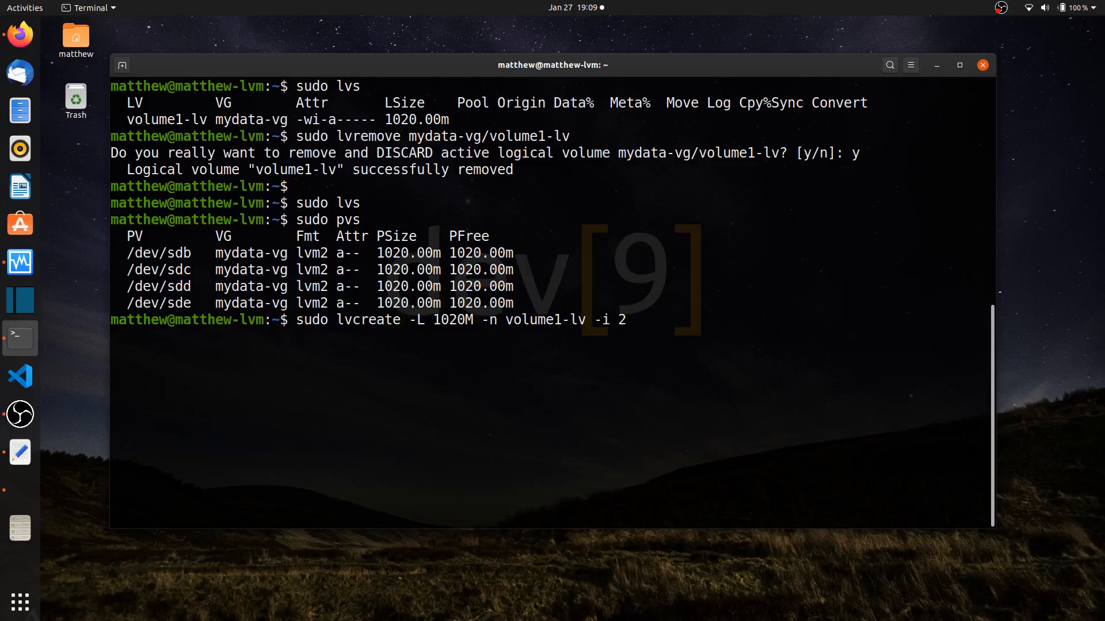
key(BackSpace)
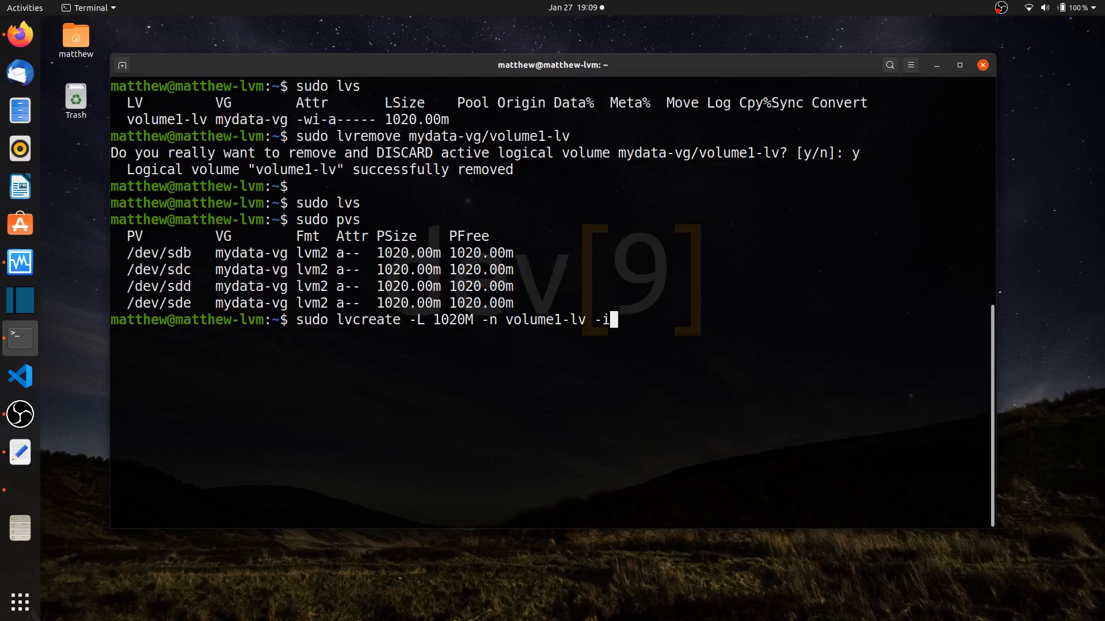
text(2)
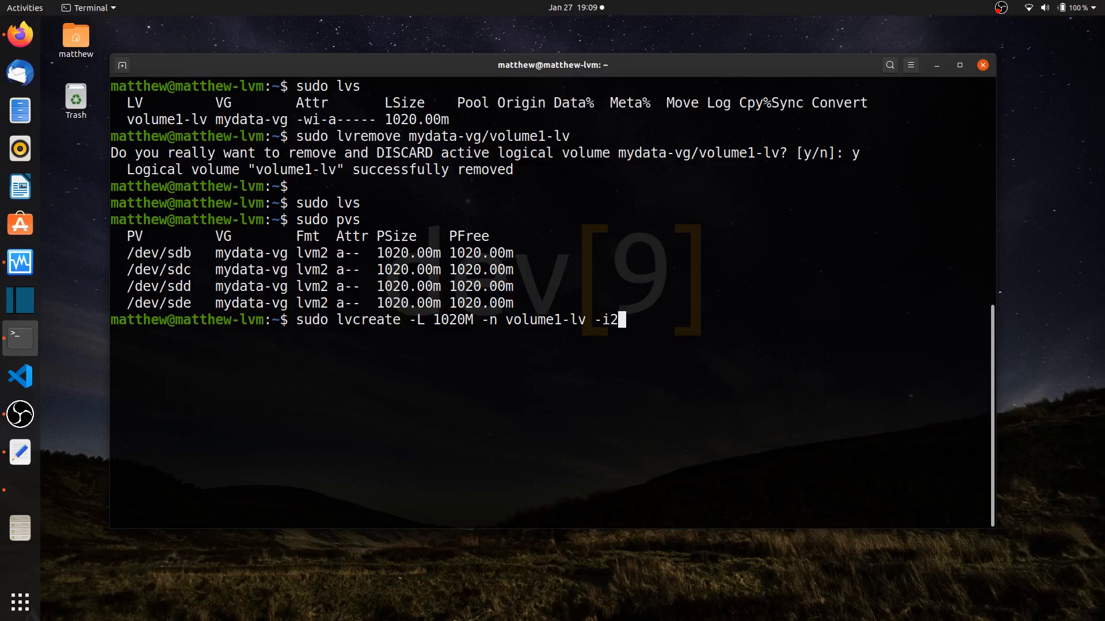
text(mydata)
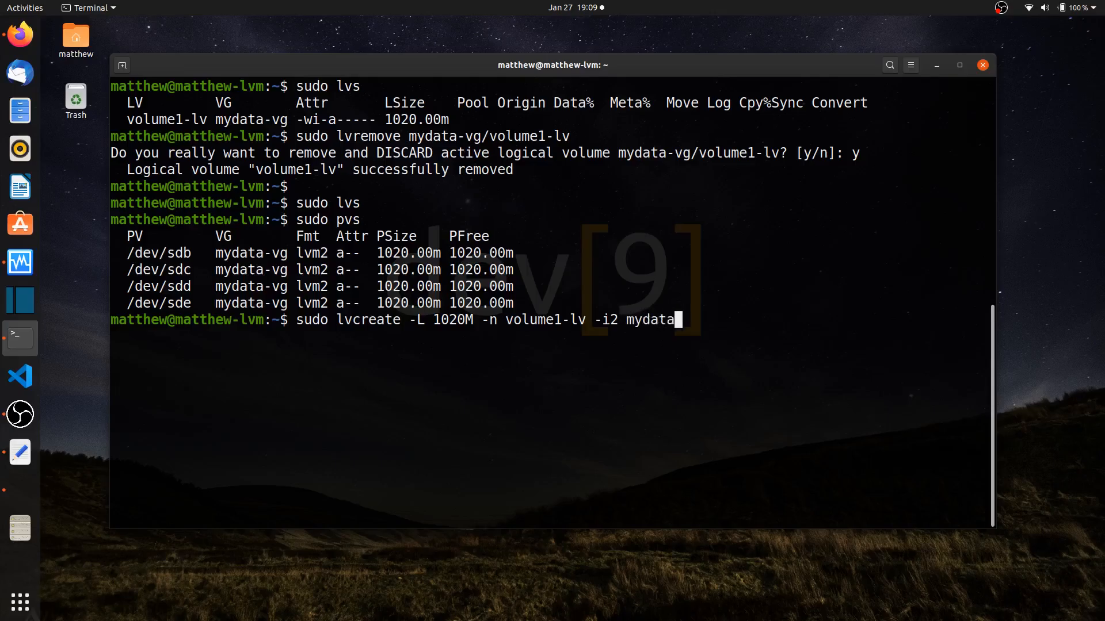
text(-)
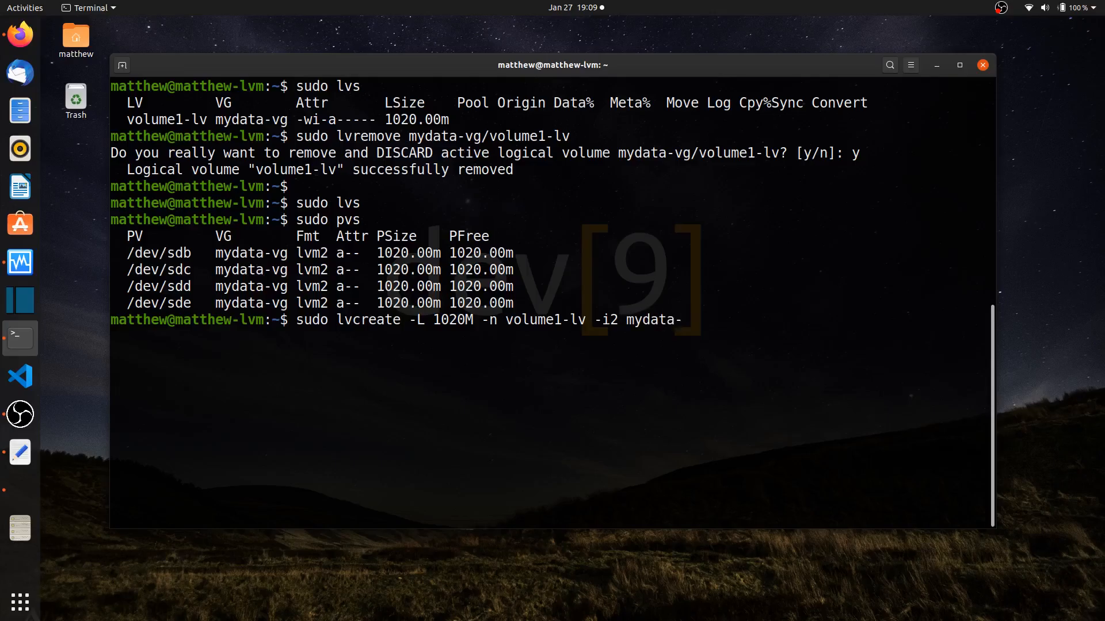
text(vg)
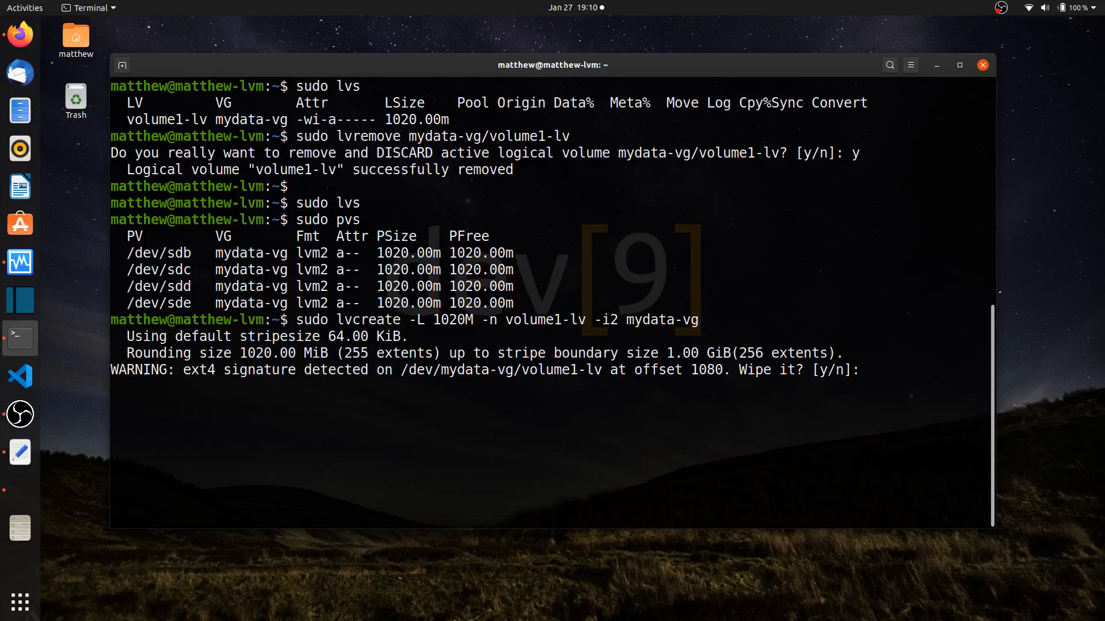
text(y)
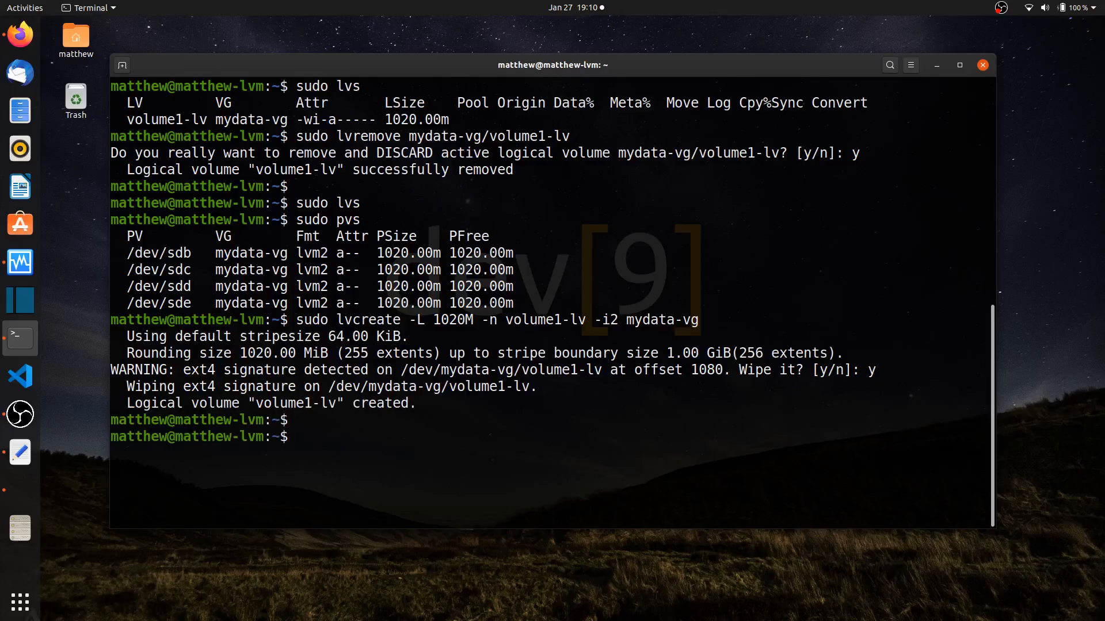
- List volumes with lvs, then run sudo lvdisplay -m for the detailed mapping
text(sudo lvs)
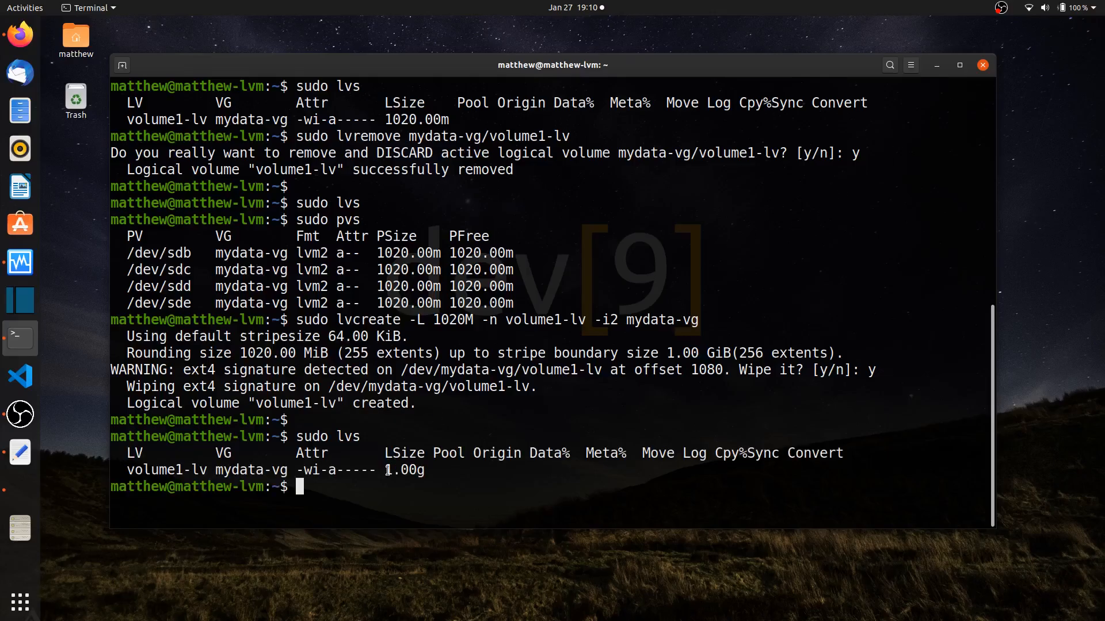
double_click(404, 470)
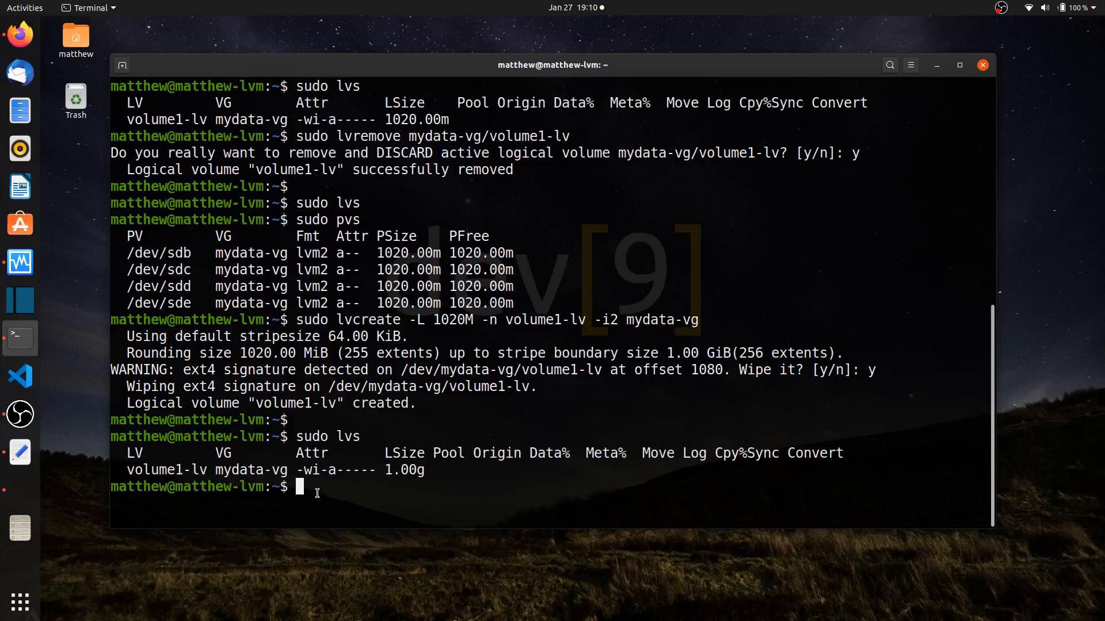
text(sudo)
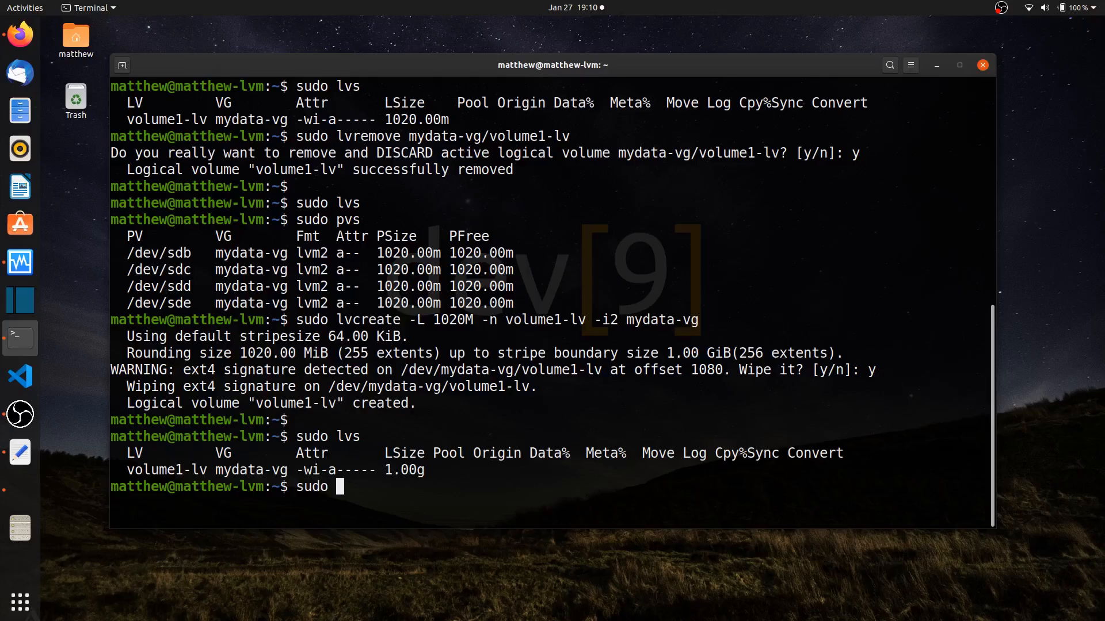
text(lvdisplay -m)
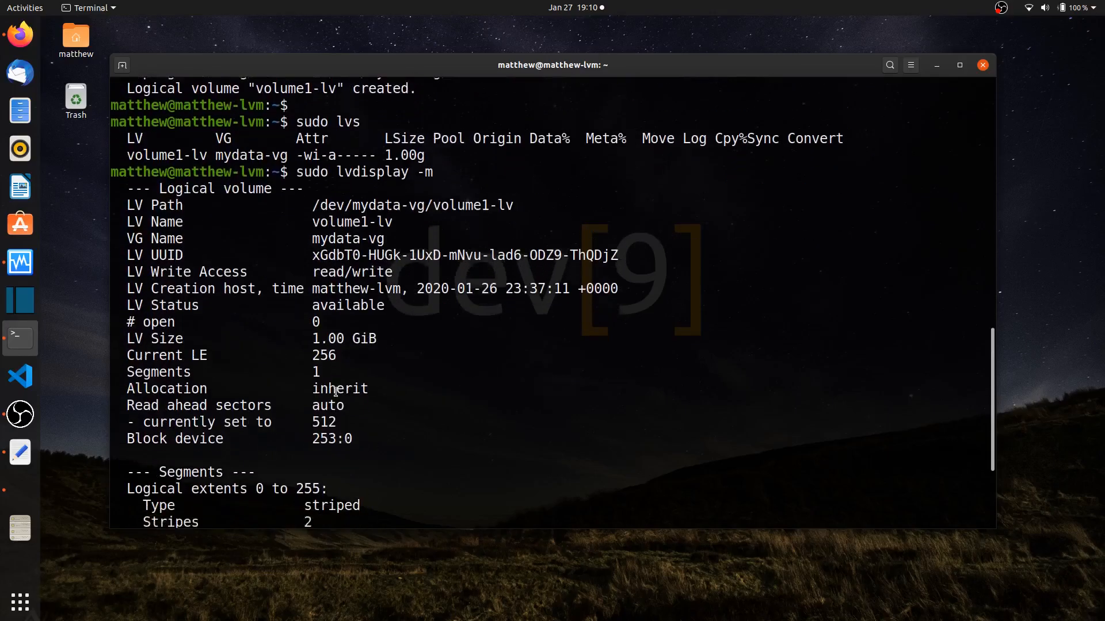
- Review the output, highlighting the 1.00 GiB size and stripe count of 2
scroll(down, 3)
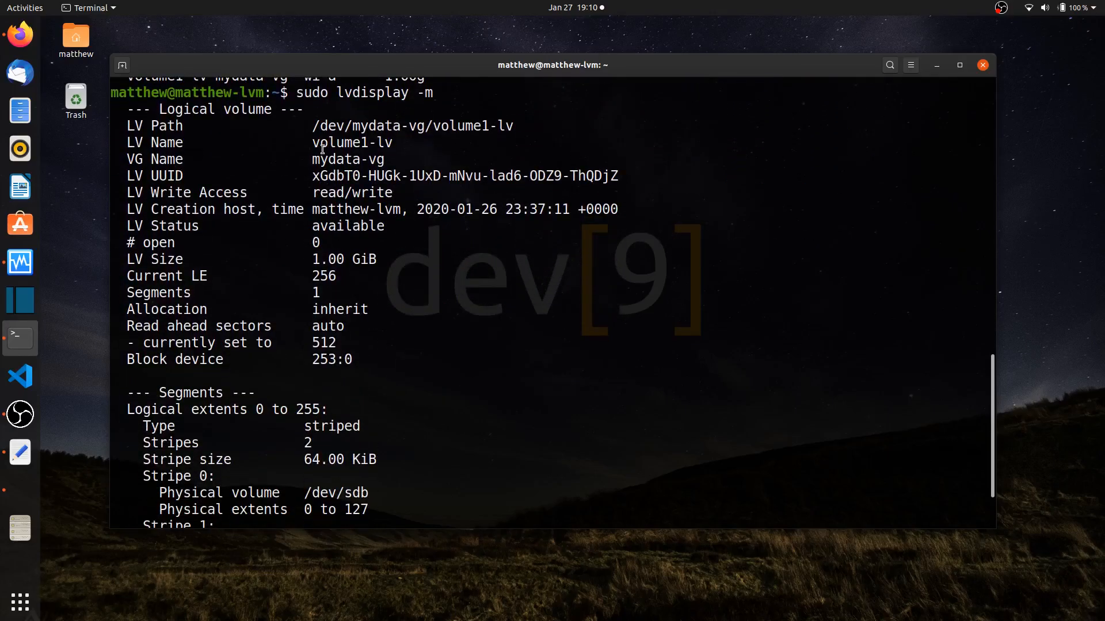
double_click(344, 259)
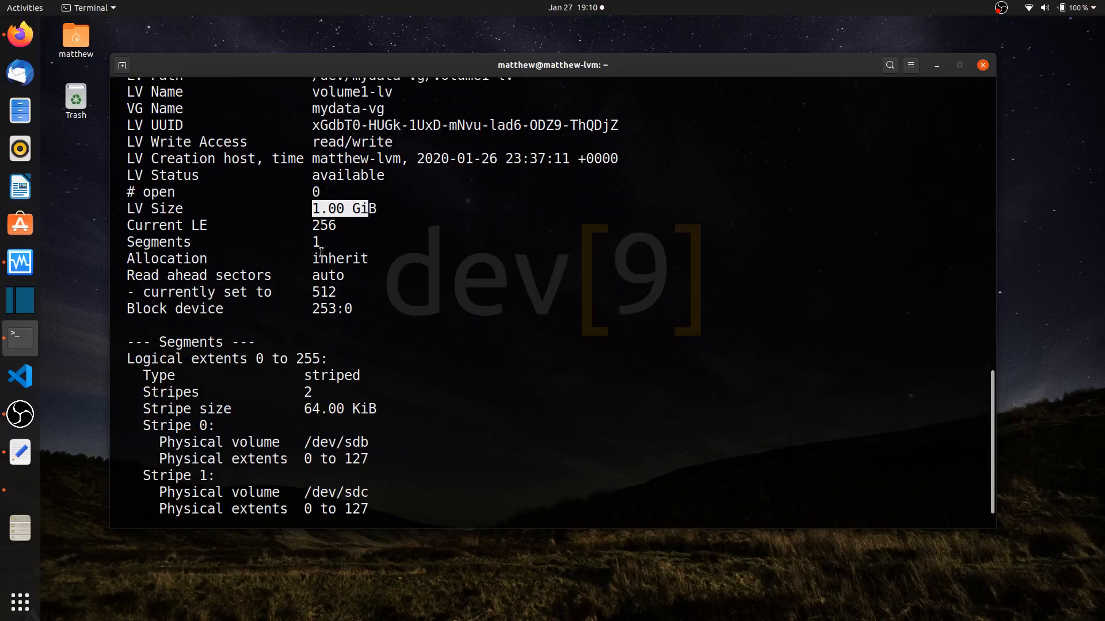
scroll(down, 3)
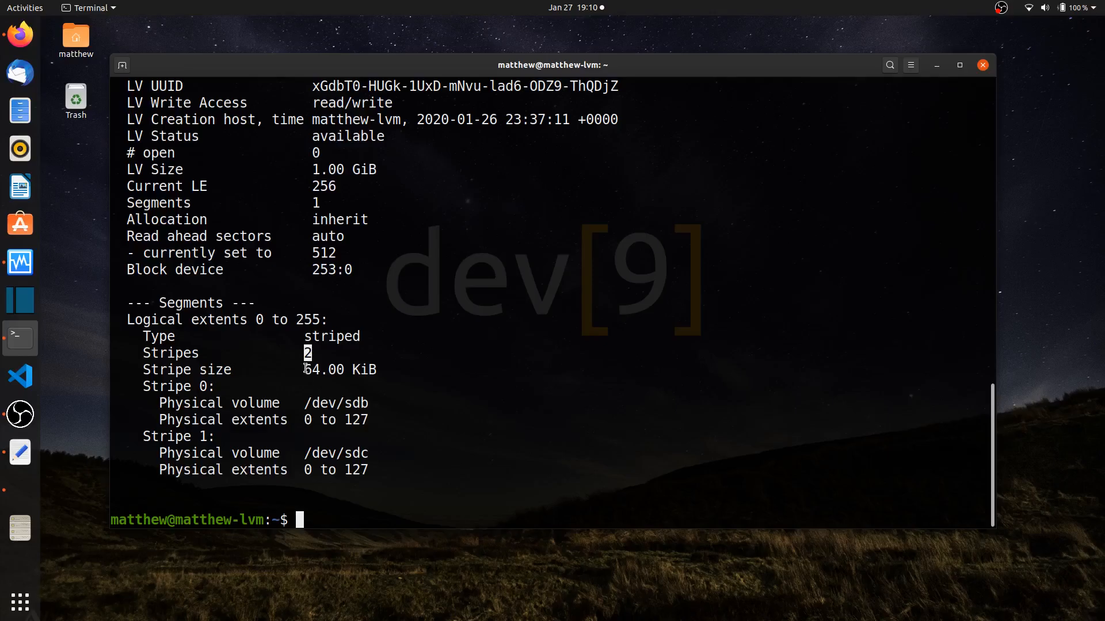
double_click(341, 370)
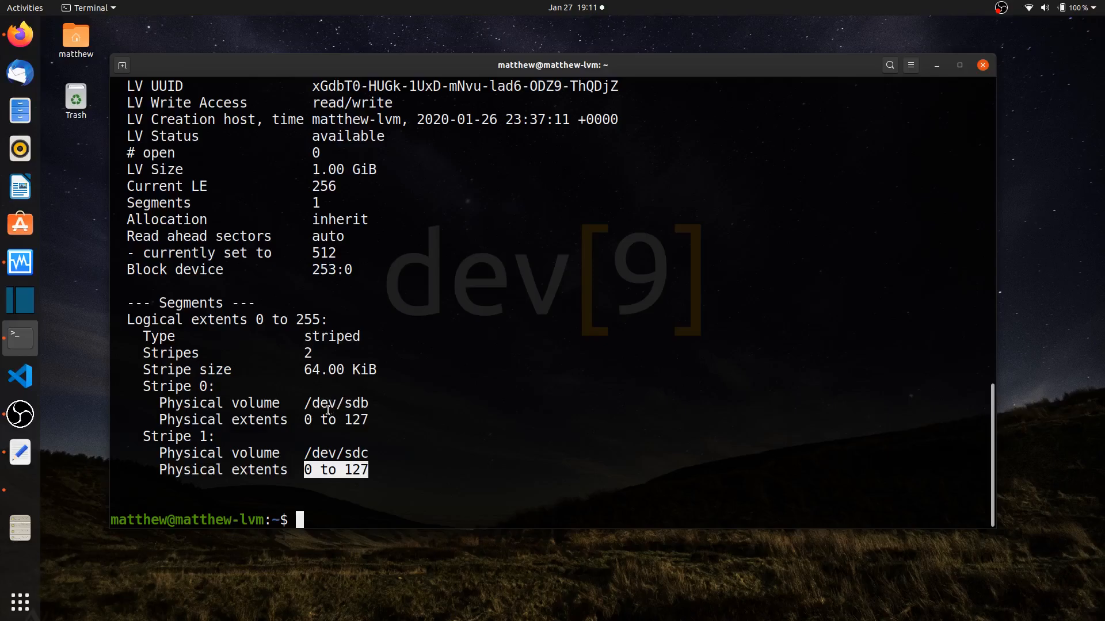
mouse_move(335, 465)
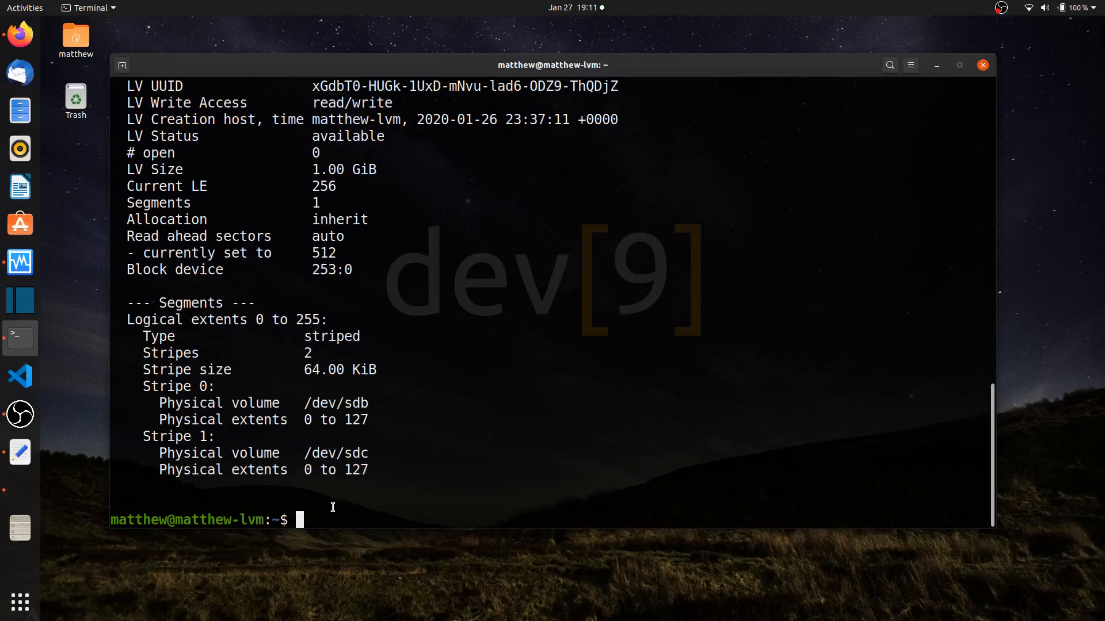
- Remove mydata-vg/volume1-lv answering y, then start the next sudo command
text(sudo lvrem)
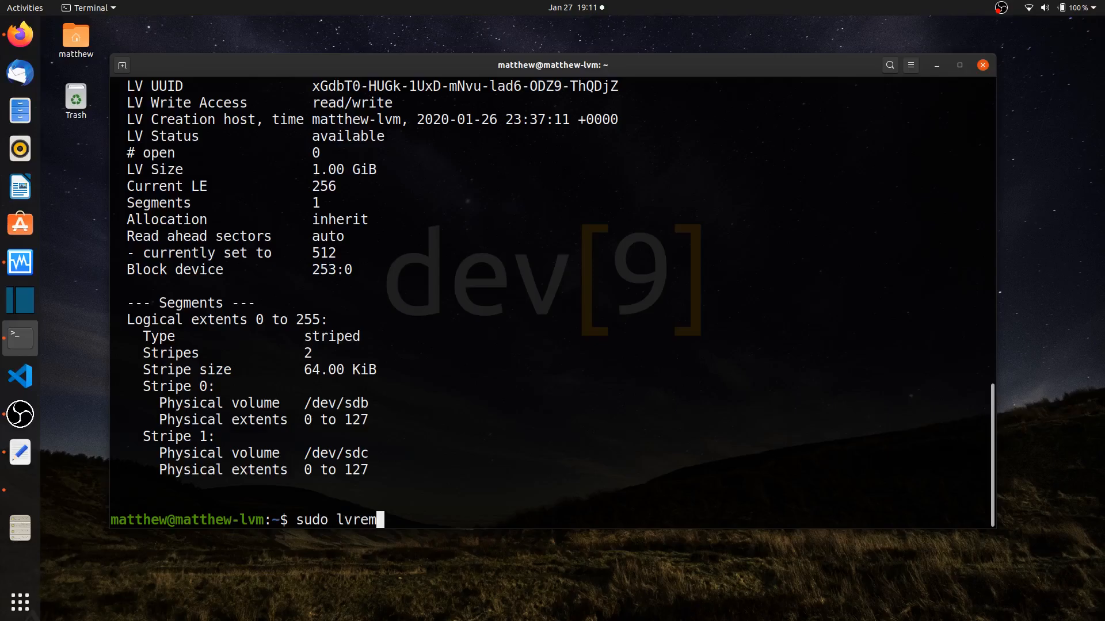
text(ove mydata)
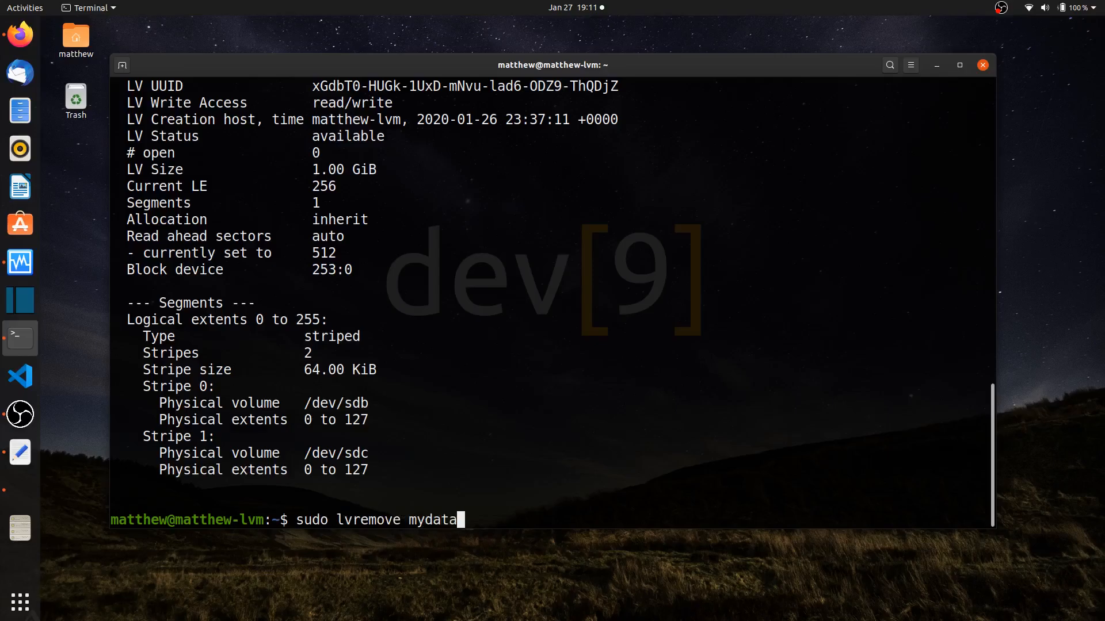
text(-vg/volume1-lv)
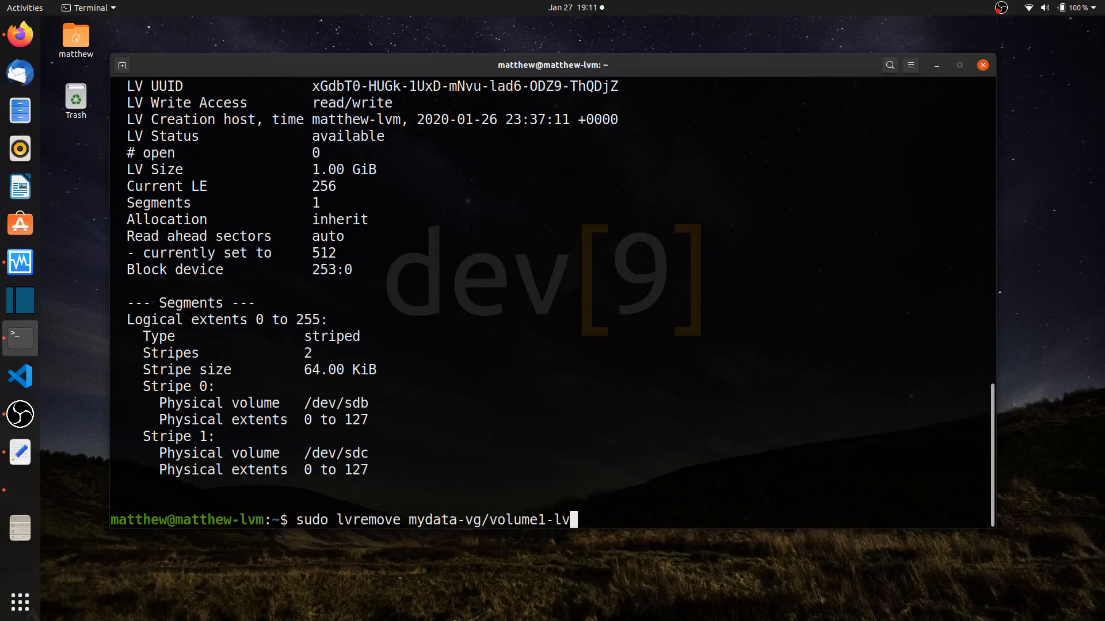
key(Return)
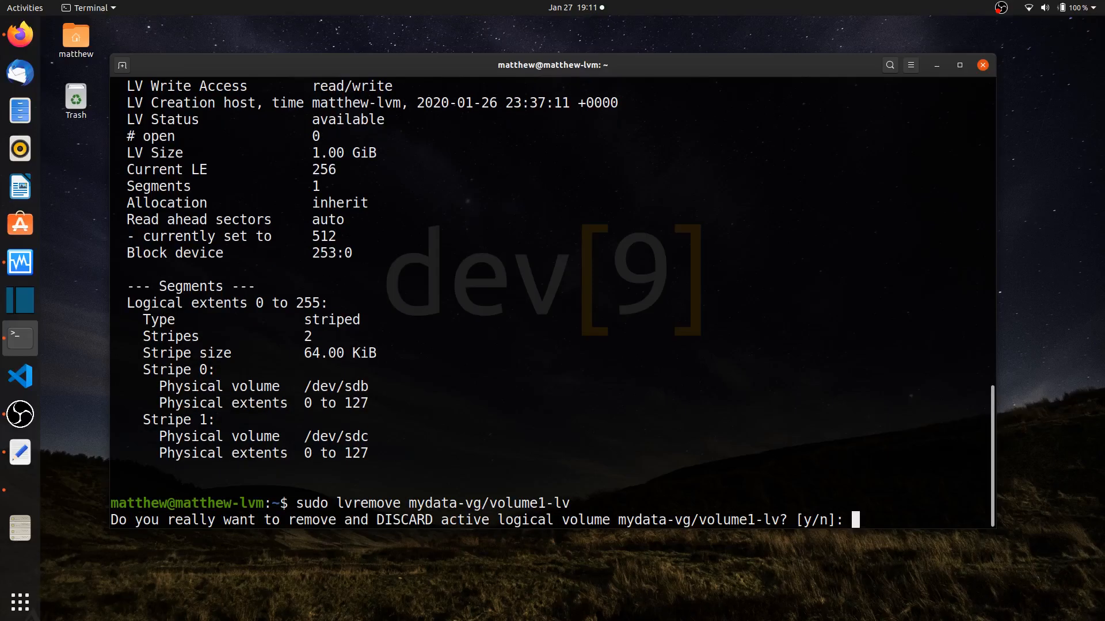
text(y)
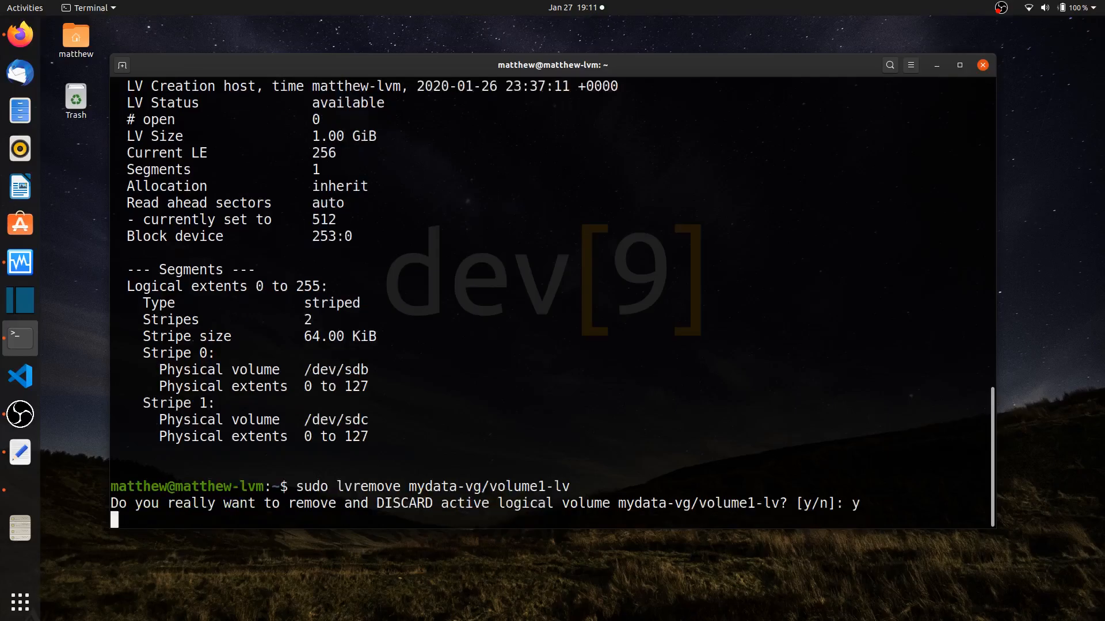
text(sudo lvdisplay -m)
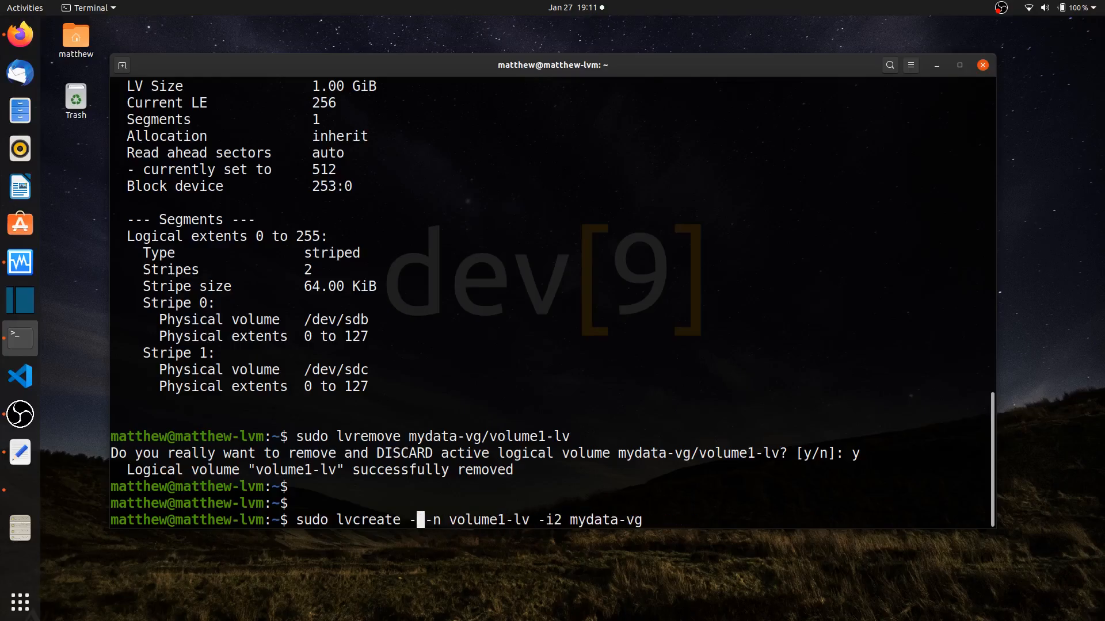
- Run lvcreate -l 100%FREE -n volume1-lv -i2 mydata-vg /dev/sdd /dev/sde
text(l)
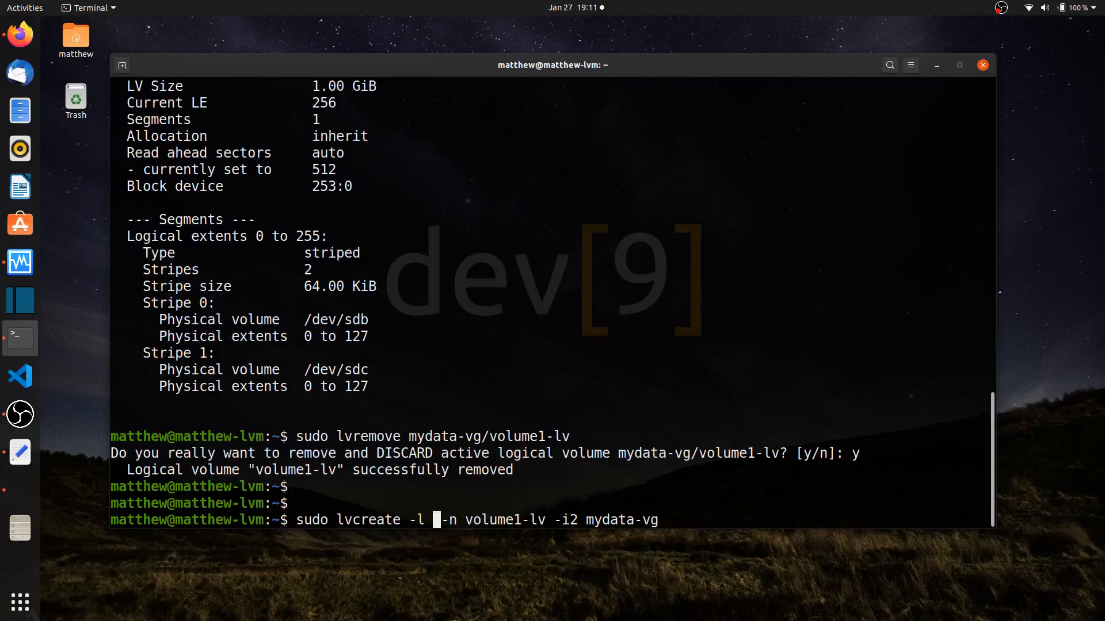
text(100%)
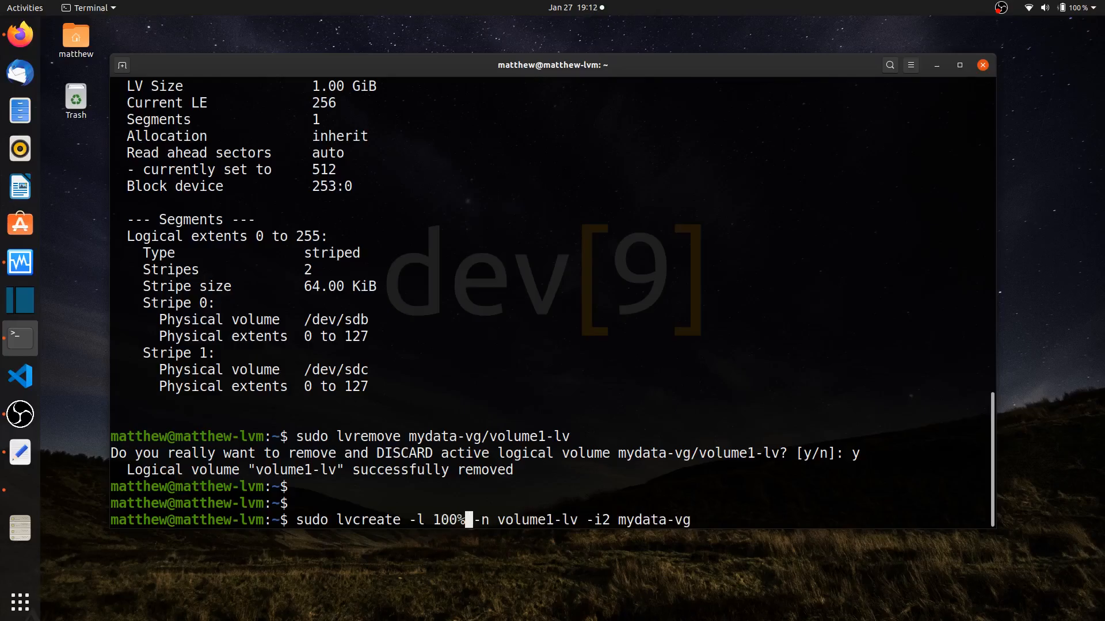
text(FREE)
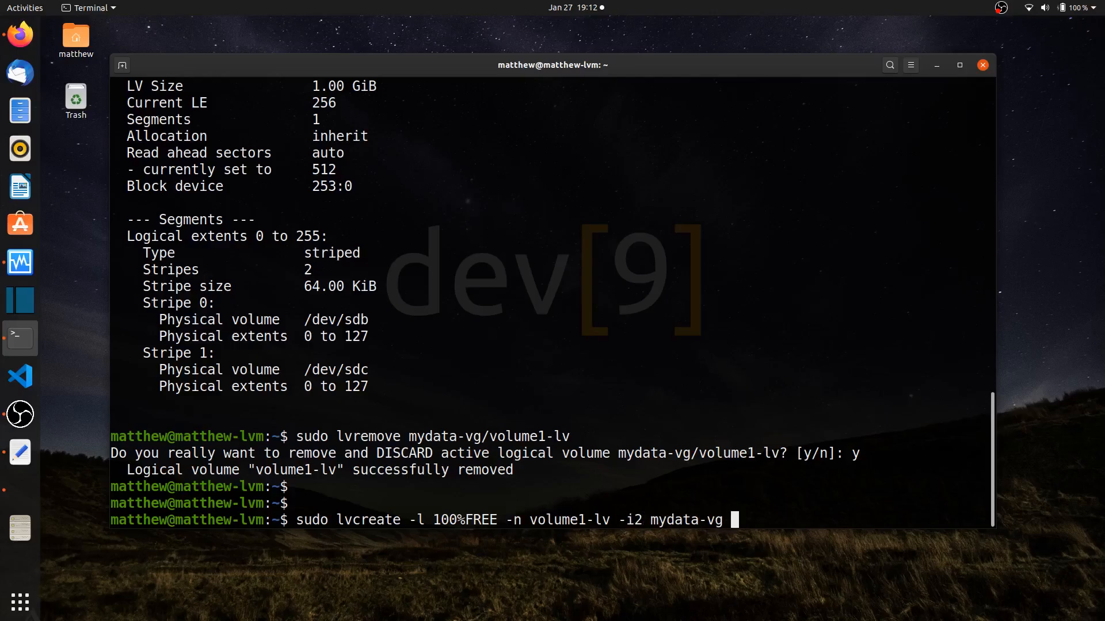
text(/dev)
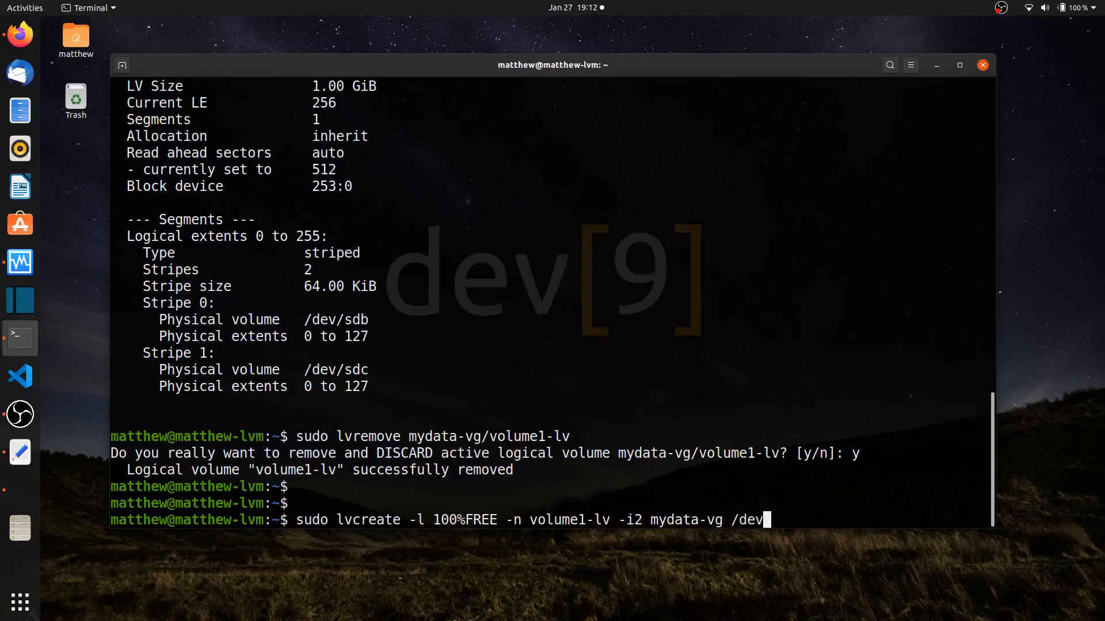
text(sd)
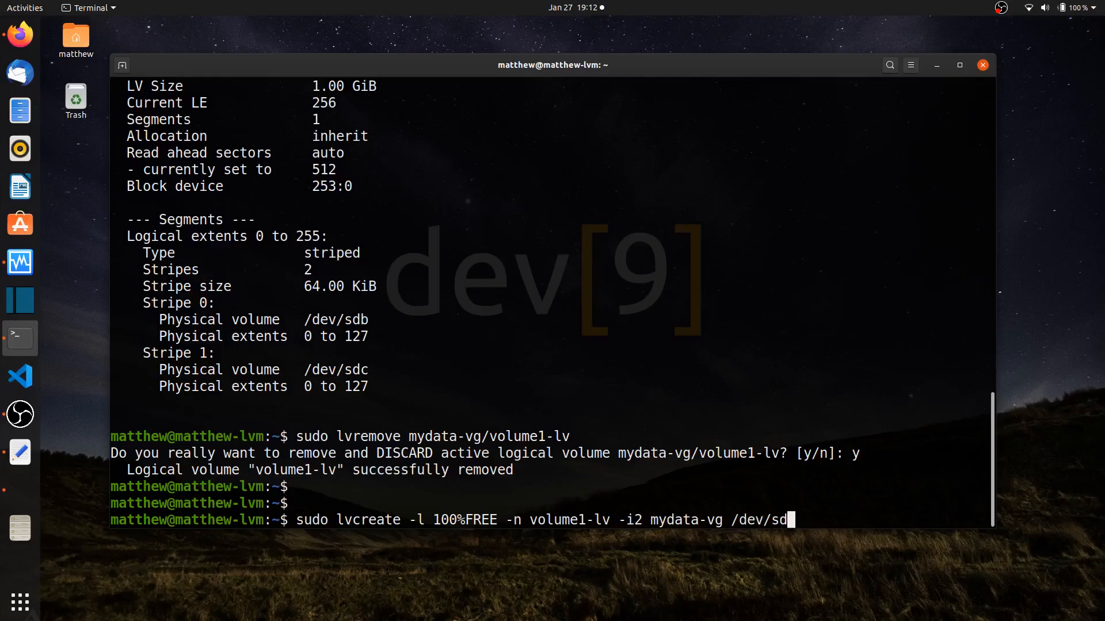
text(d /dev/sde)
text(sudo)
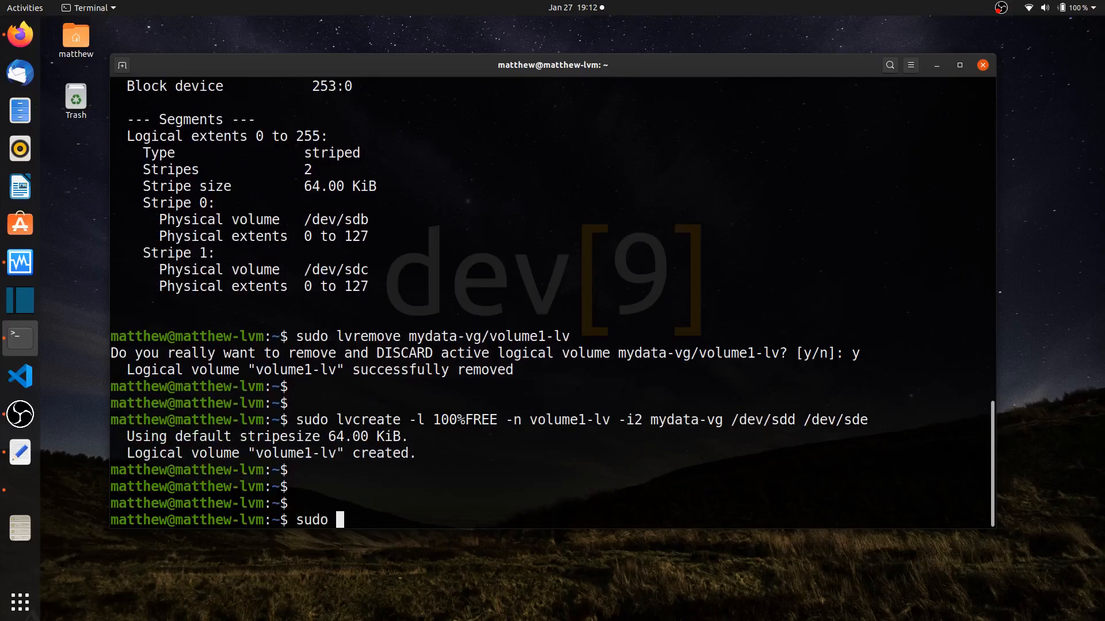
- Run lvdisplay -m and highlight the 1.99 GiB size and 0 to 254 extents on /dev/sdd
text(lvdisplay -m)
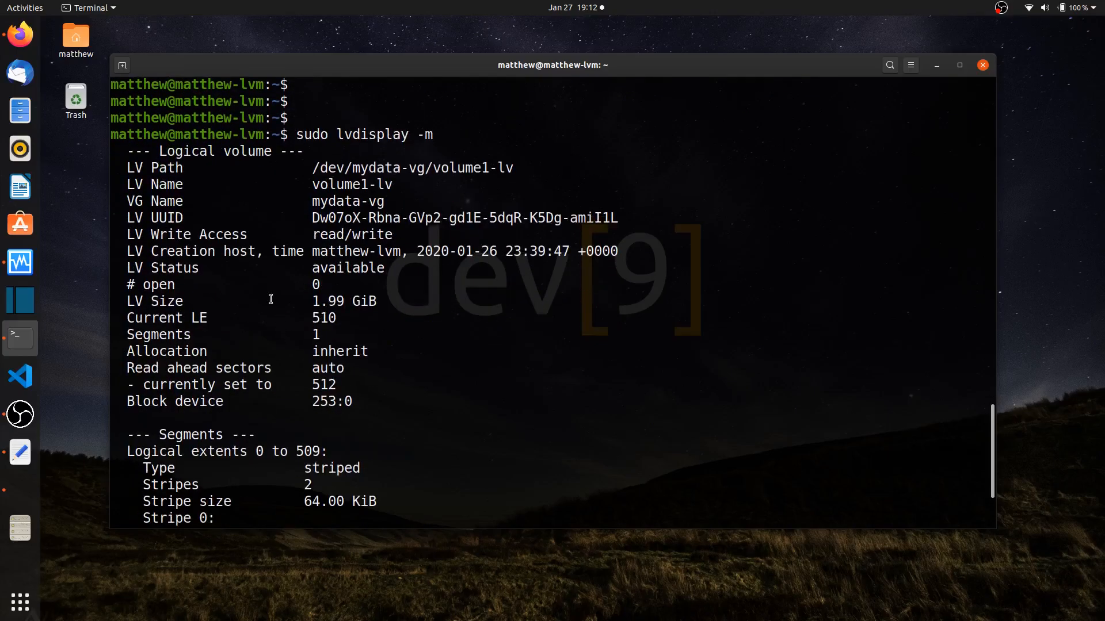
double_click(325, 300)
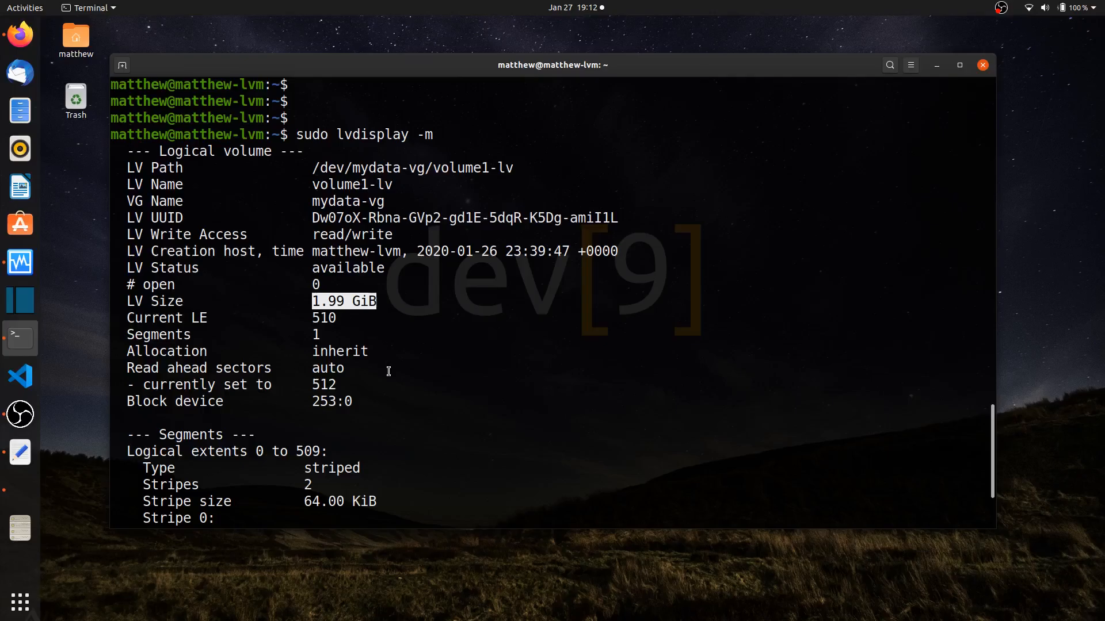
scroll(down, 3)
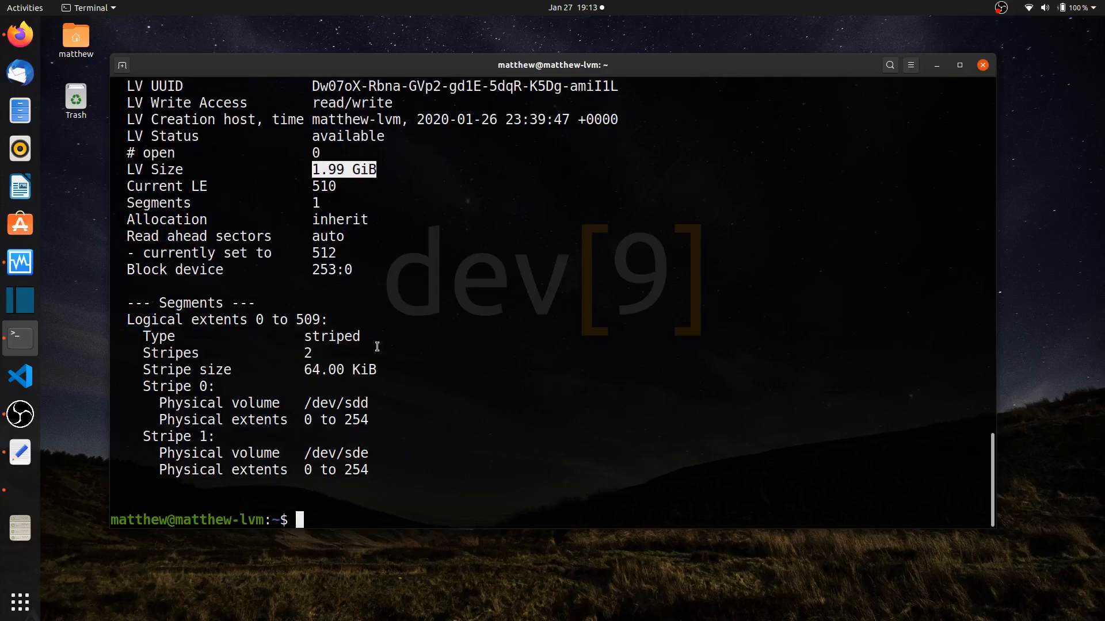
double_click(336, 420)
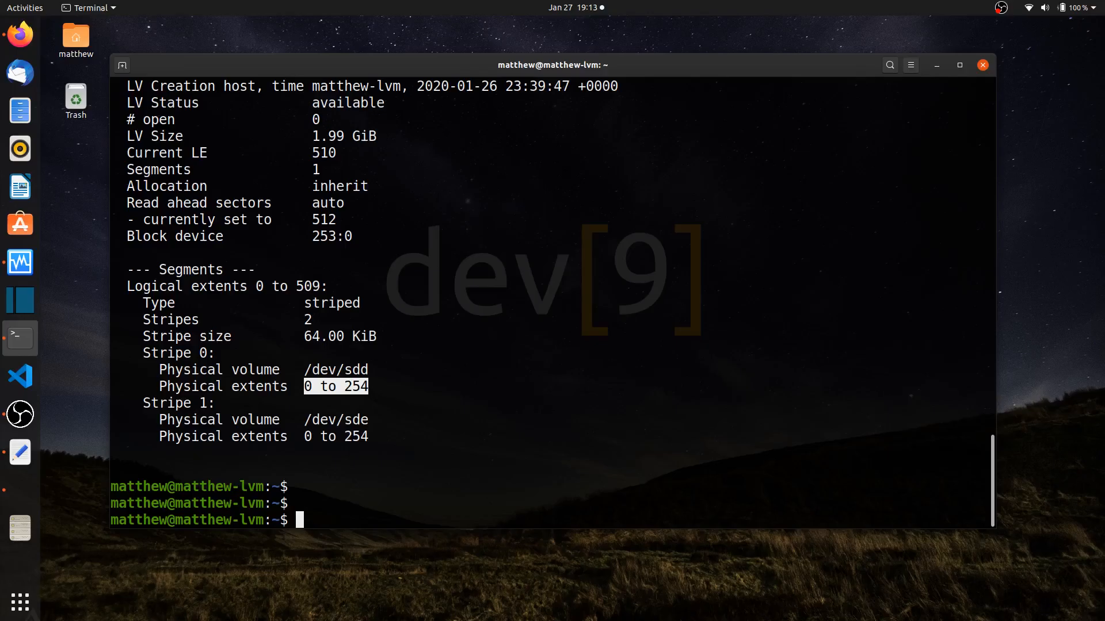
- Run sudo lvremove mydata-vg/volume1-lv and confirm discarding it with y
text(sudo)
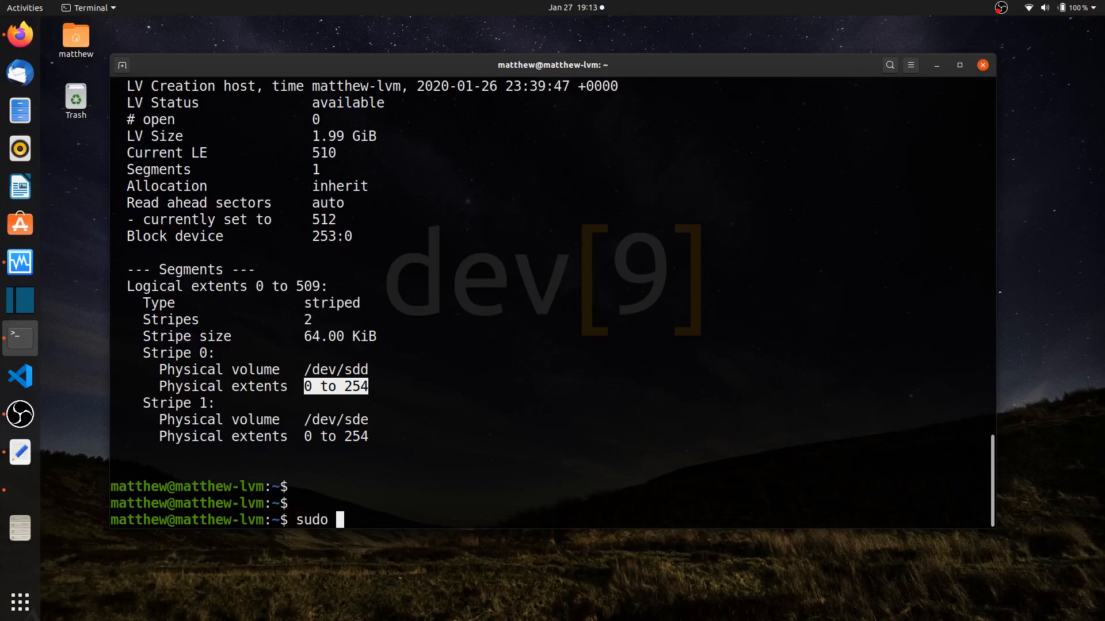
text(l)
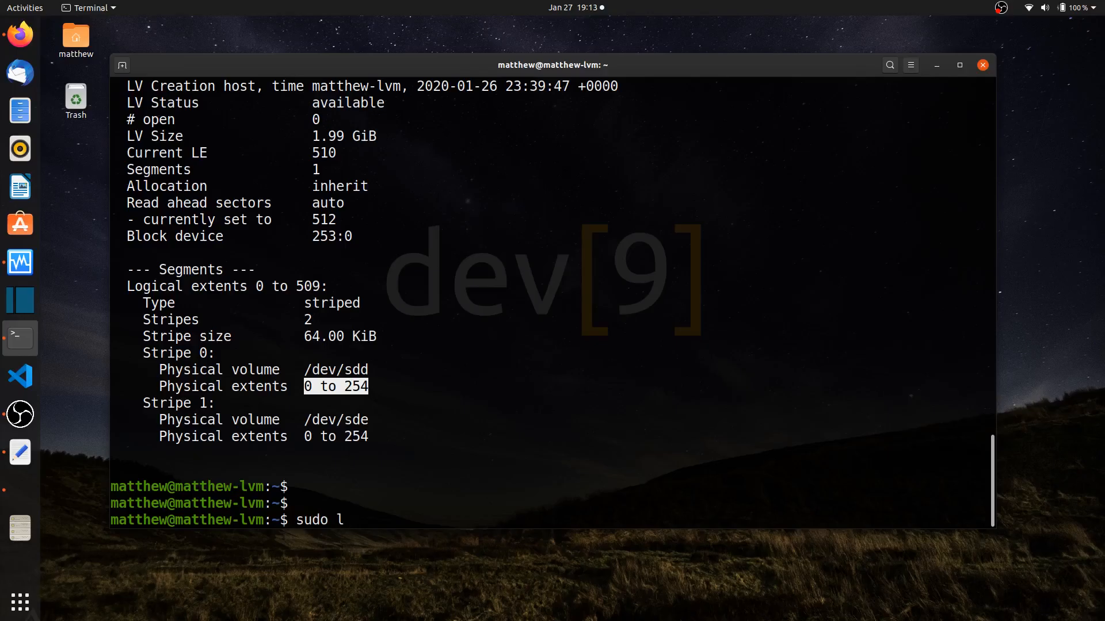
text(vremove)
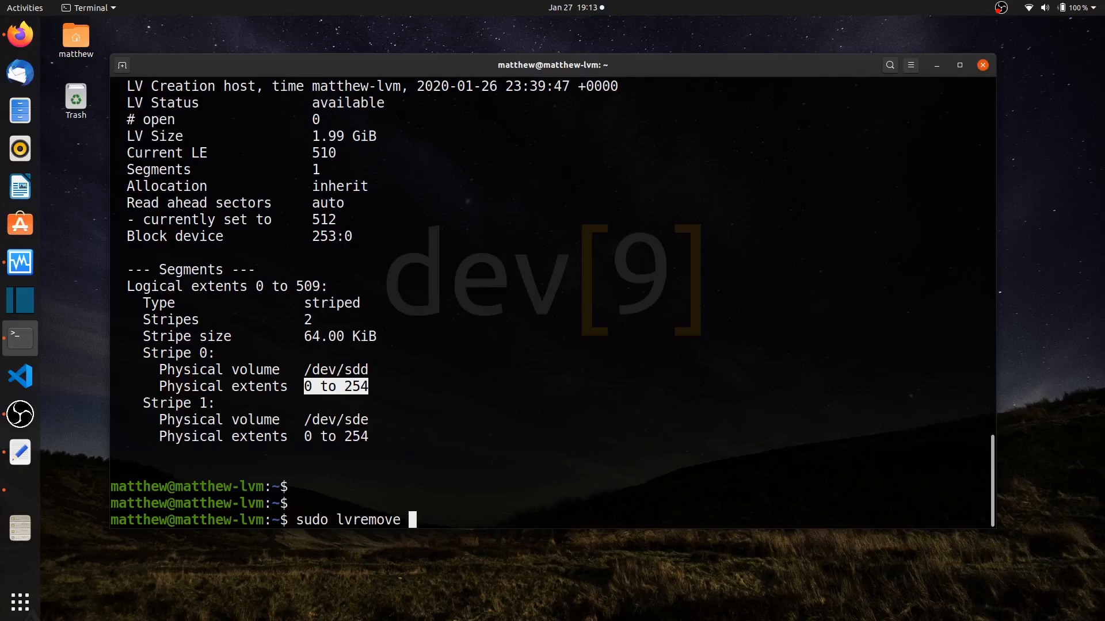
text(mydata)
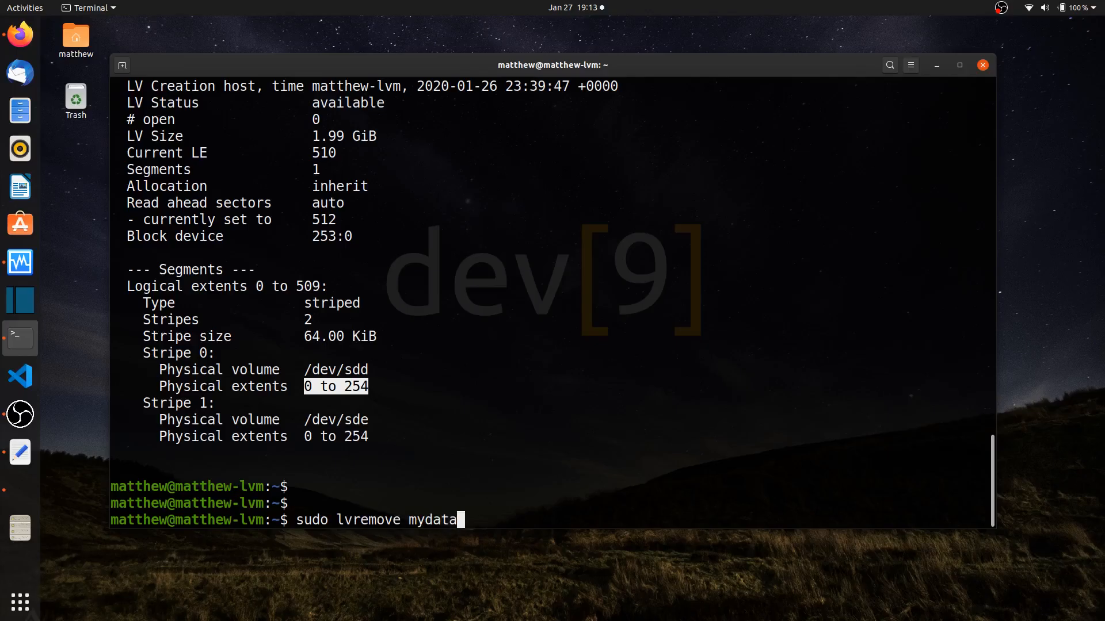
text(-vg/volume1-lv)
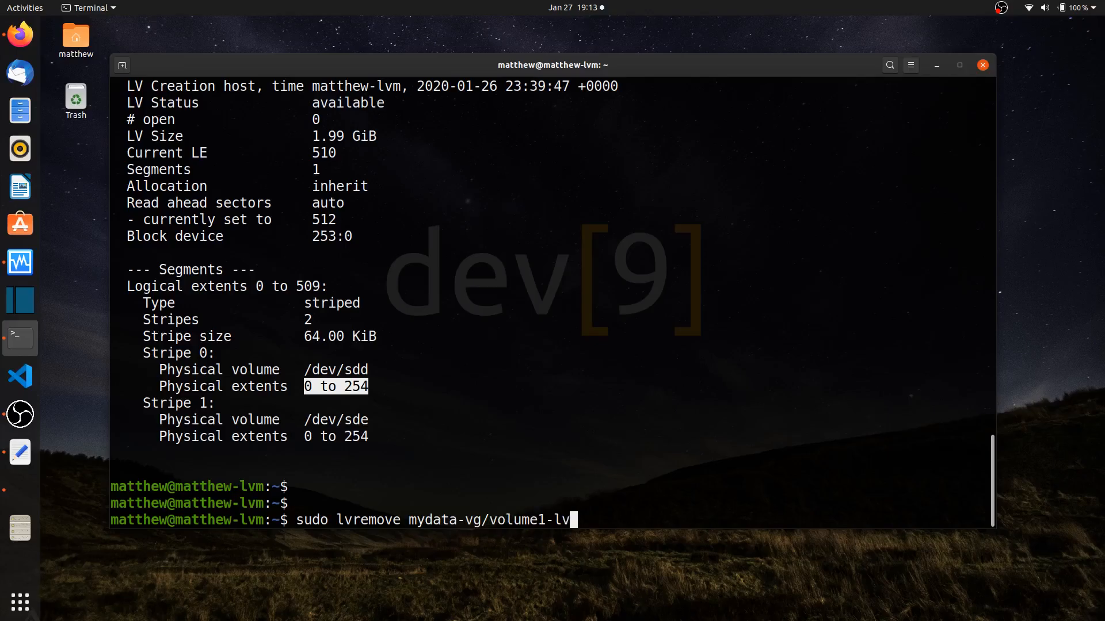
text(y)
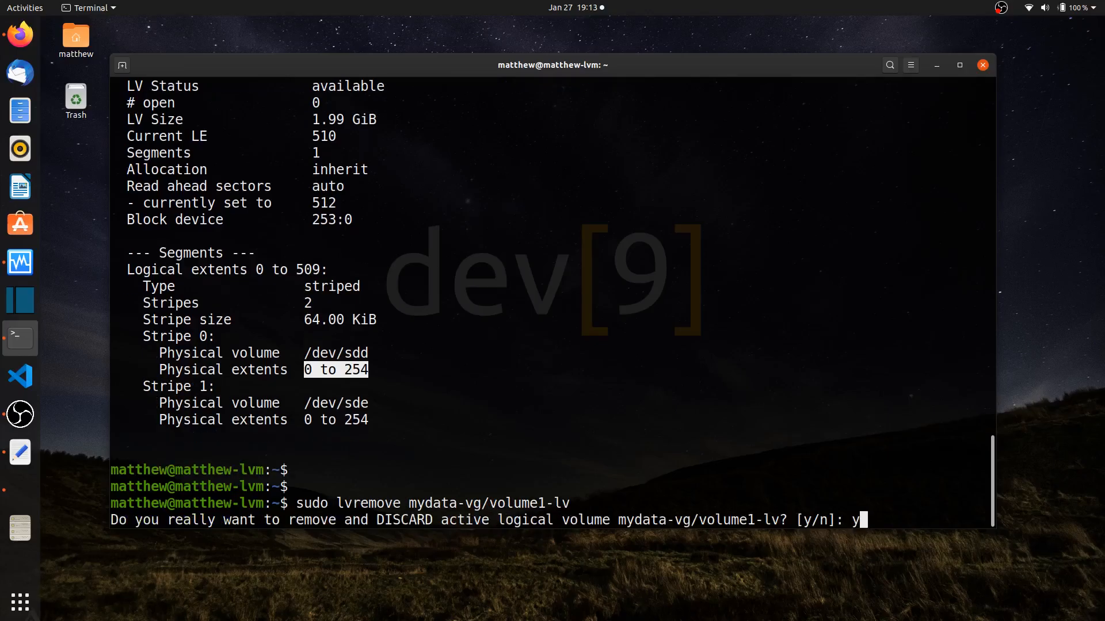
key(Return)
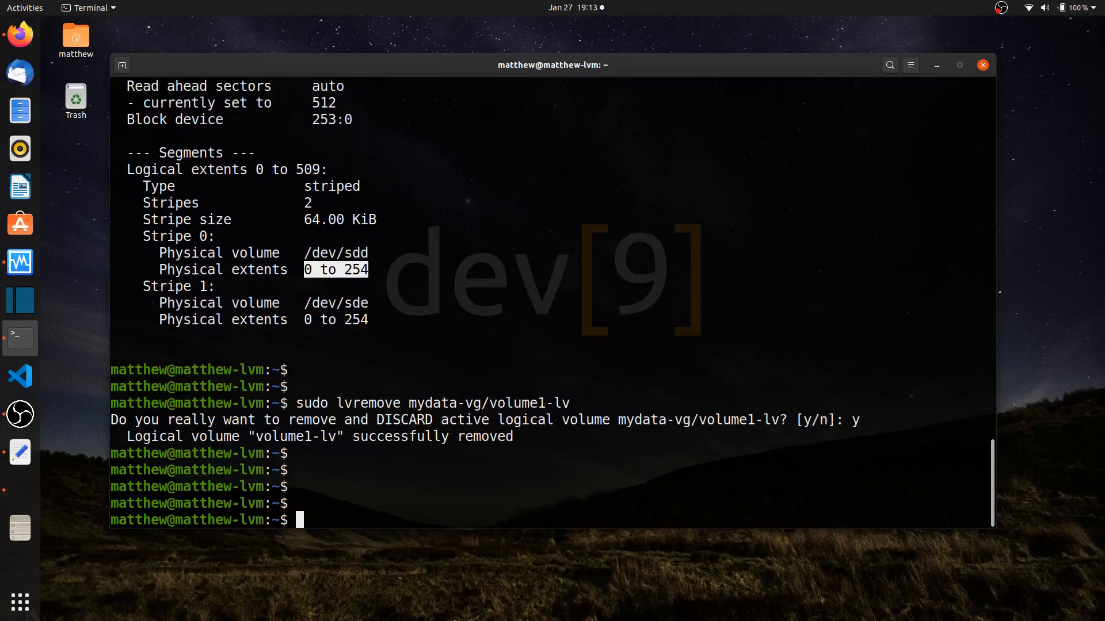
- Compose lvcreate -l 100%FREE -n volume1-lv -m1 for a two-way mirror
text(sudo lv)
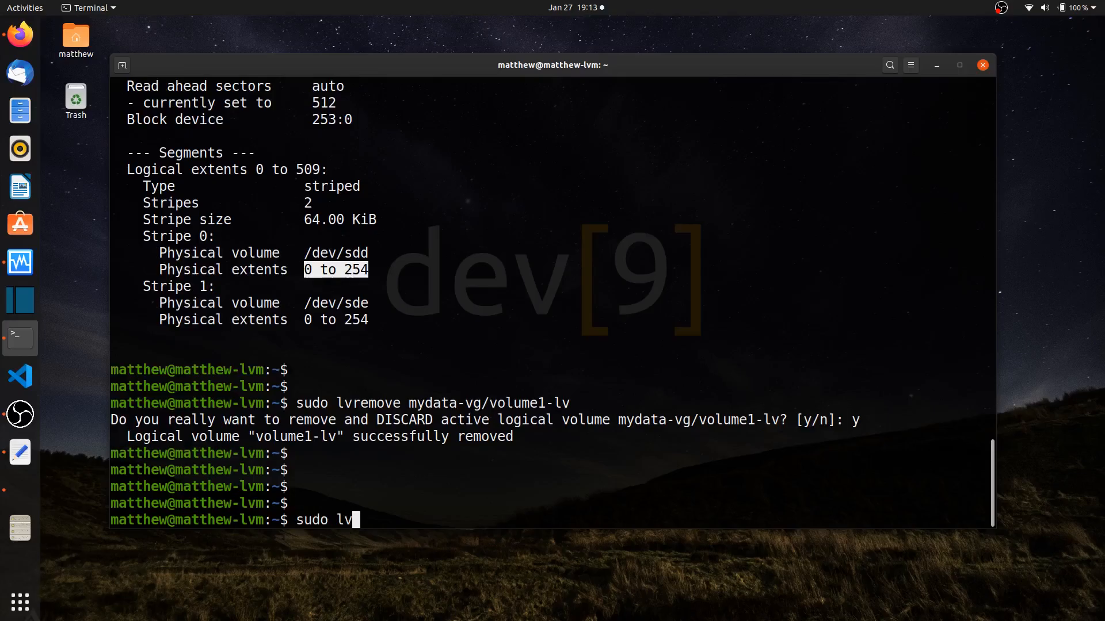
text(create)
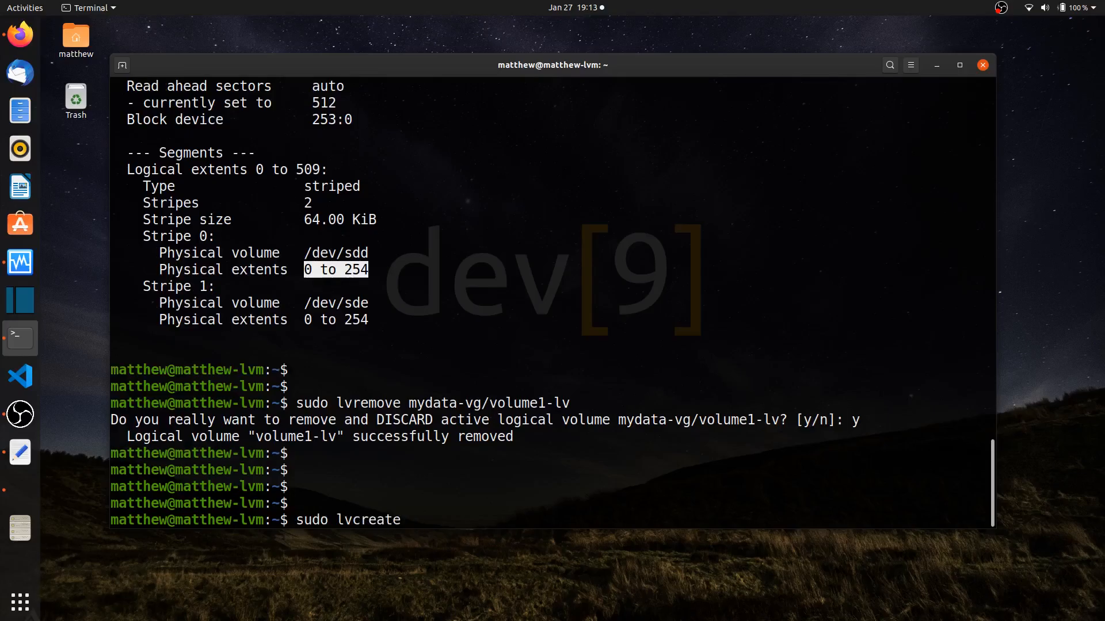
text(-)
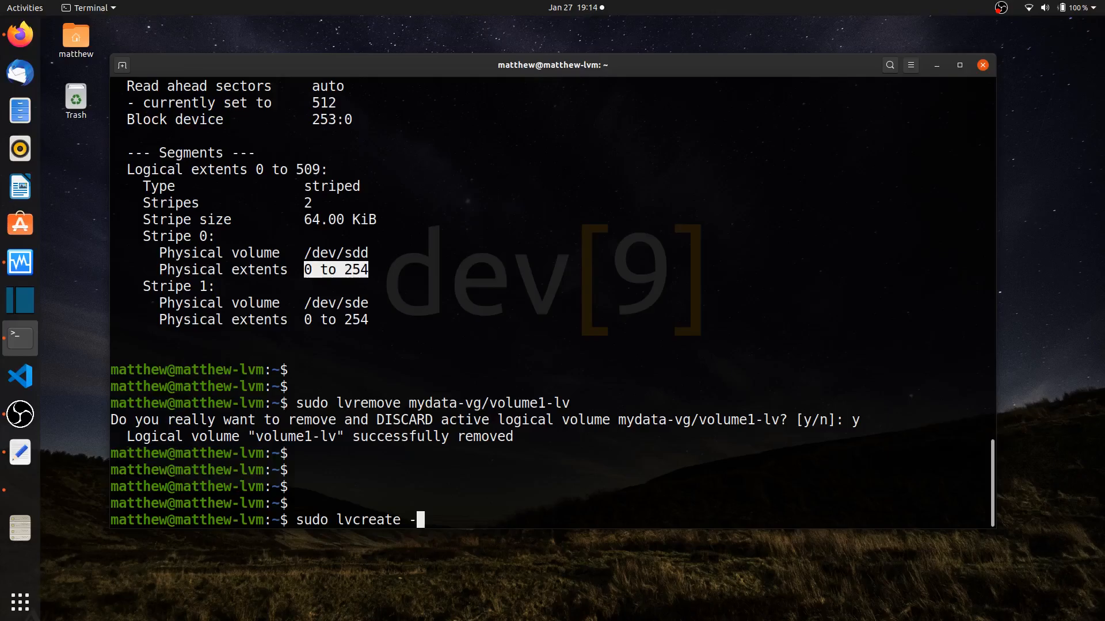
text(l 100)
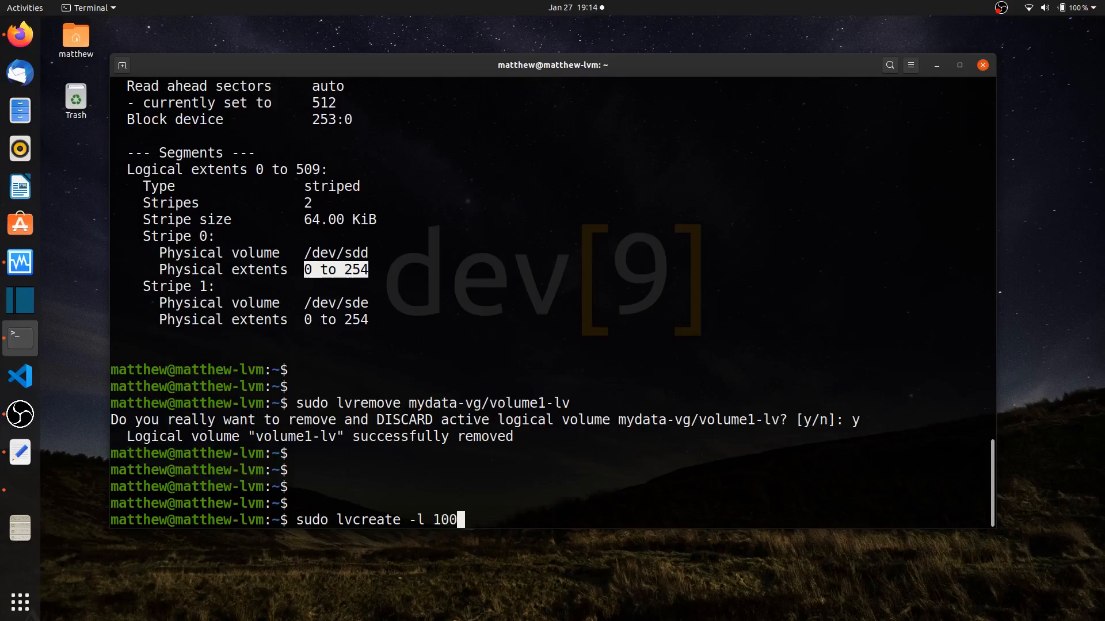
text(%FREE -n)
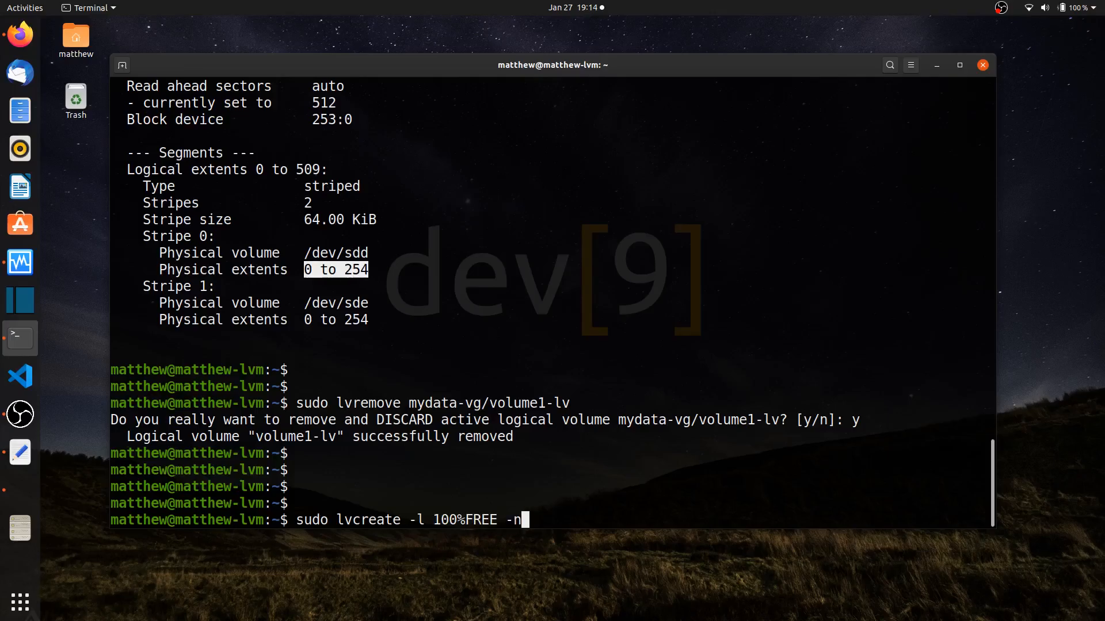
text(volume1-)
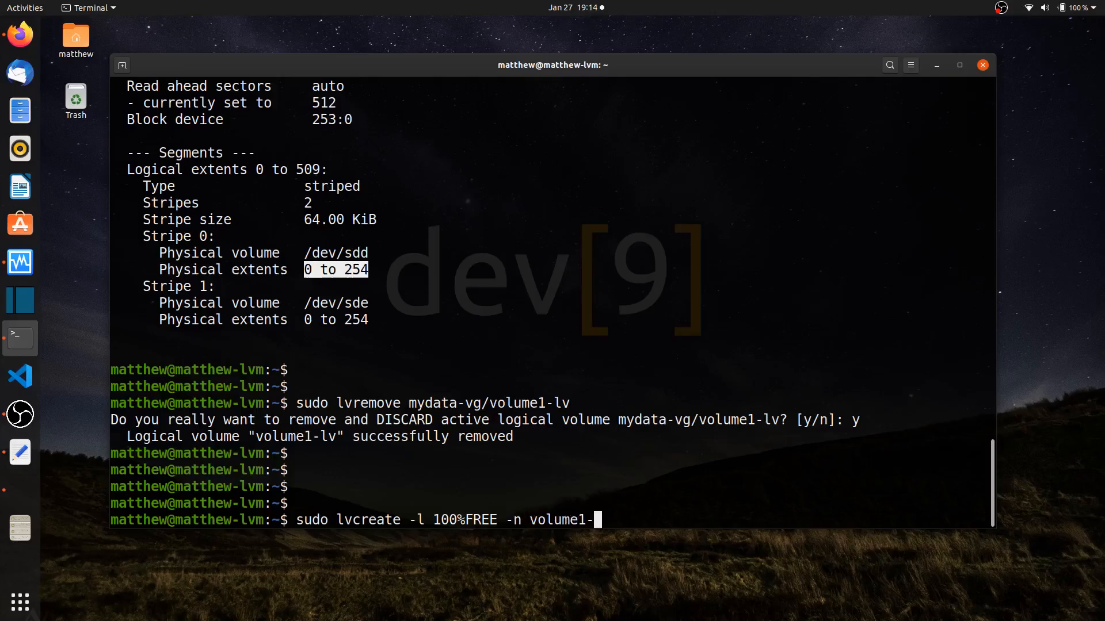
text(lv)
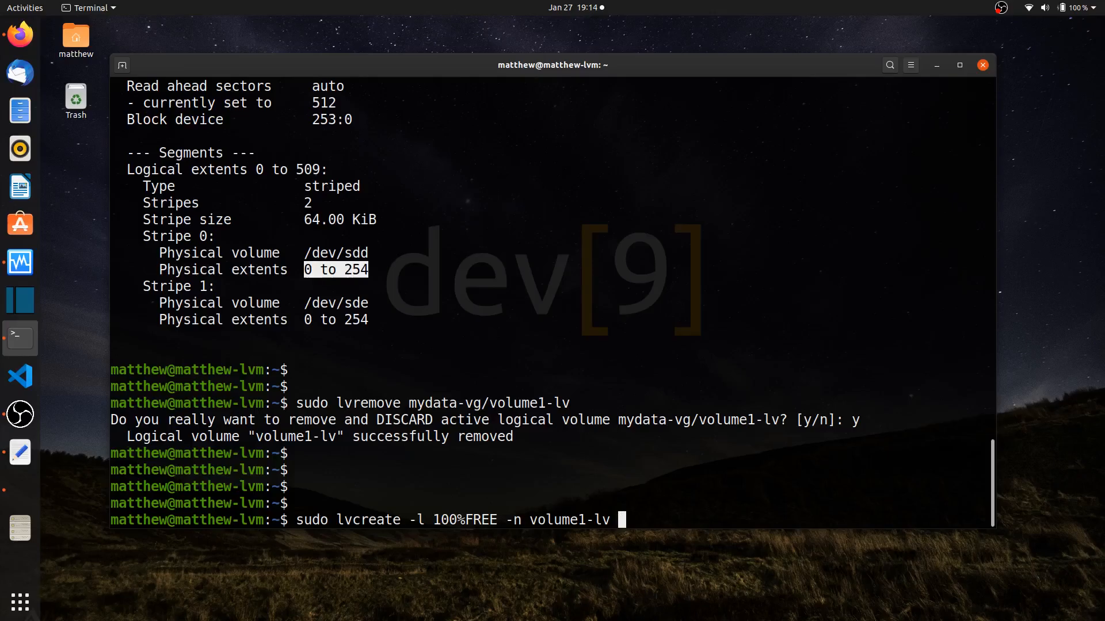
text(-m)
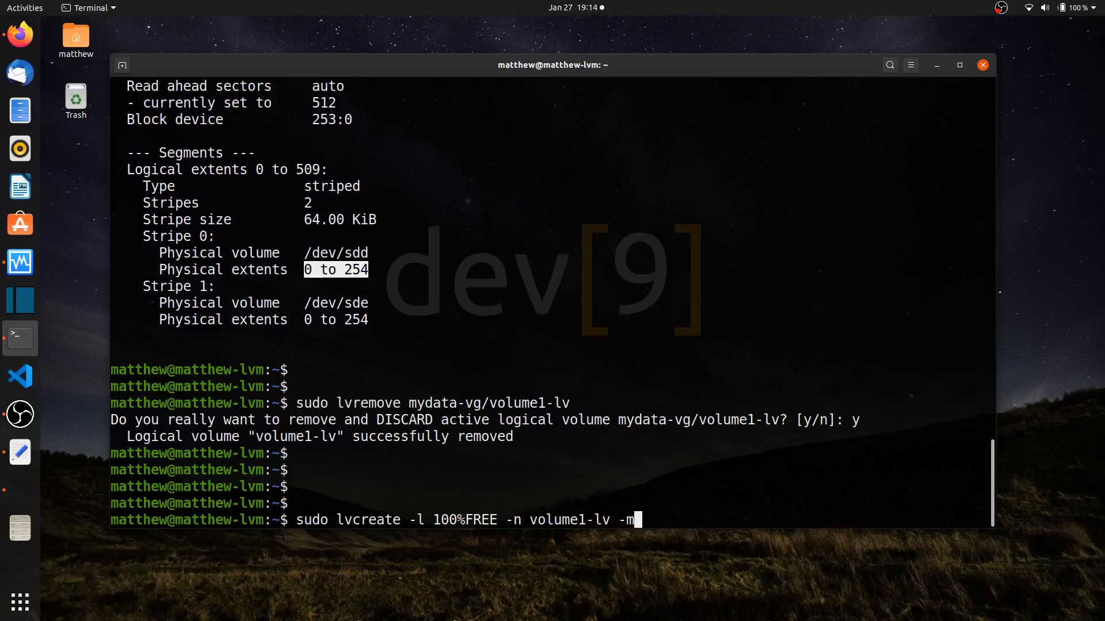
text(1)
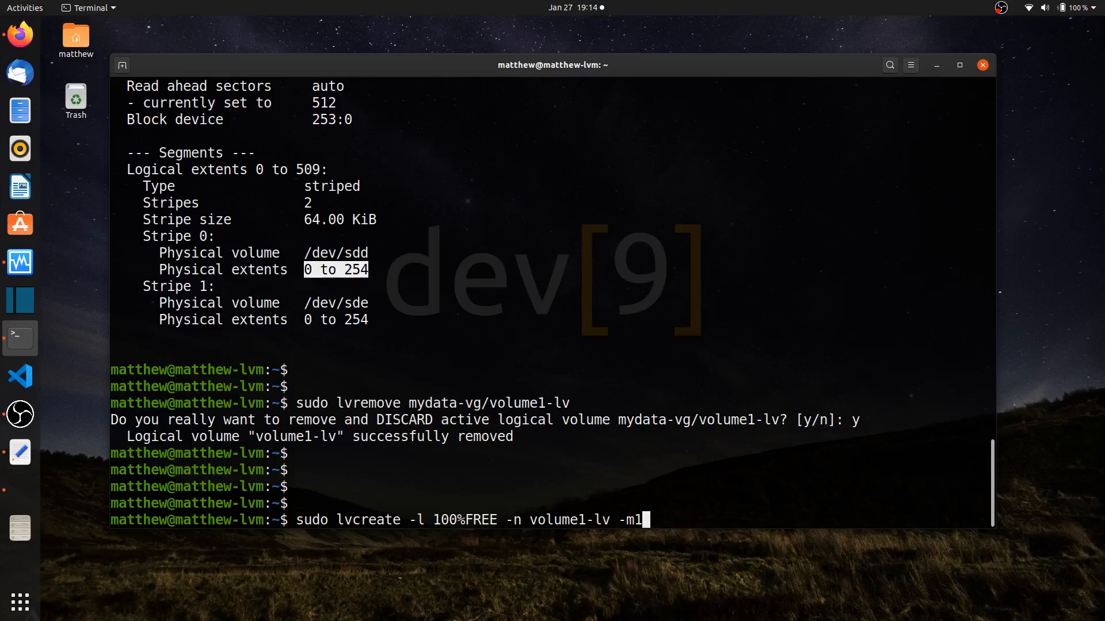
text(2)
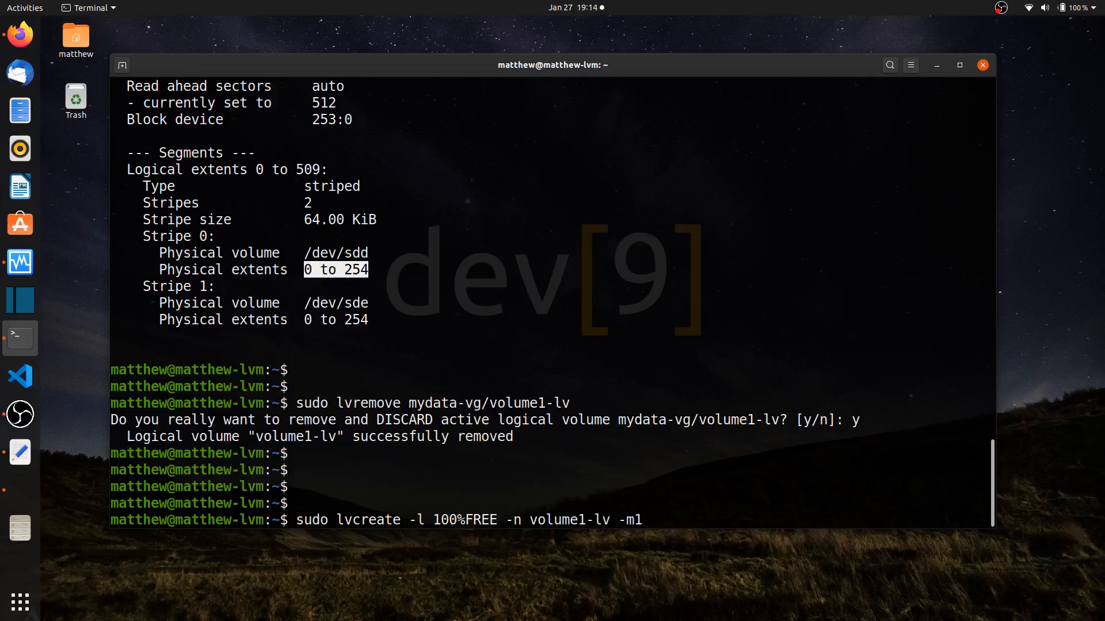
- Target mydata-vg on /dev/sdc and /dev/sde, run it, then lvs showing 1016.00m synced
text(myda)
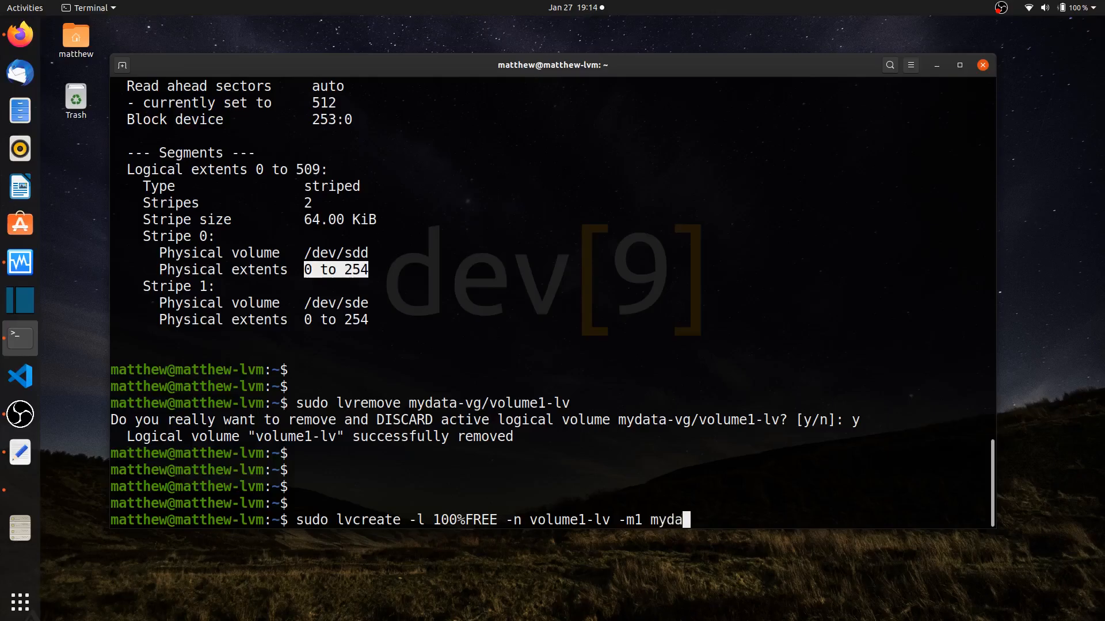
text(ta-)
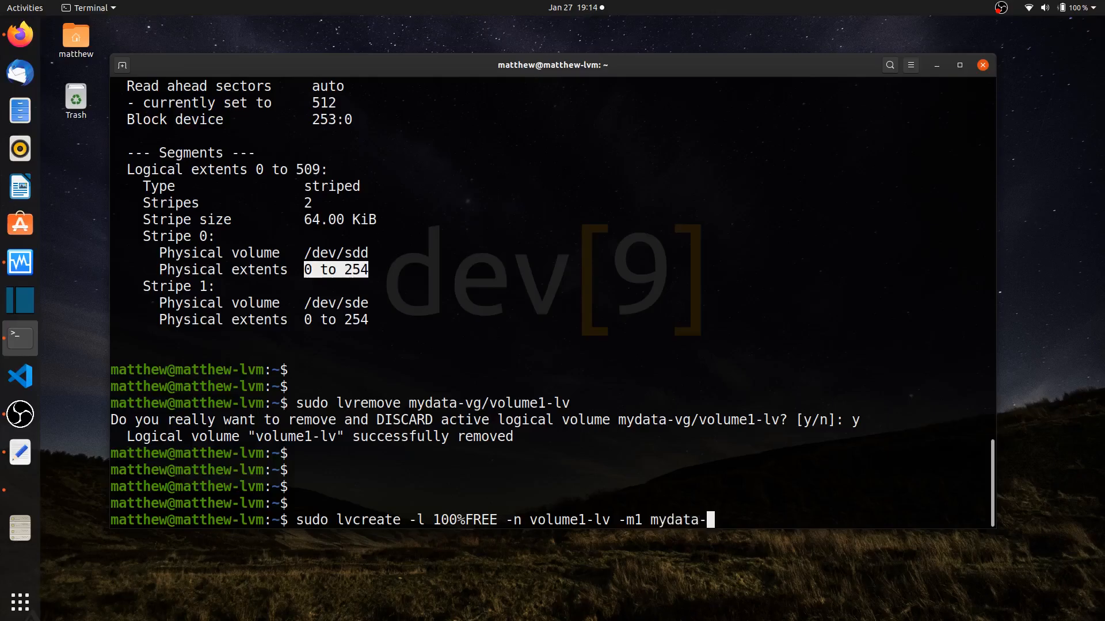
text(vg)
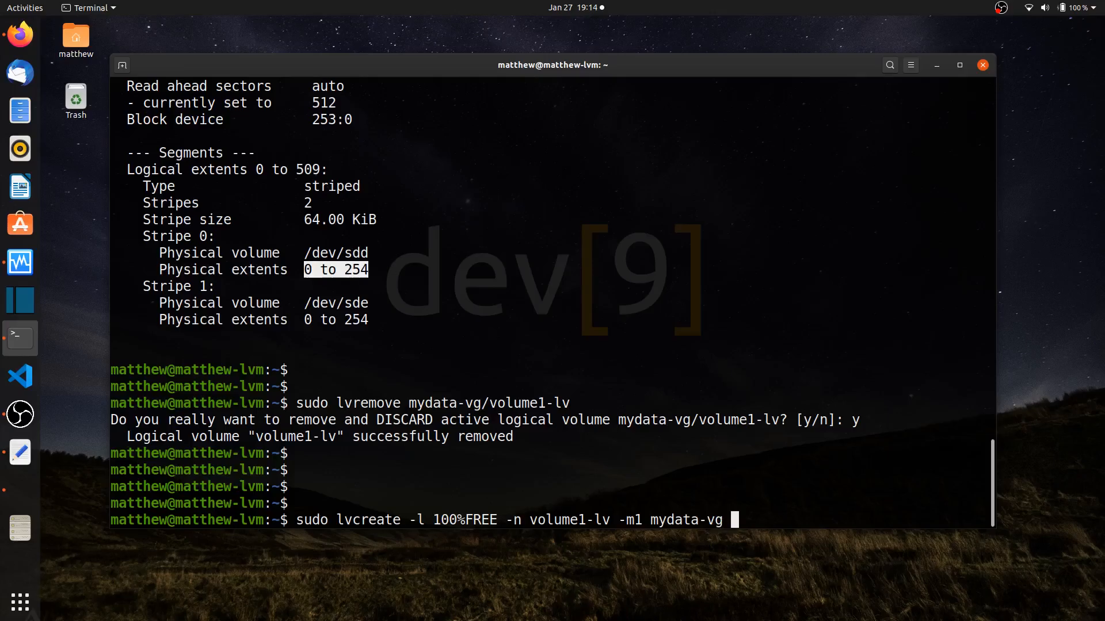
text(/dev/sdc /)
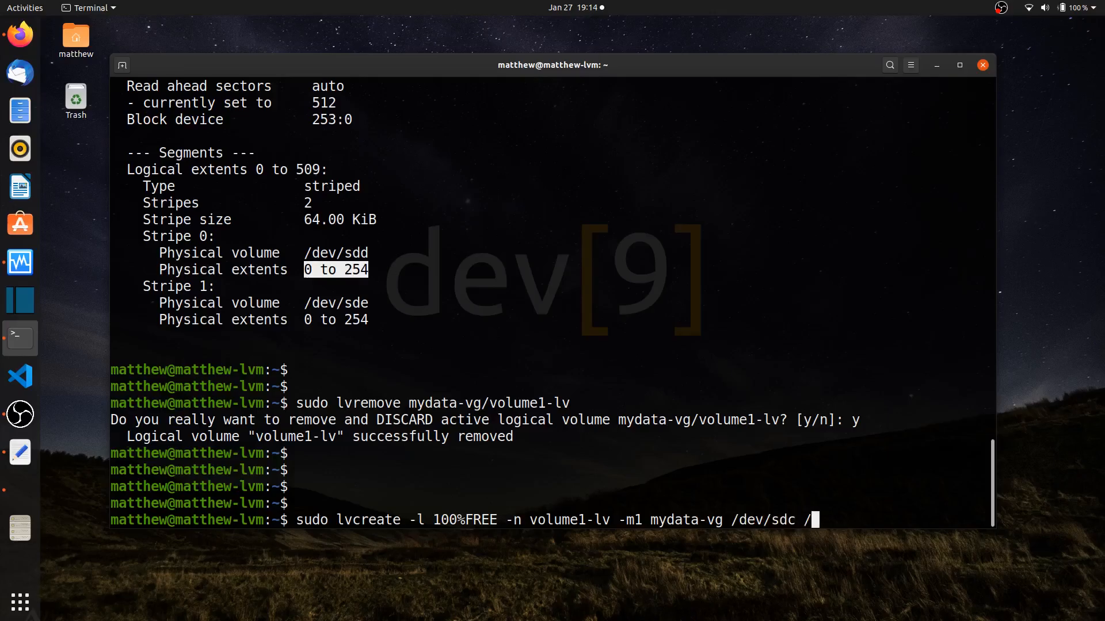
text(dev/sde)
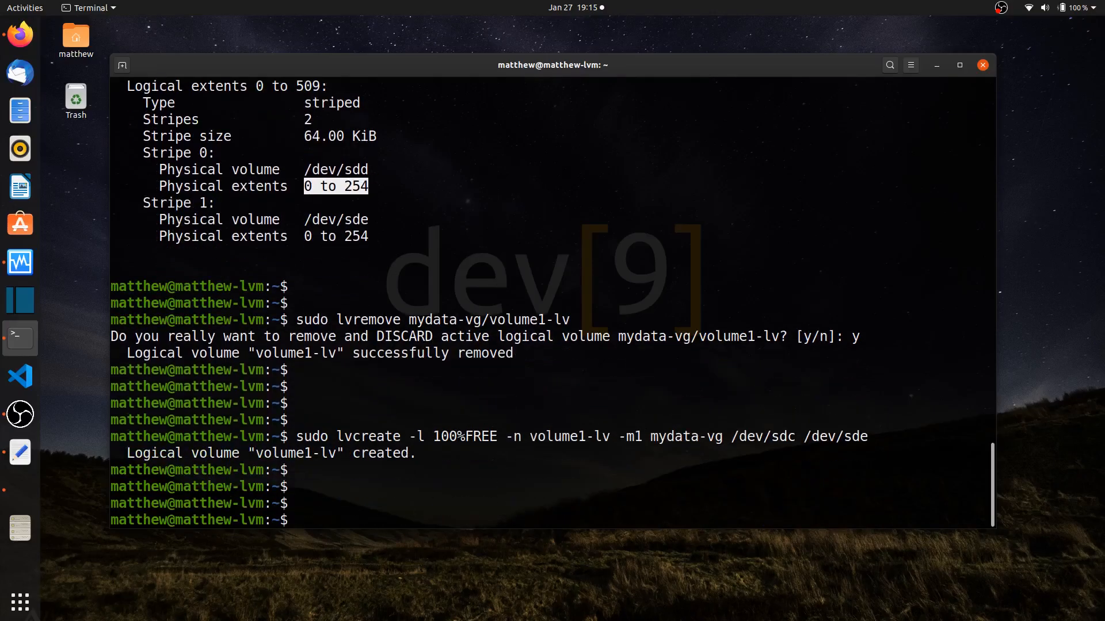
text(sudo lvs)
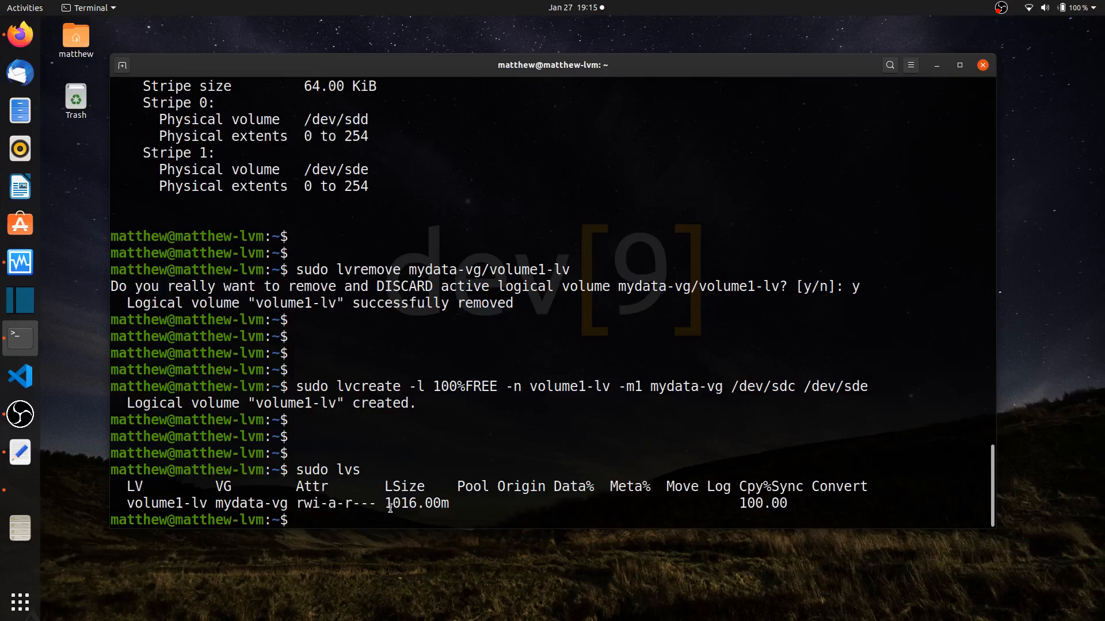
double_click(412, 503)
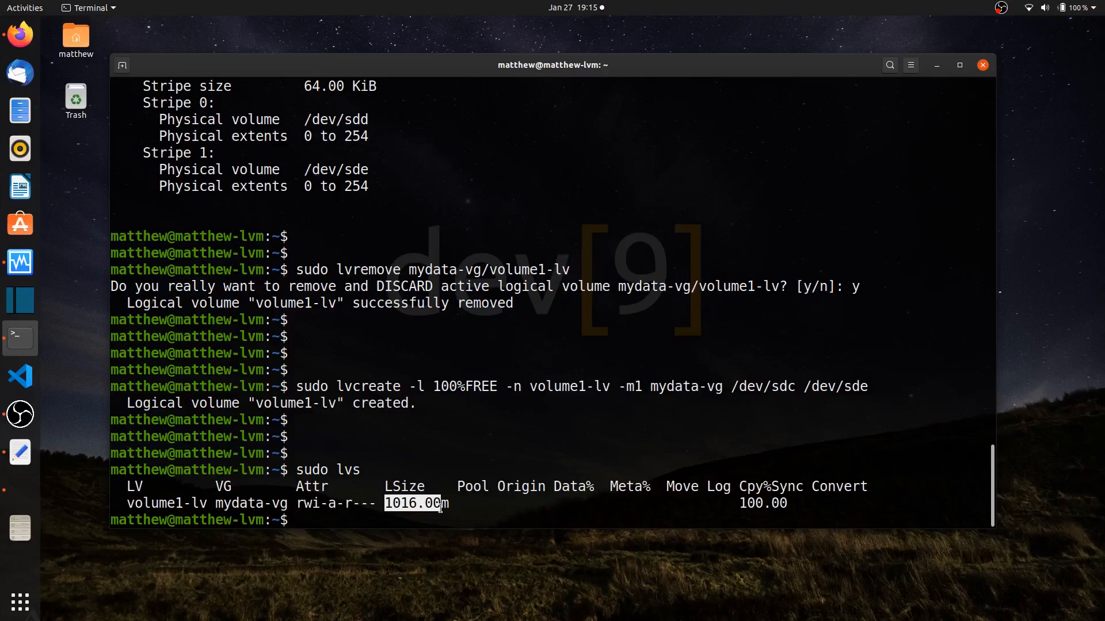
key(Return)
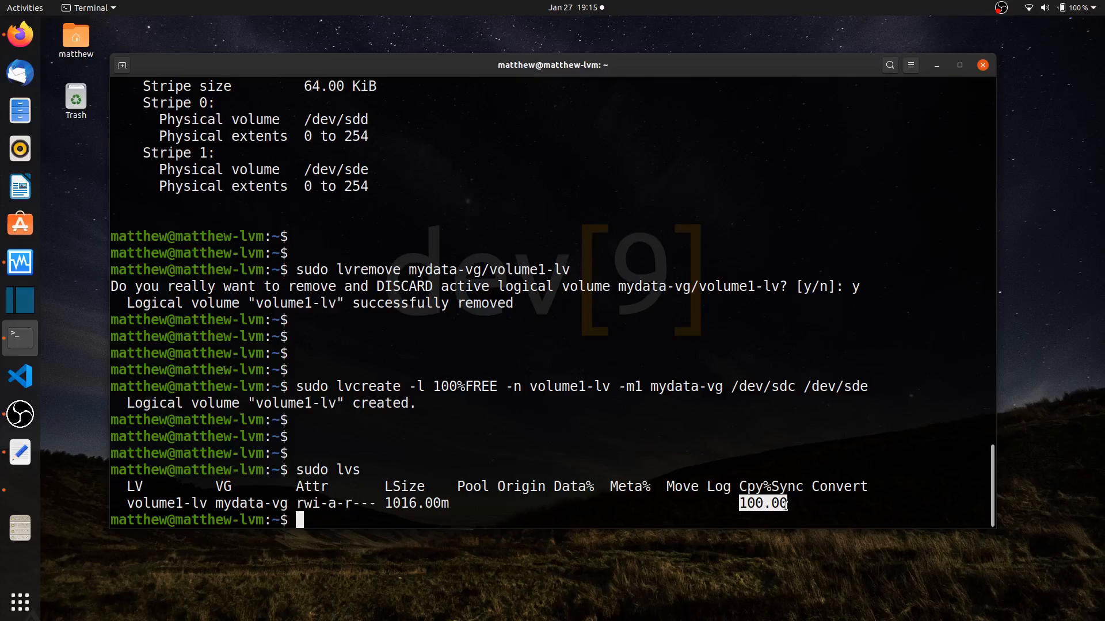
mouse_move(464, 518)
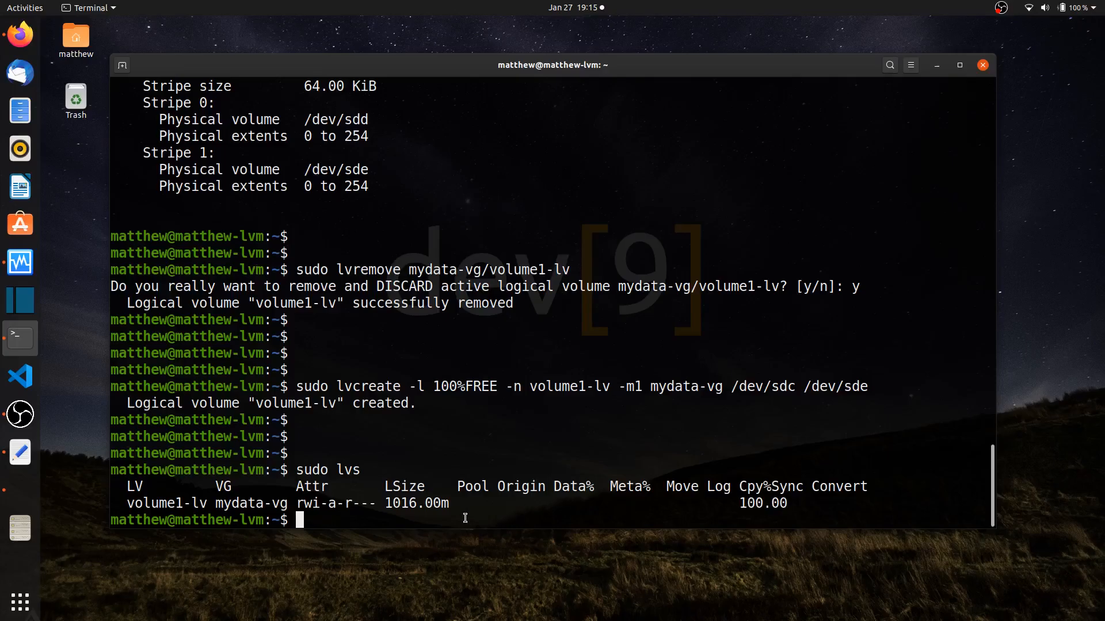
key(Return)
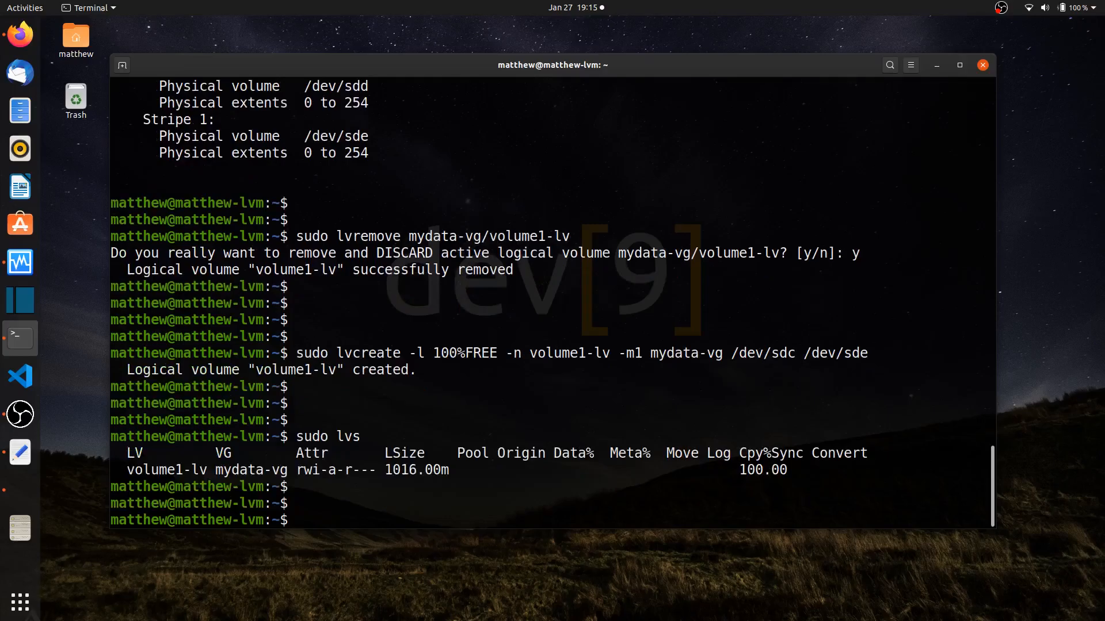
- Run lvdisplay -m and highlight the raid1 segment type and rimage_1 data image
text(sudo lvdisplay -m)
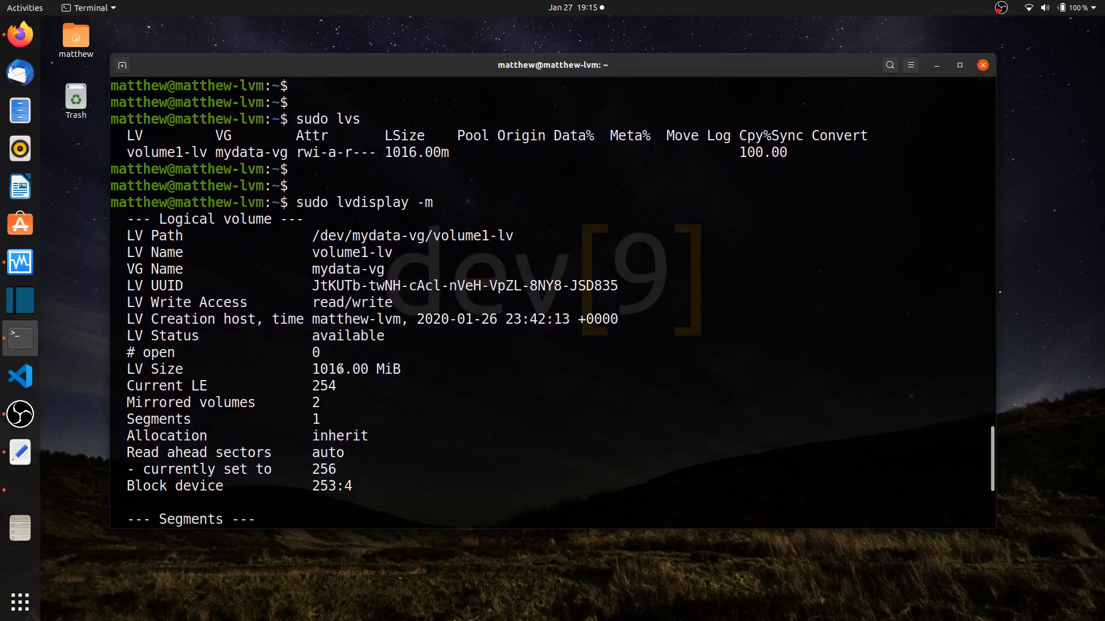
scroll(down, 3)
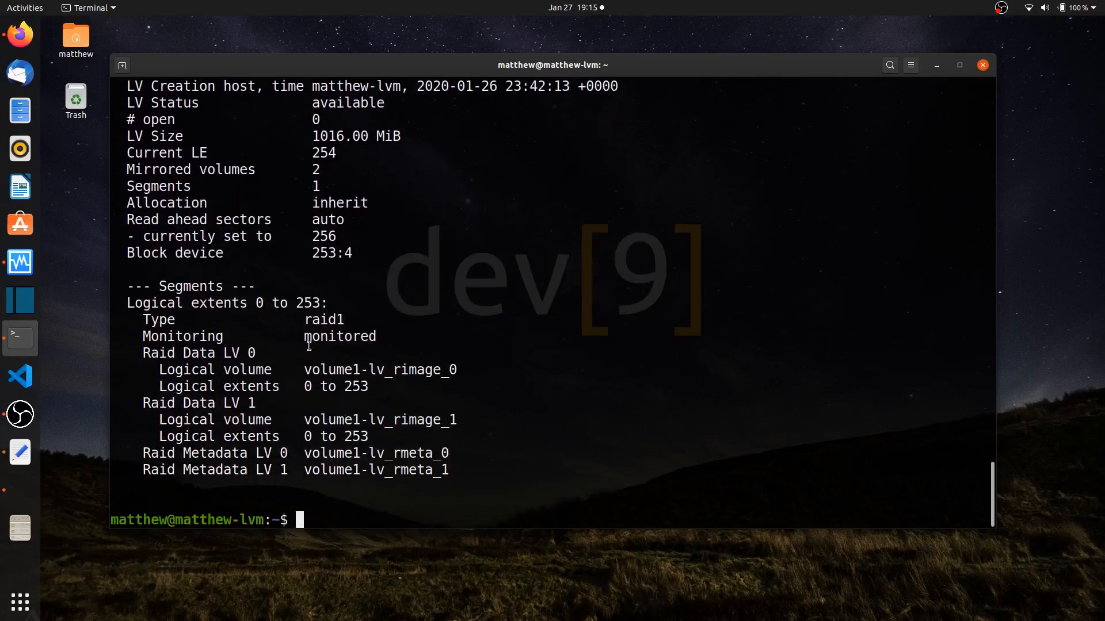
double_click(323, 320)
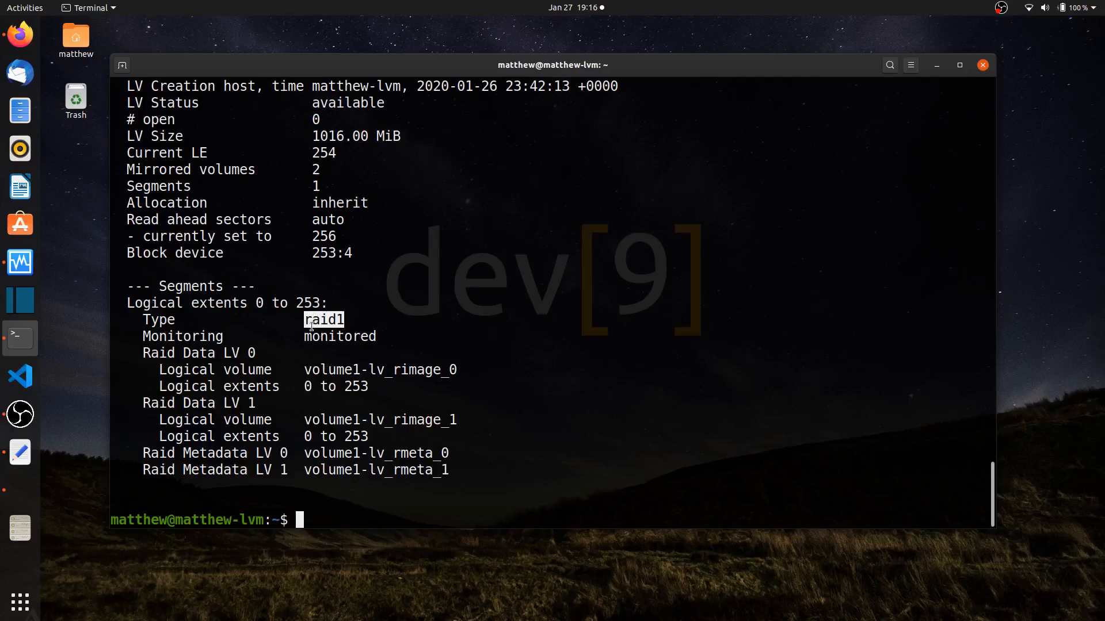
mouse_move(308, 359)
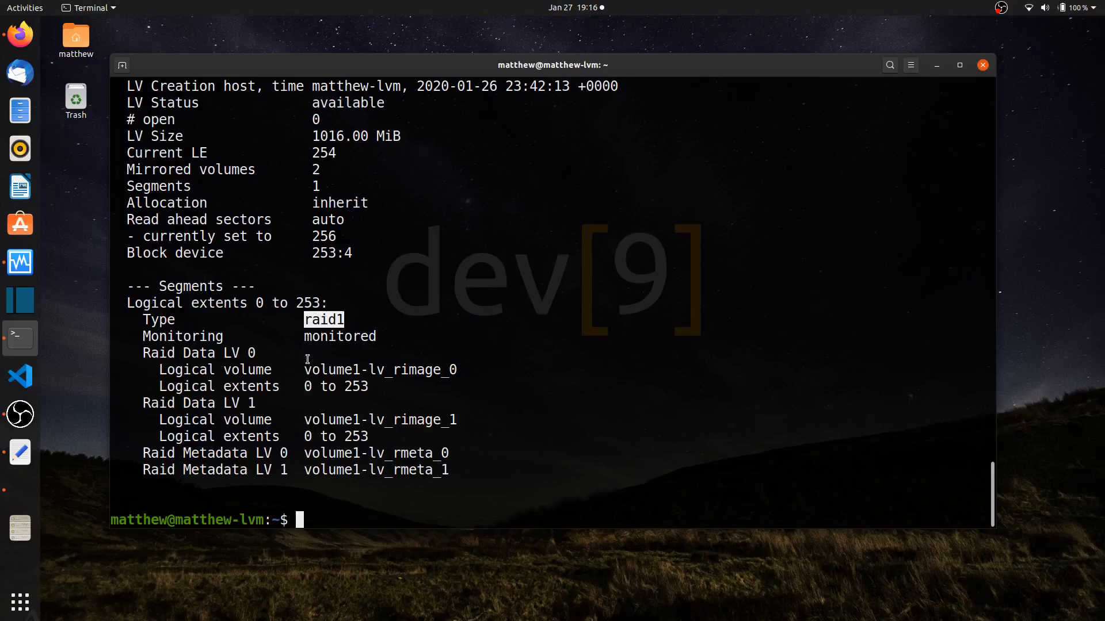
mouse_move(400, 372)
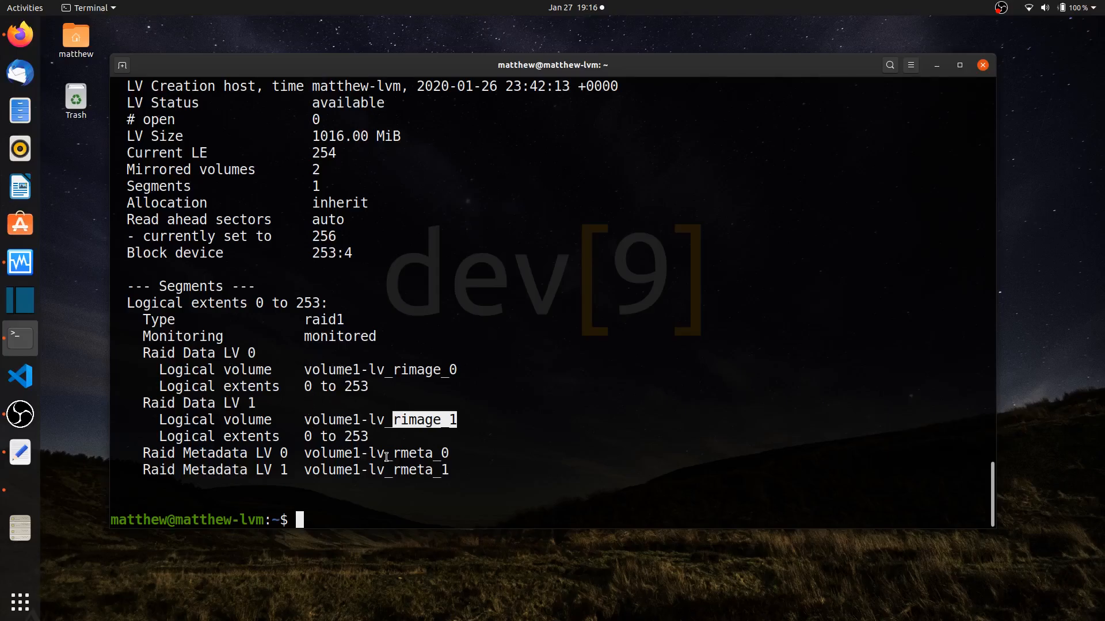
double_click(413, 453)
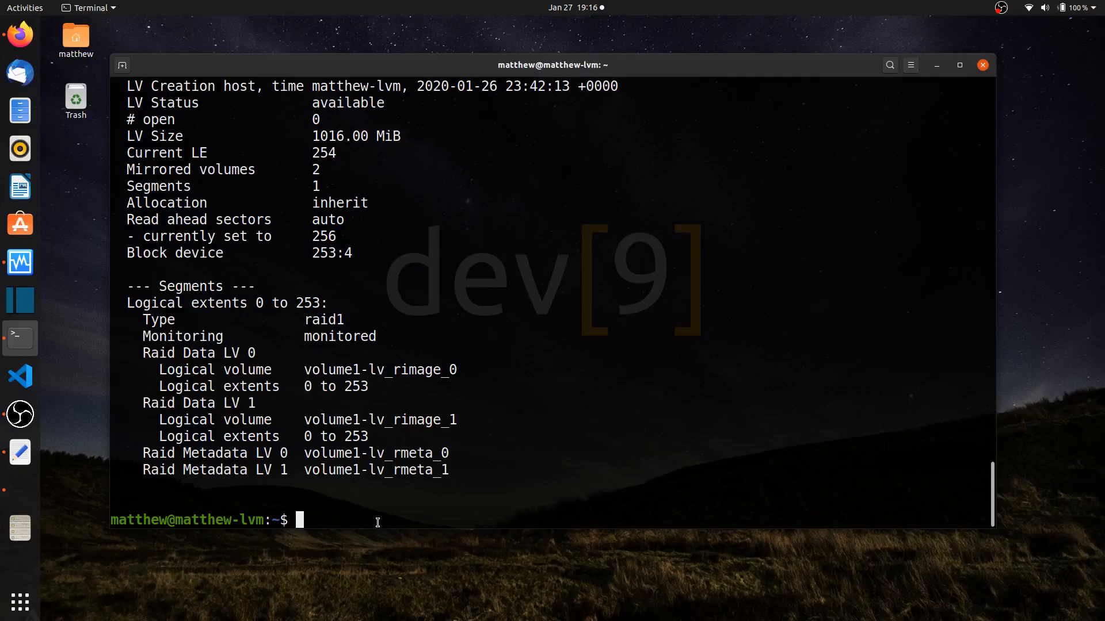
- Run pvdisplay -m and review /dev/sdb free and /dev/sdc's allocated PE
text(sudo p)
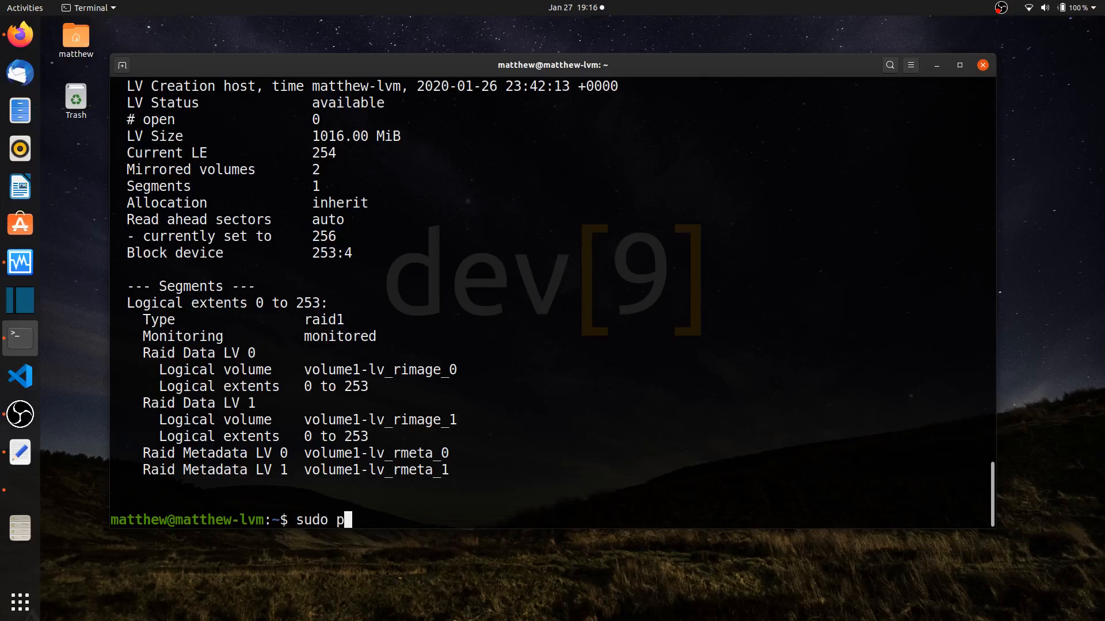
text(vdisplay)
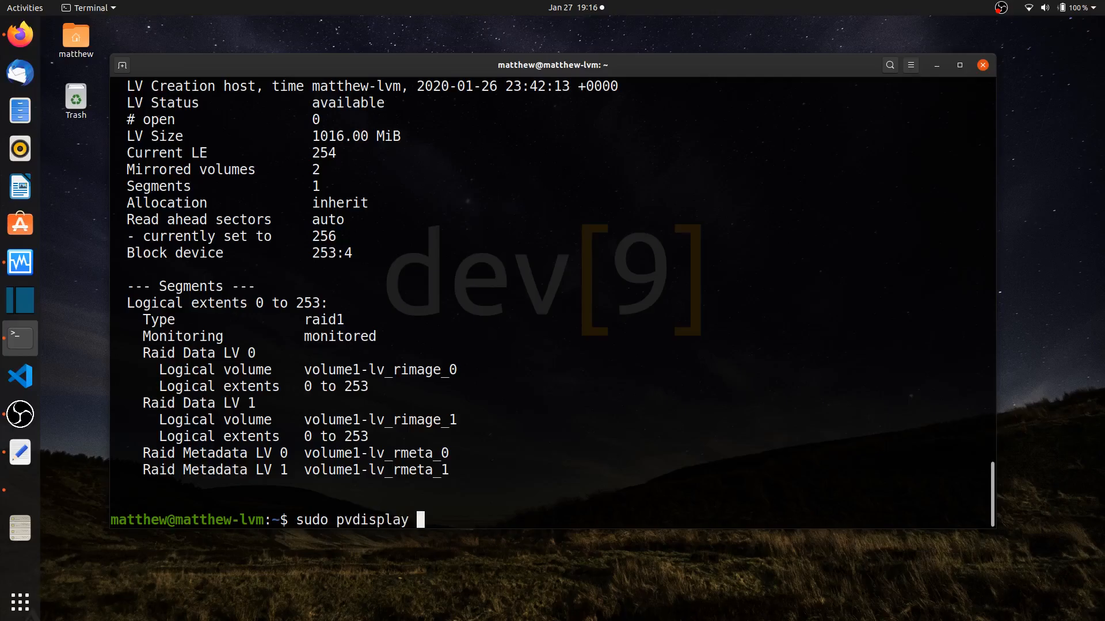
text(-m)
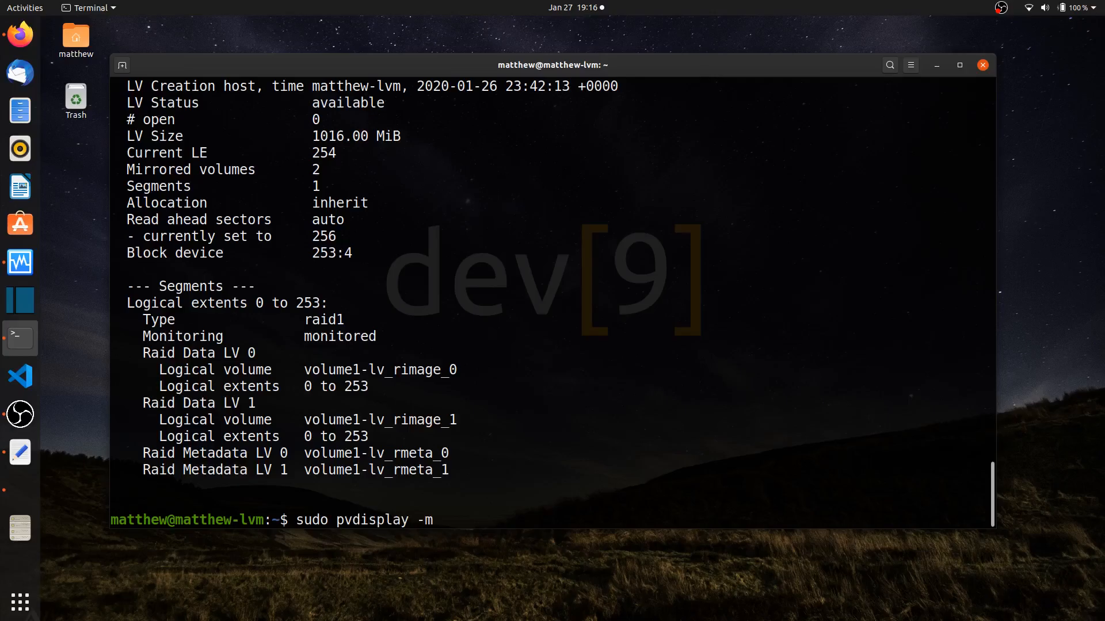
key(Return)
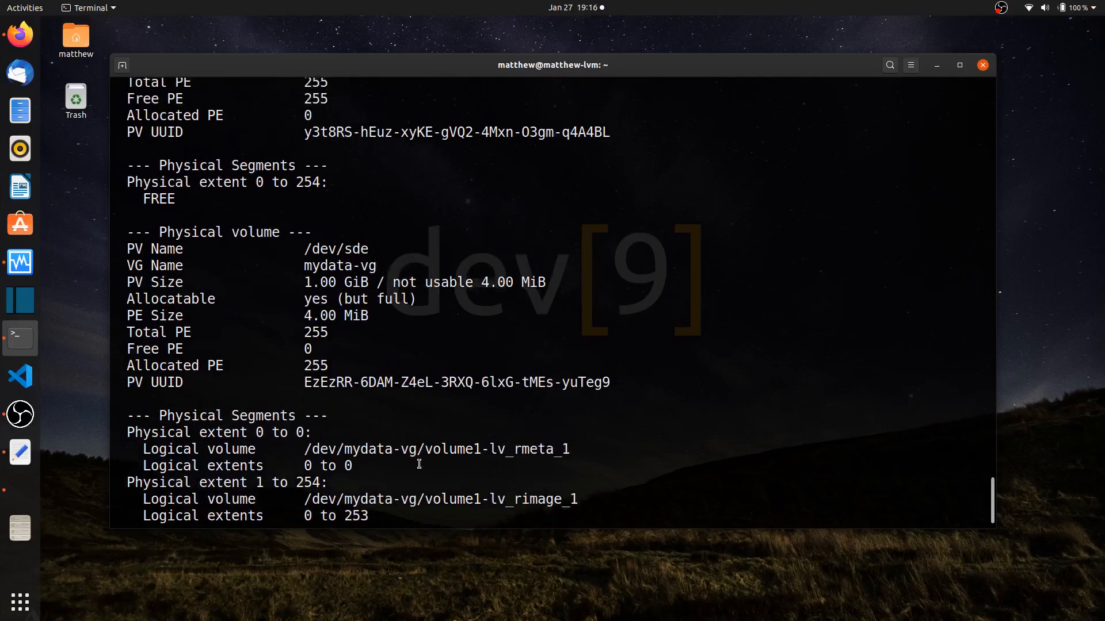
scroll(down, 3)
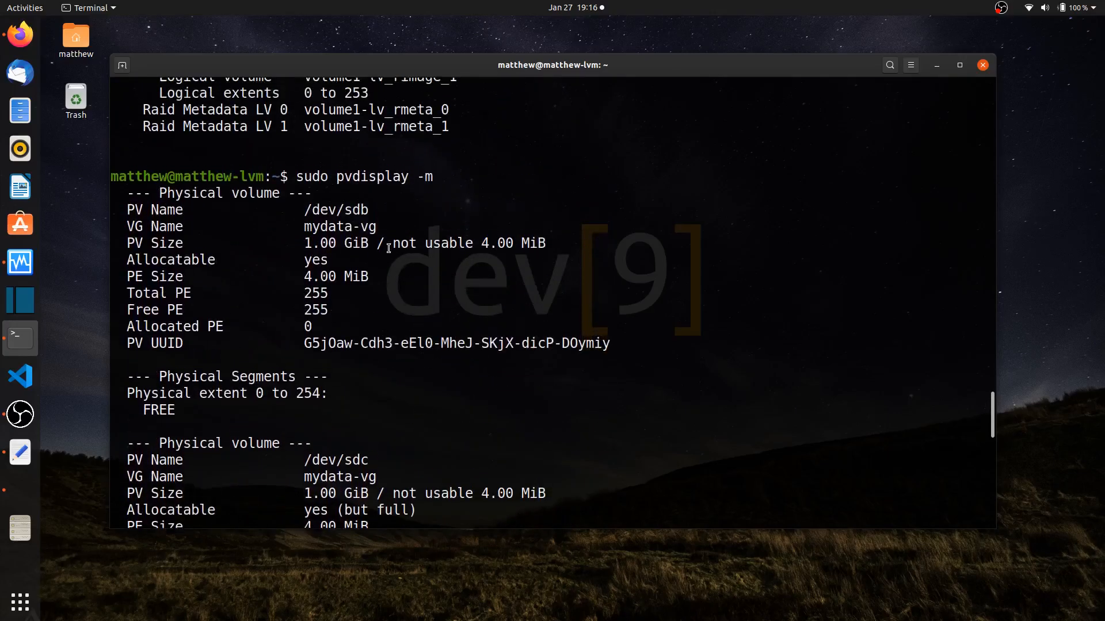
mouse_move(325, 212)
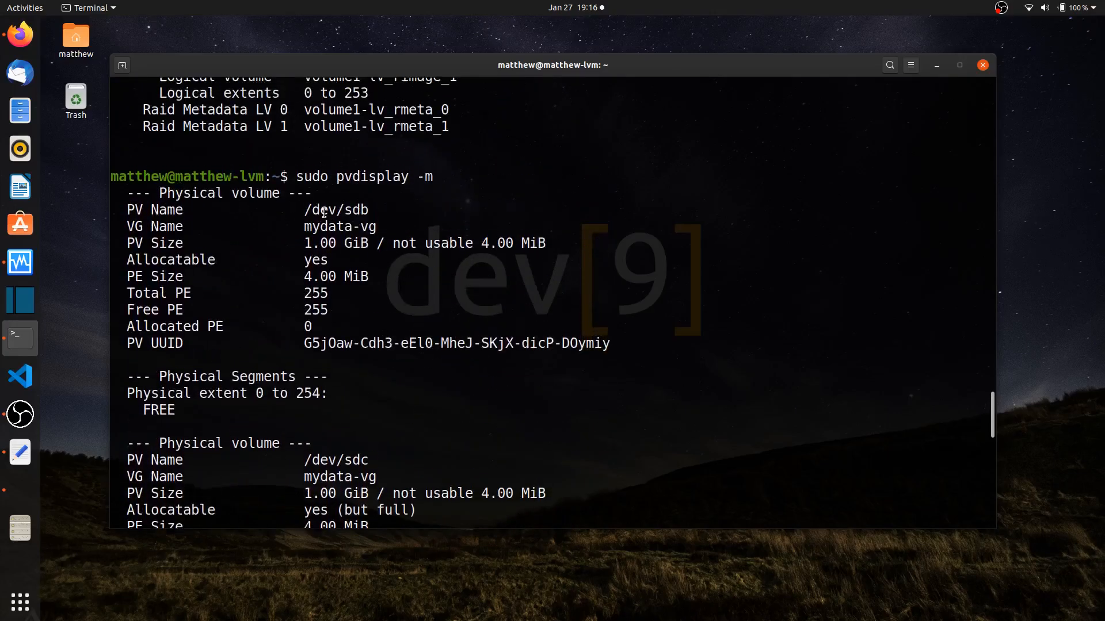
double_click(334, 209)
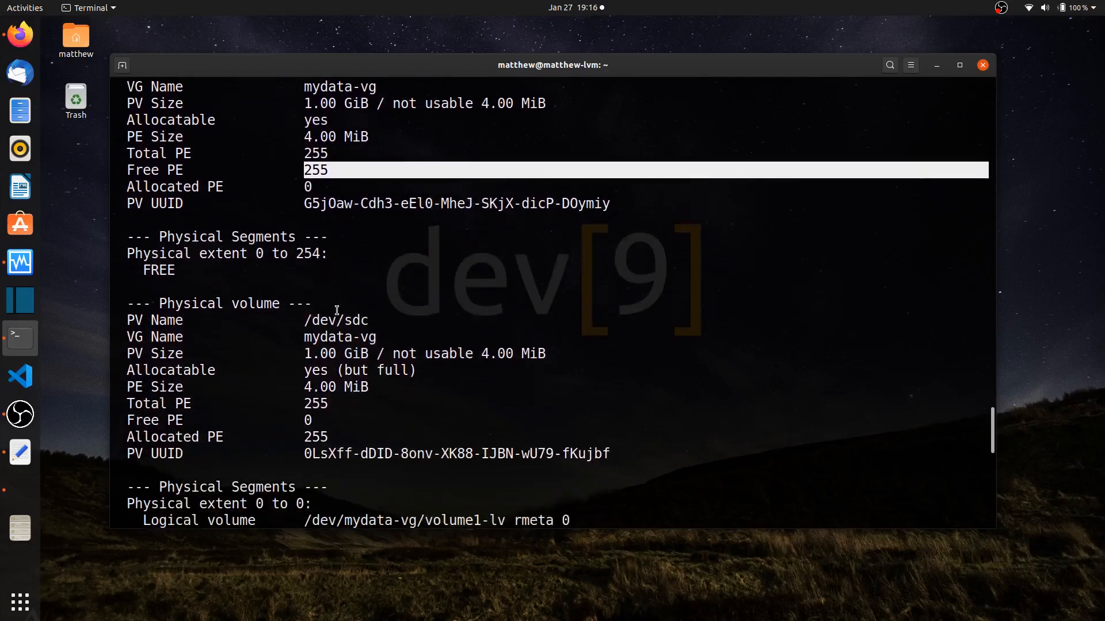
scroll(down, 3)
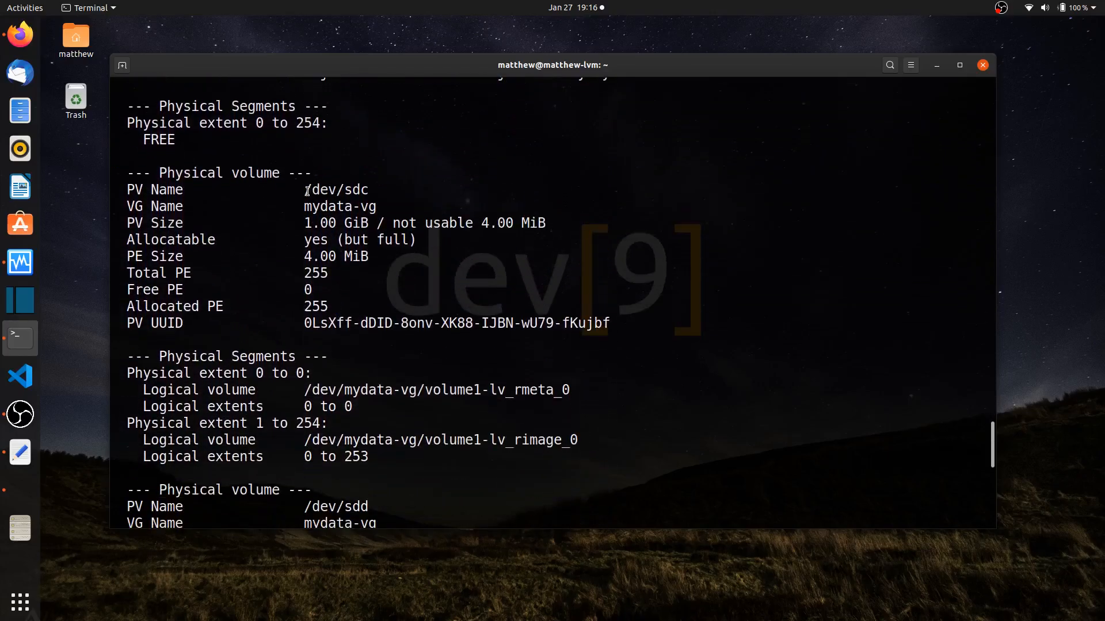
double_click(335, 190)
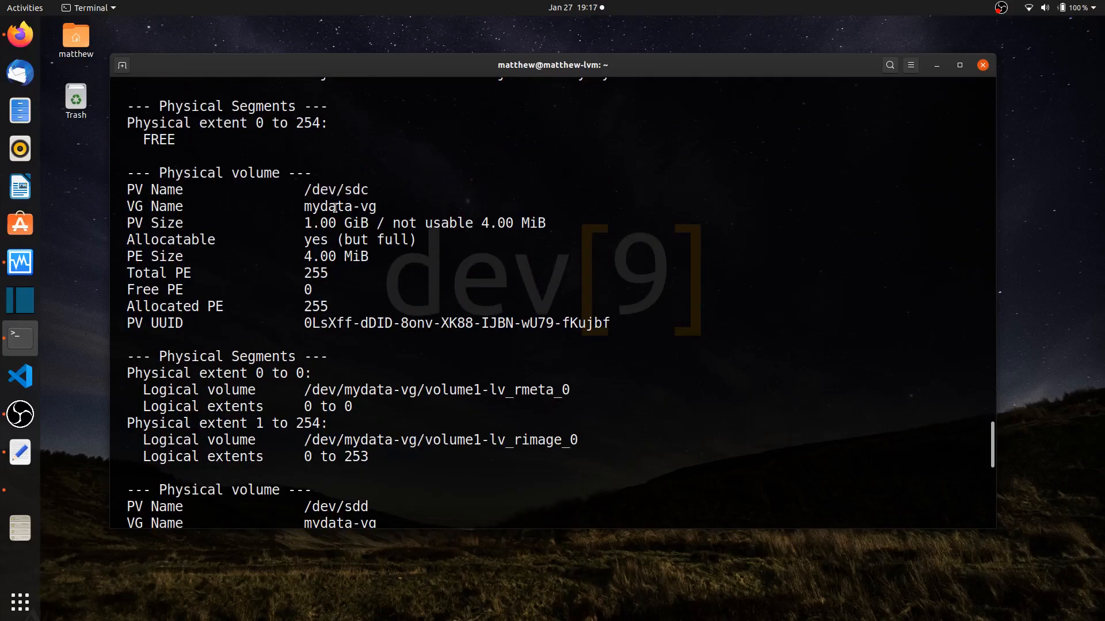
mouse_move(298, 278)
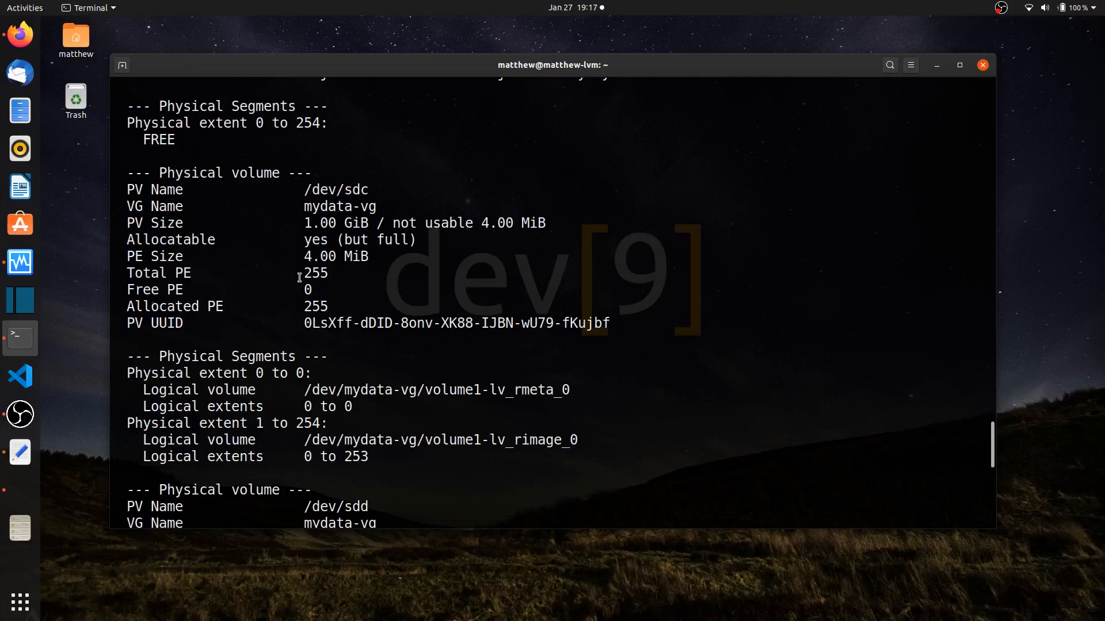
double_click(314, 274)
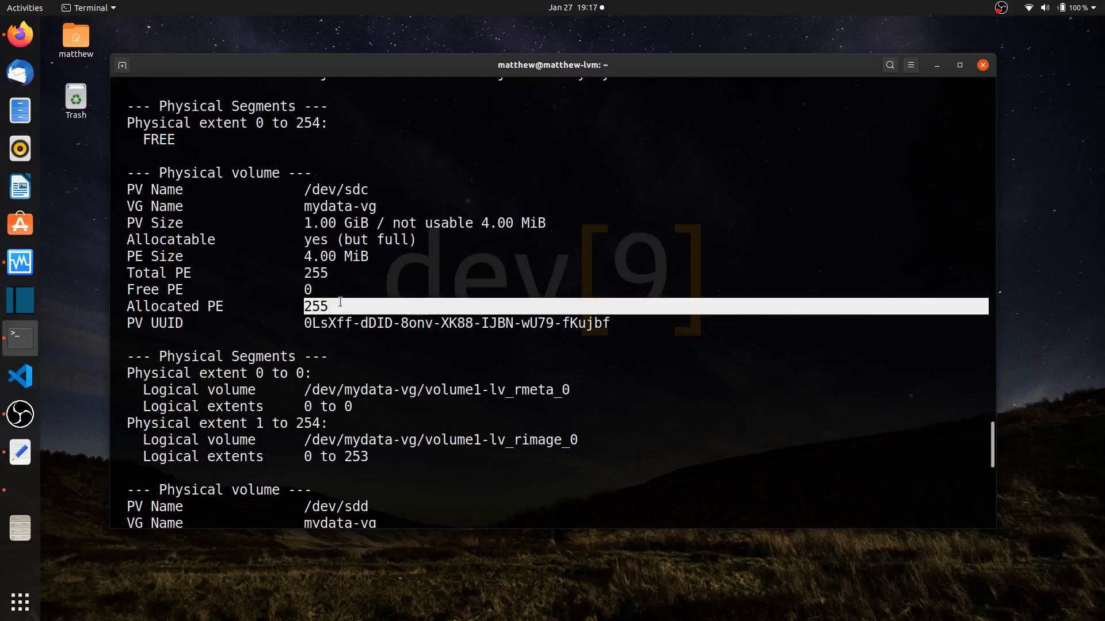
- Scroll through rimage_0's extent range on /dev/sdc, then /dev/sdd and /dev/sde maps
scroll(down, 3)
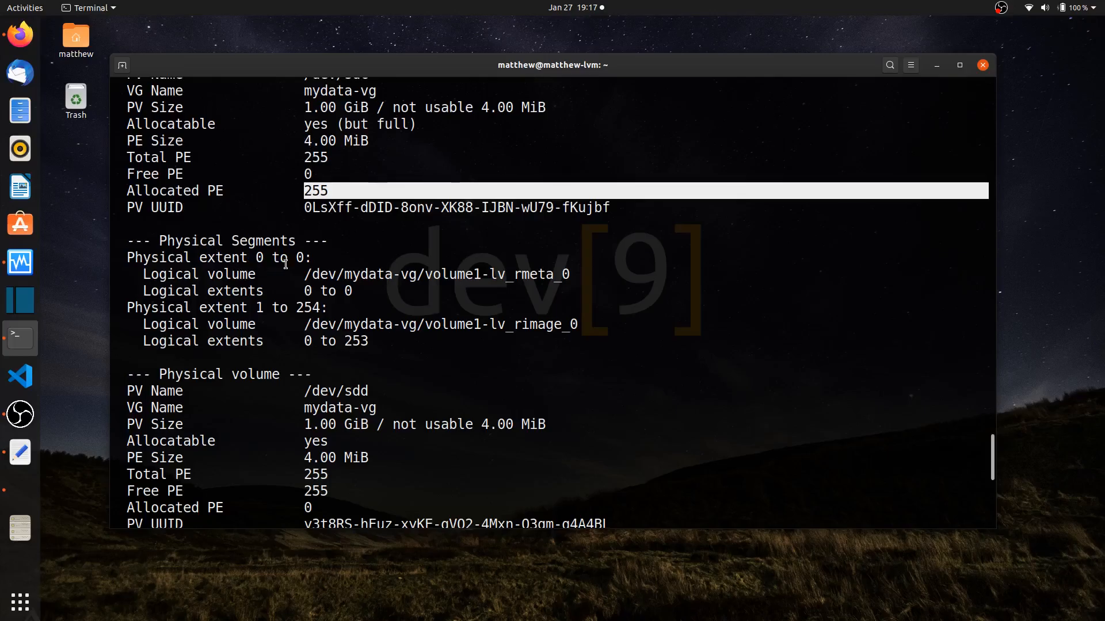
mouse_move(338, 288)
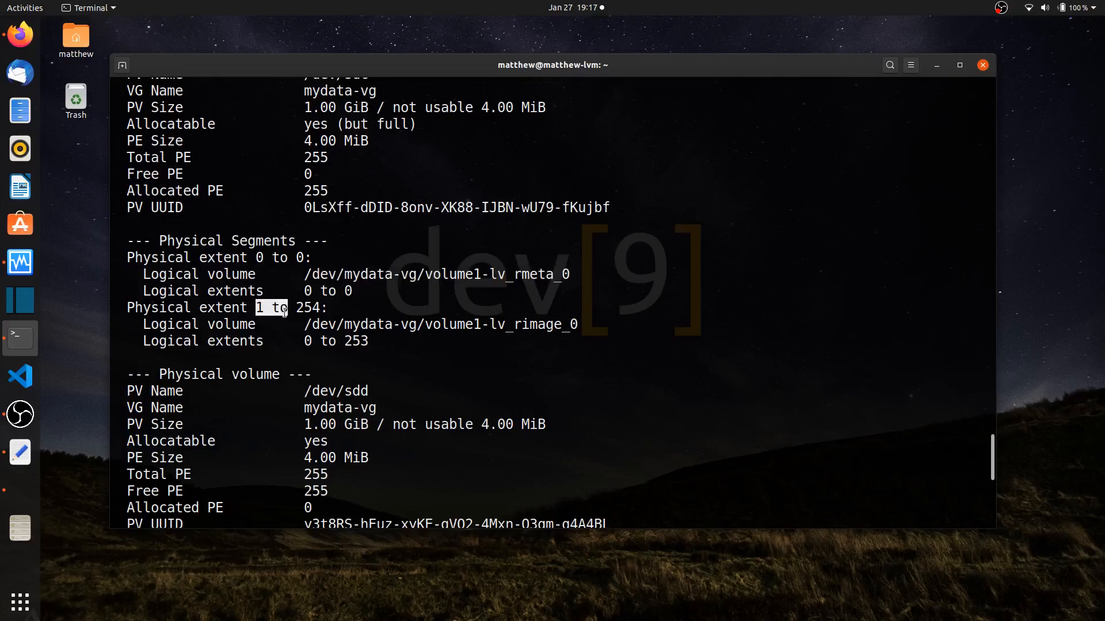
drag(257, 307, 321, 308)
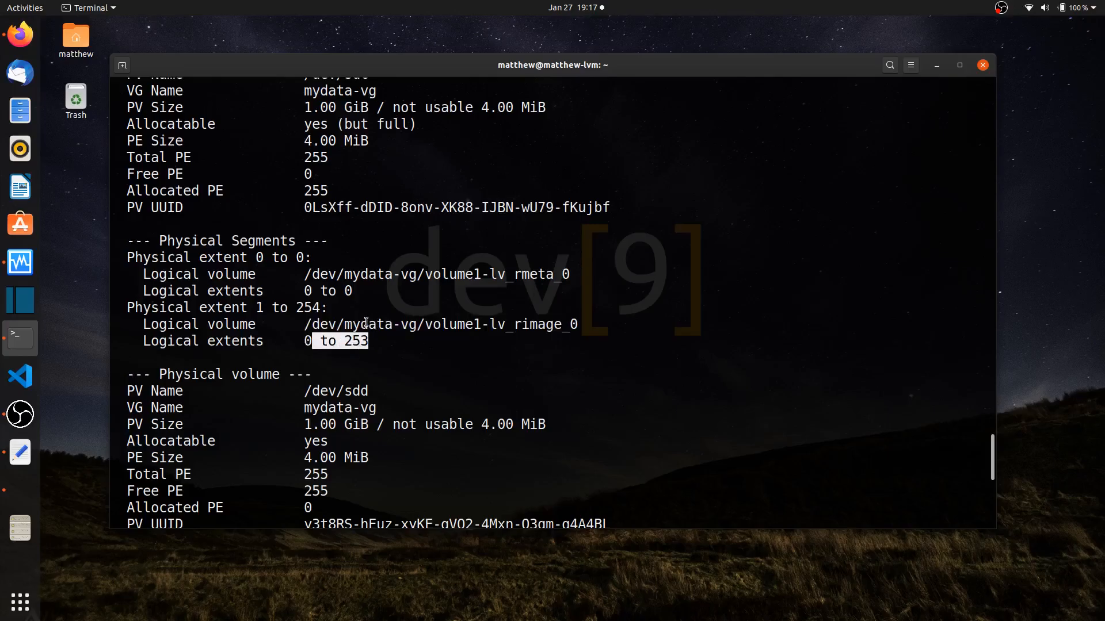
scroll(down, 3)
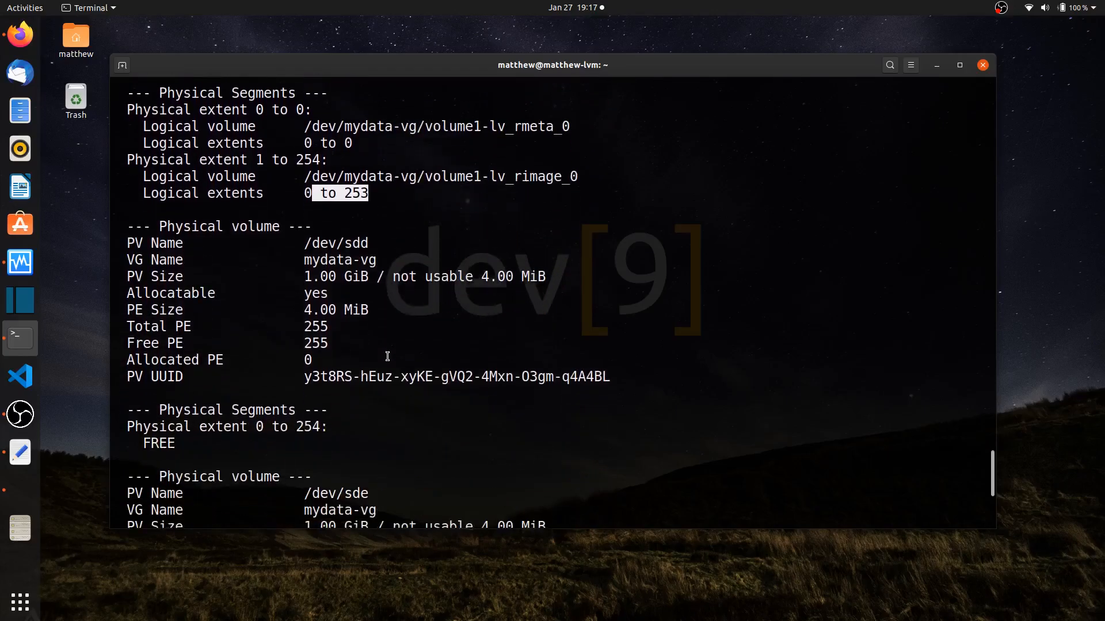
scroll(down, 3)
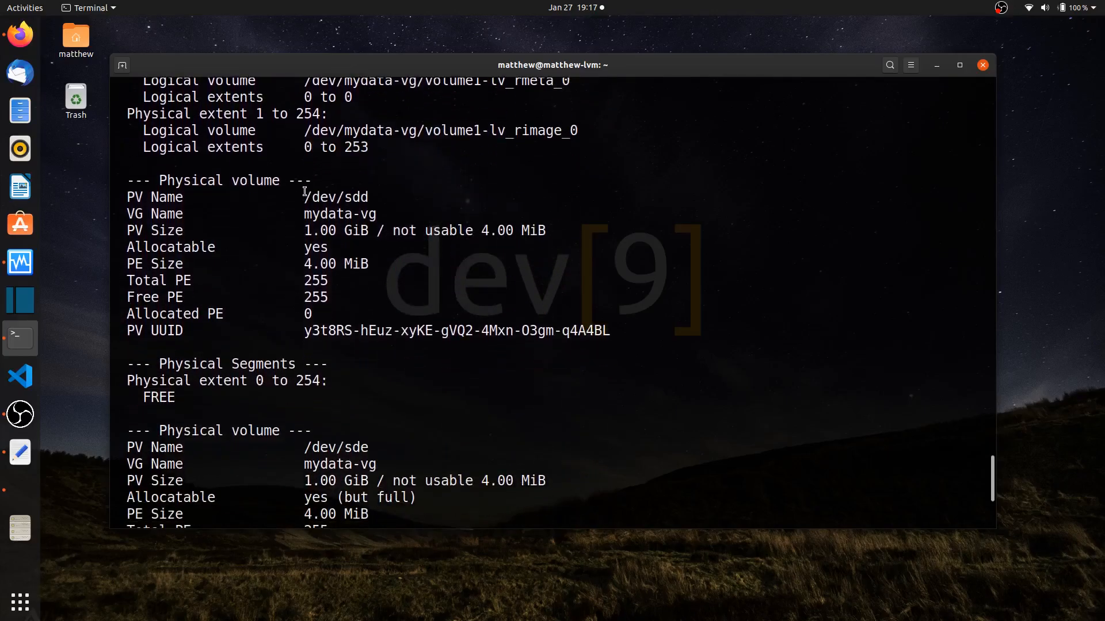
double_click(335, 196)
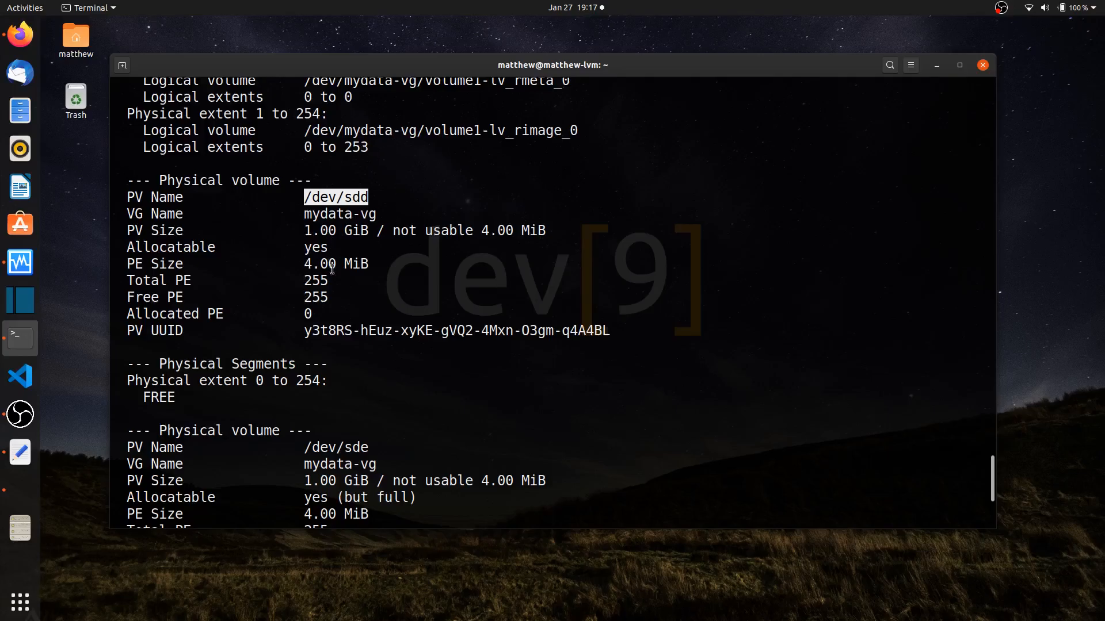
scroll(down, 3)
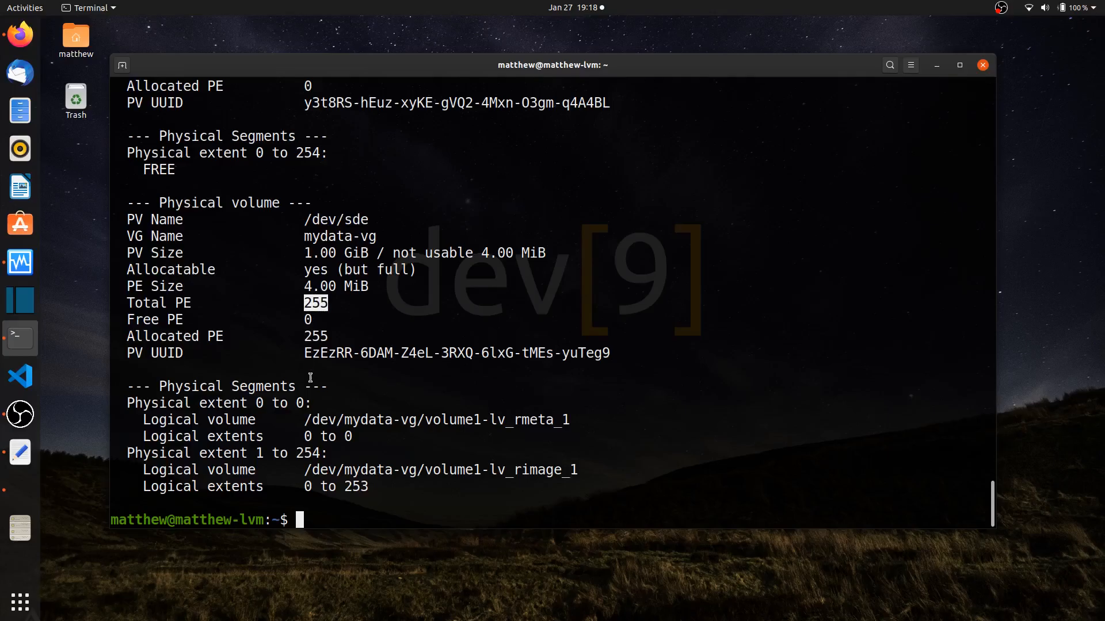
mouse_move(504, 432)
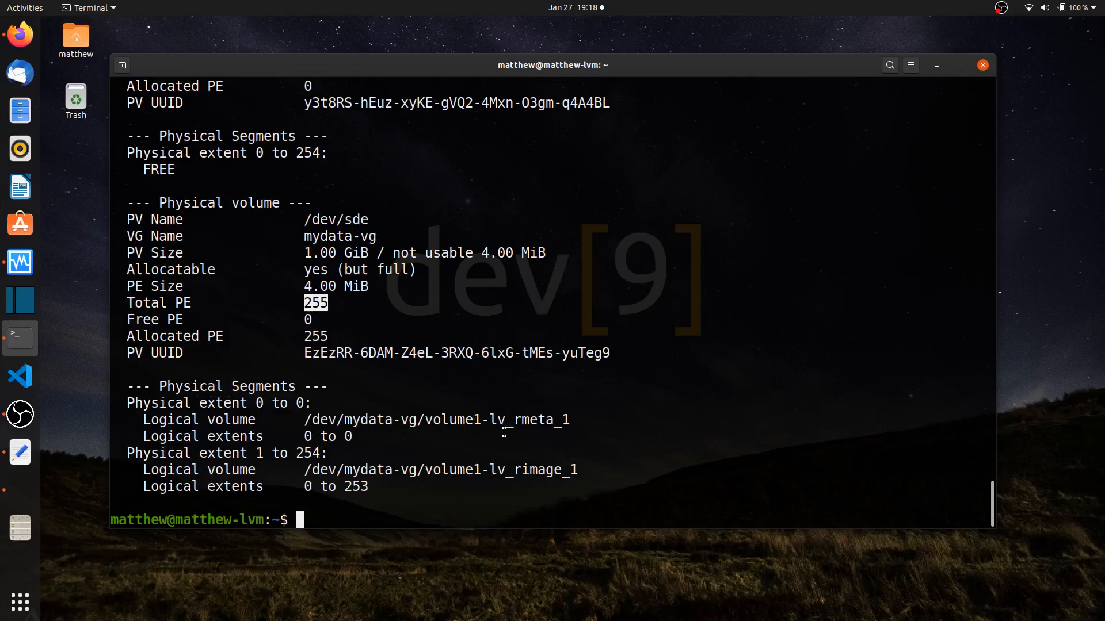
mouse_move(289, 408)
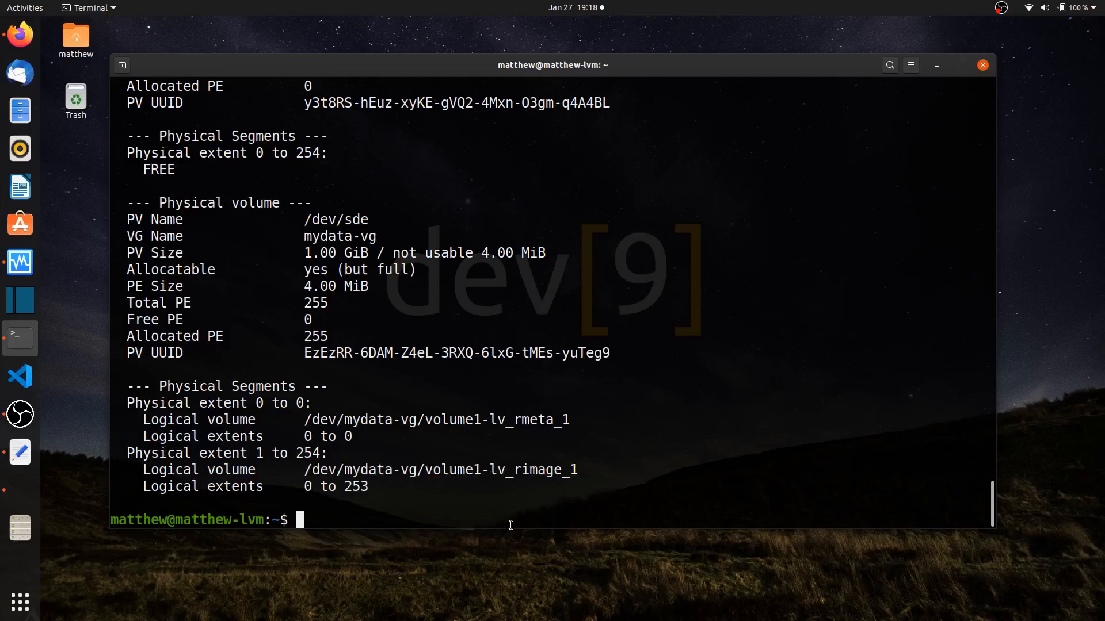
- Run sudo lsblk -fs to list the block device tree with filesystem info
text(sudo)
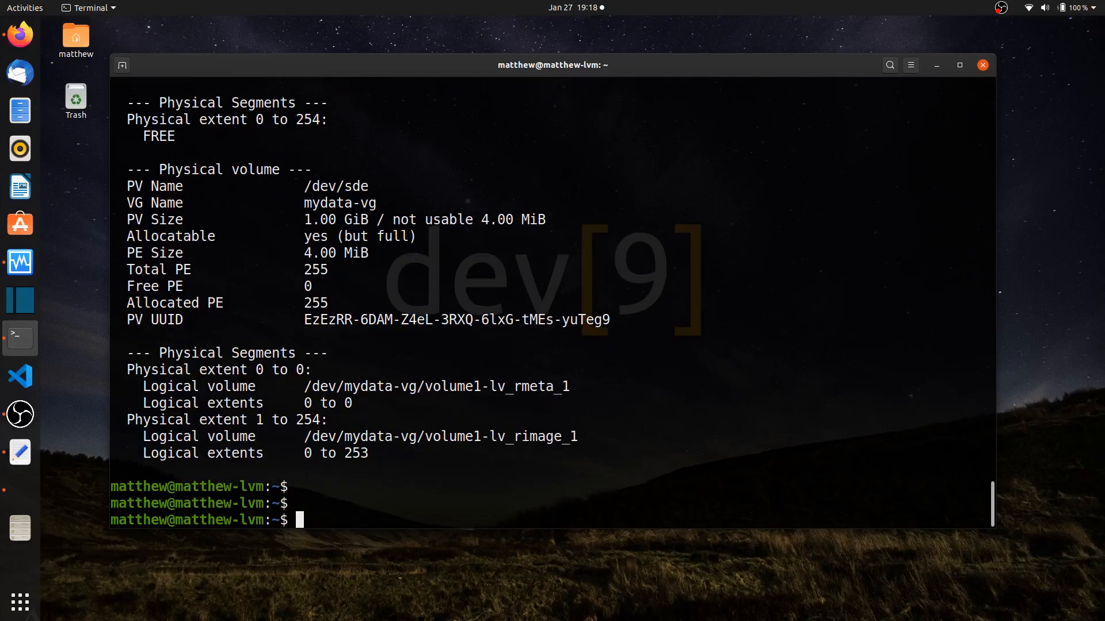
text(lsblk -)
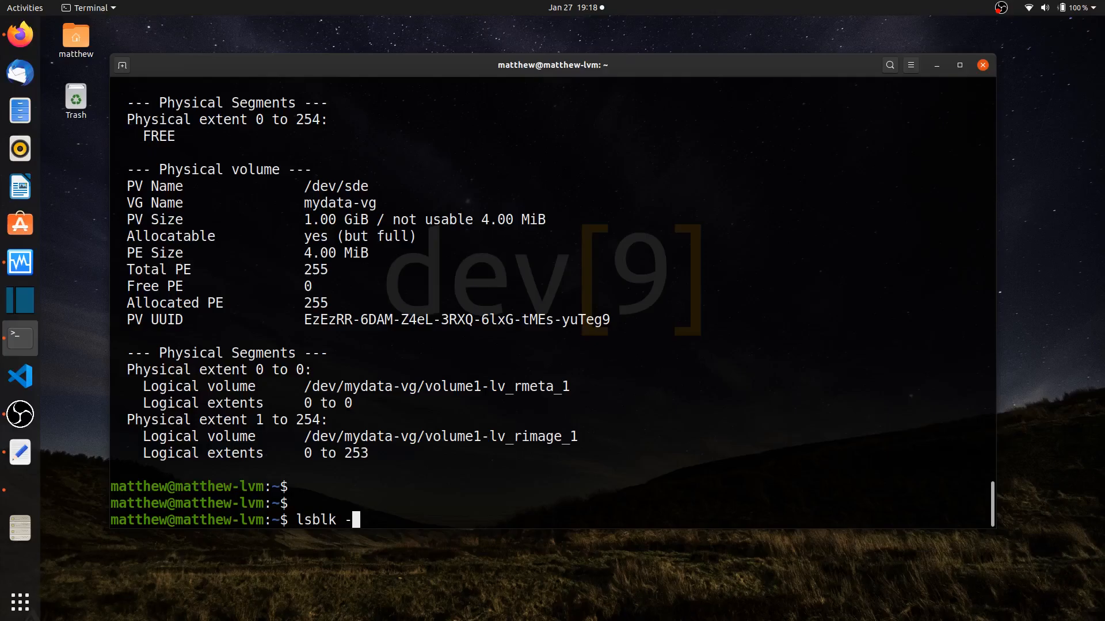
text(fs)
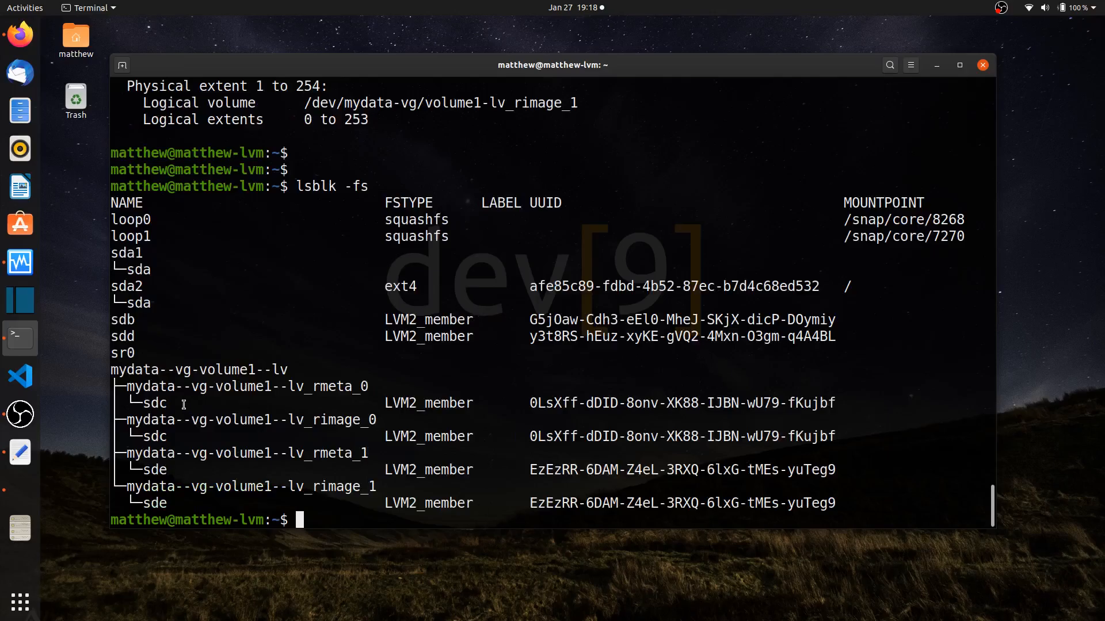
- Highlight that rmeta_0/rimage_0 sit on sdc and rmeta_1/rimage_1 sit on sde
double_click(337, 386)
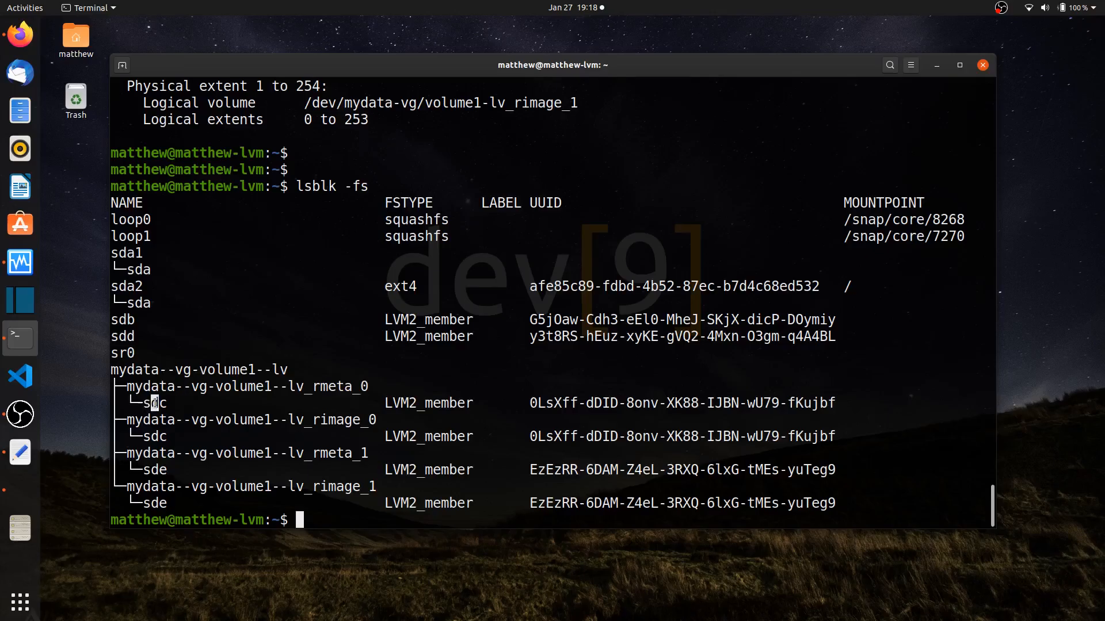
double_click(342, 419)
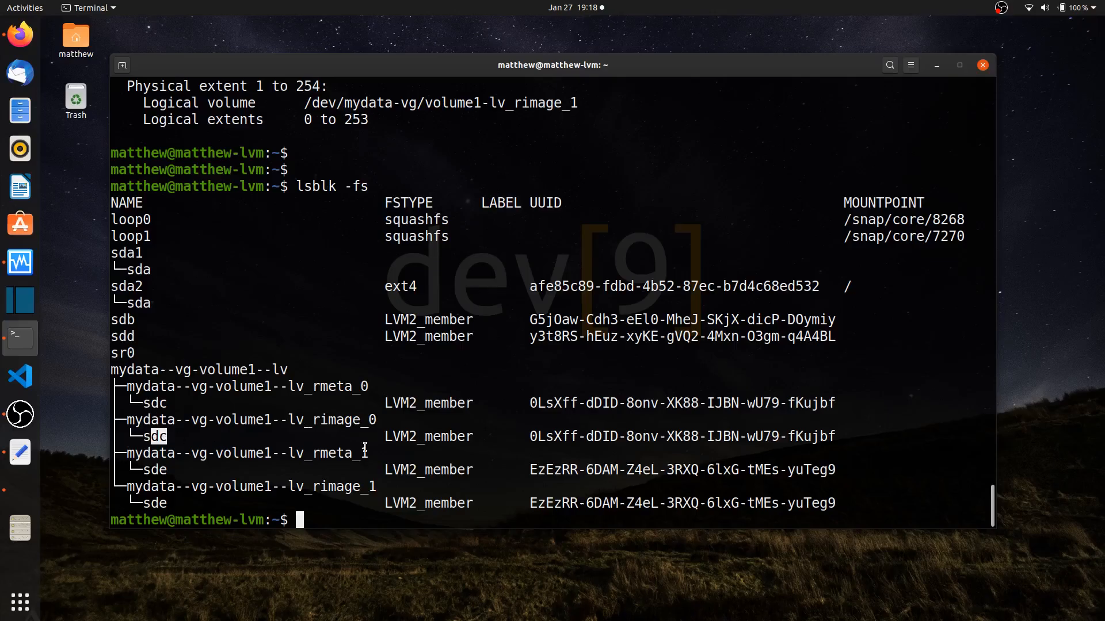
double_click(342, 454)
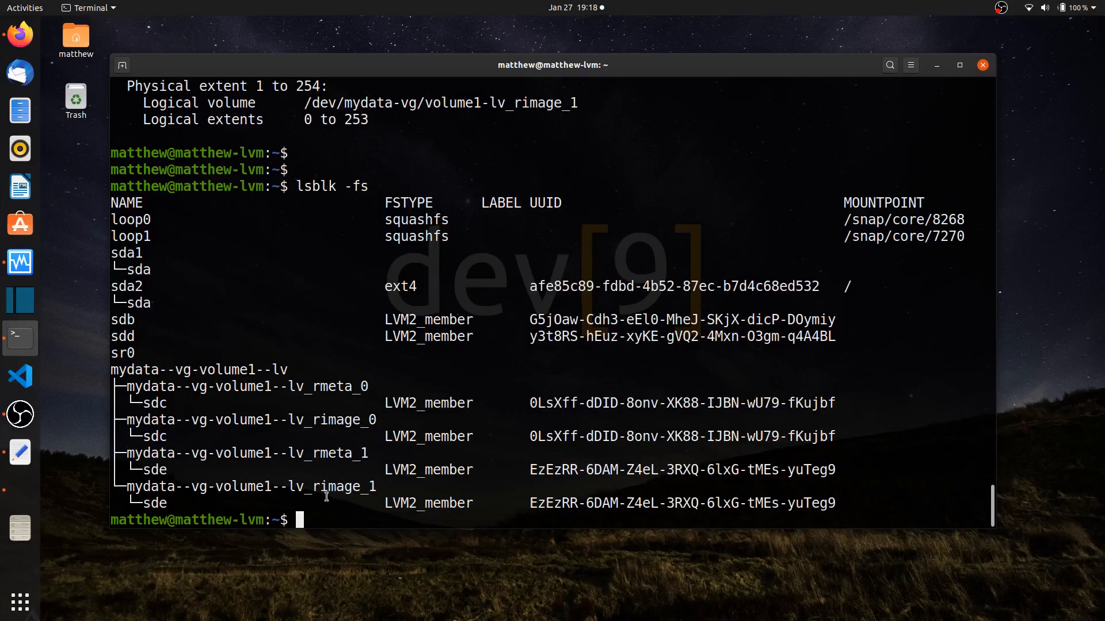
double_click(345, 487)
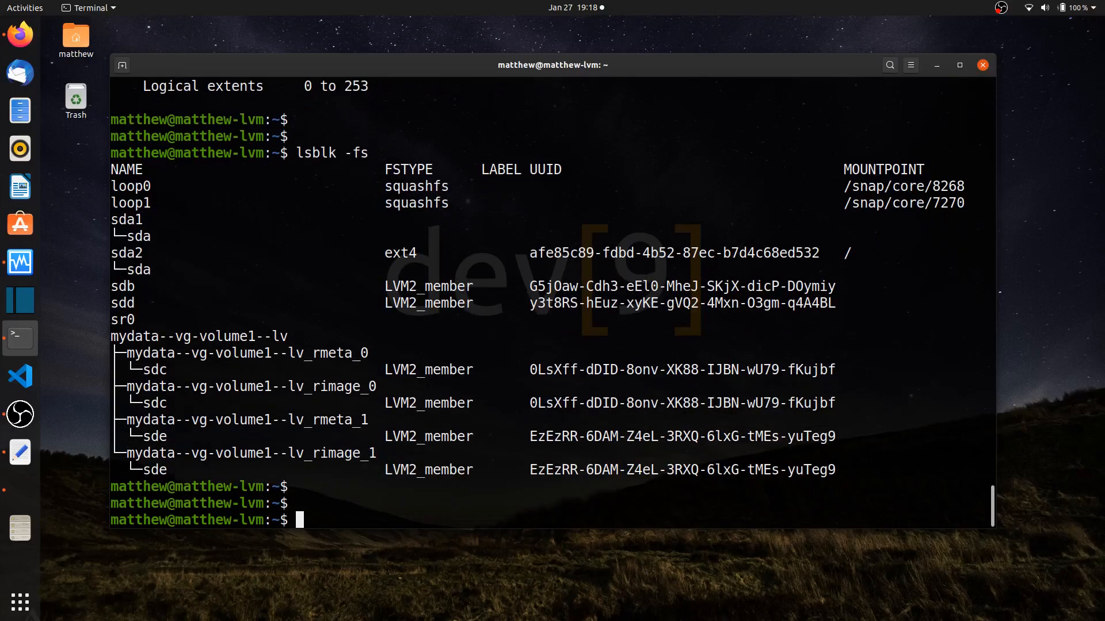
- Remove mydata-vg/volume1-lv with lvremove, confirming so it reports successfully removed
text(sudo lvdisplay -m)
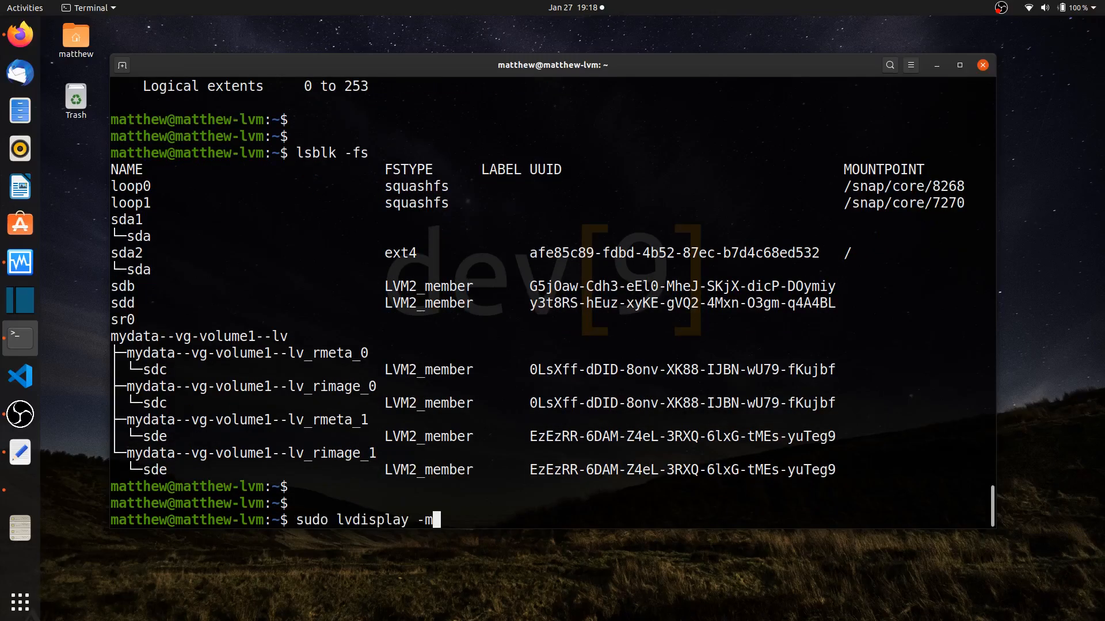
text(sudo lvremove mydata-vg/volume1-lv)
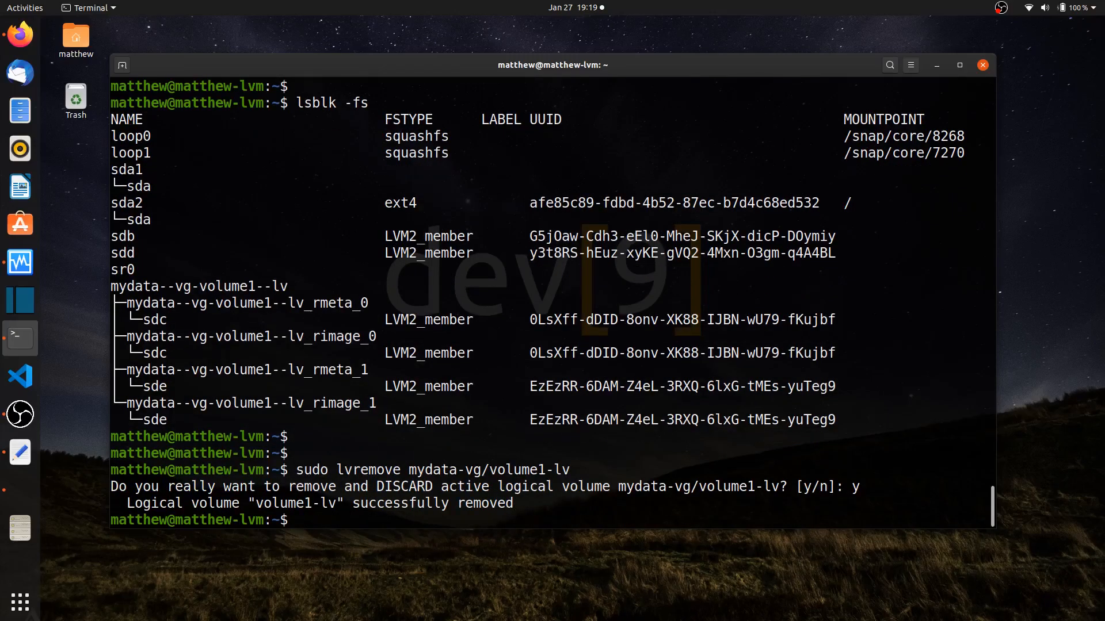
key(Return)
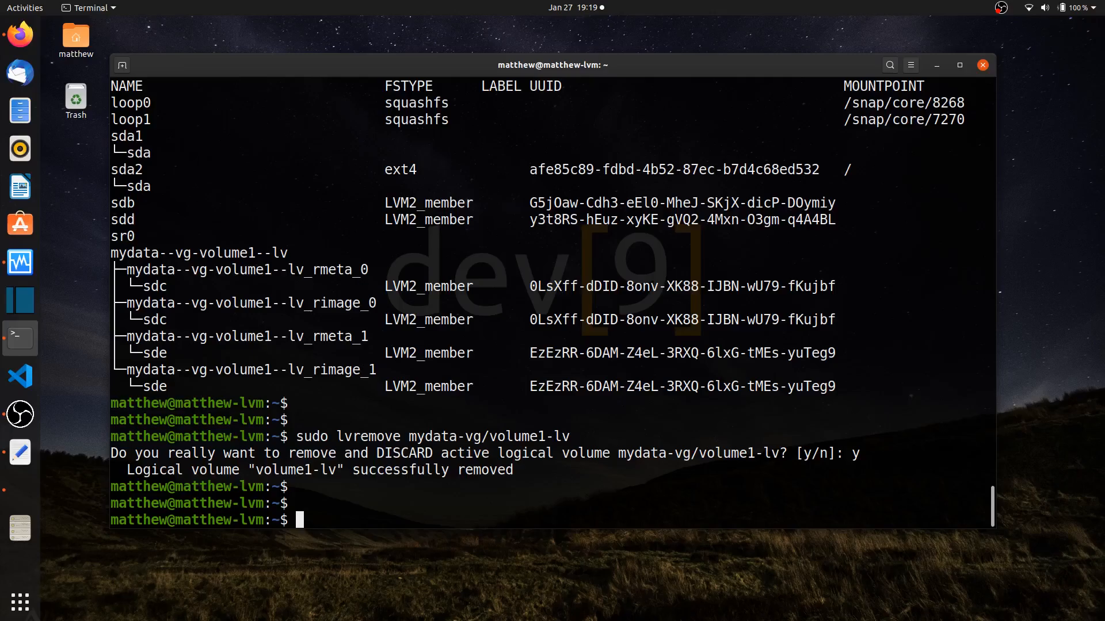
- Compose lvcreate using 100%FREE, name volume1-lv and the mirror count option
text(sudo lv)
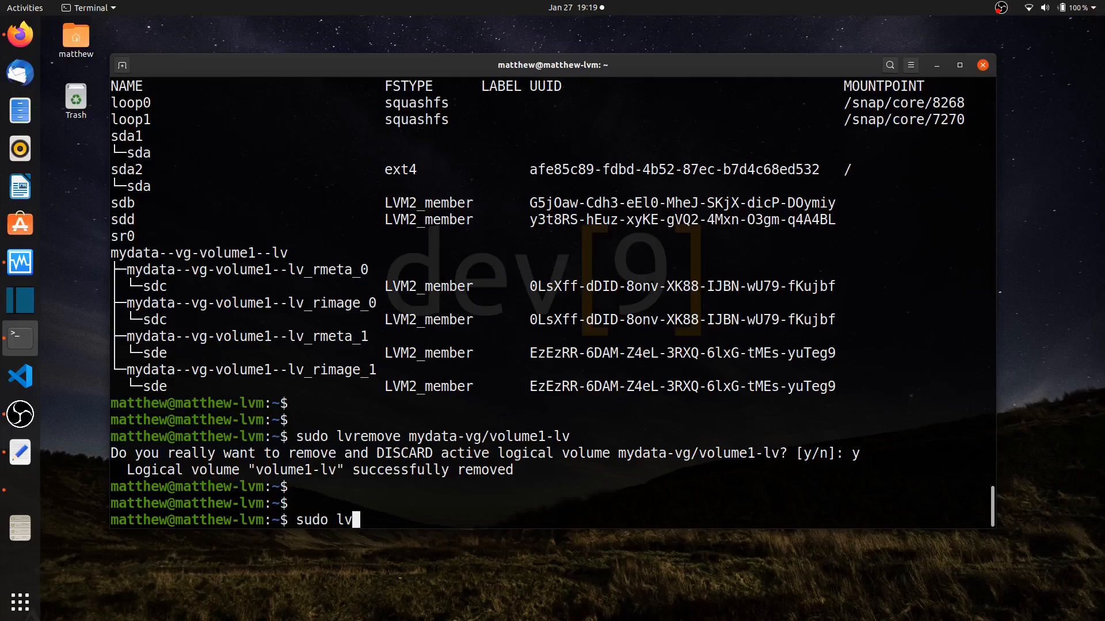
text(create)
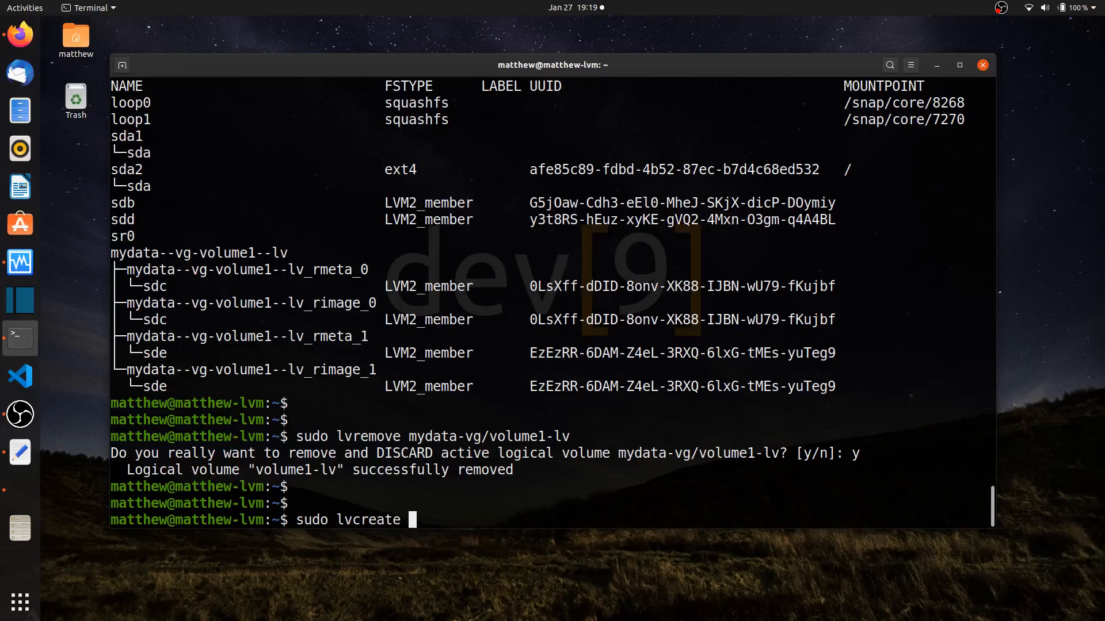
text(-l)
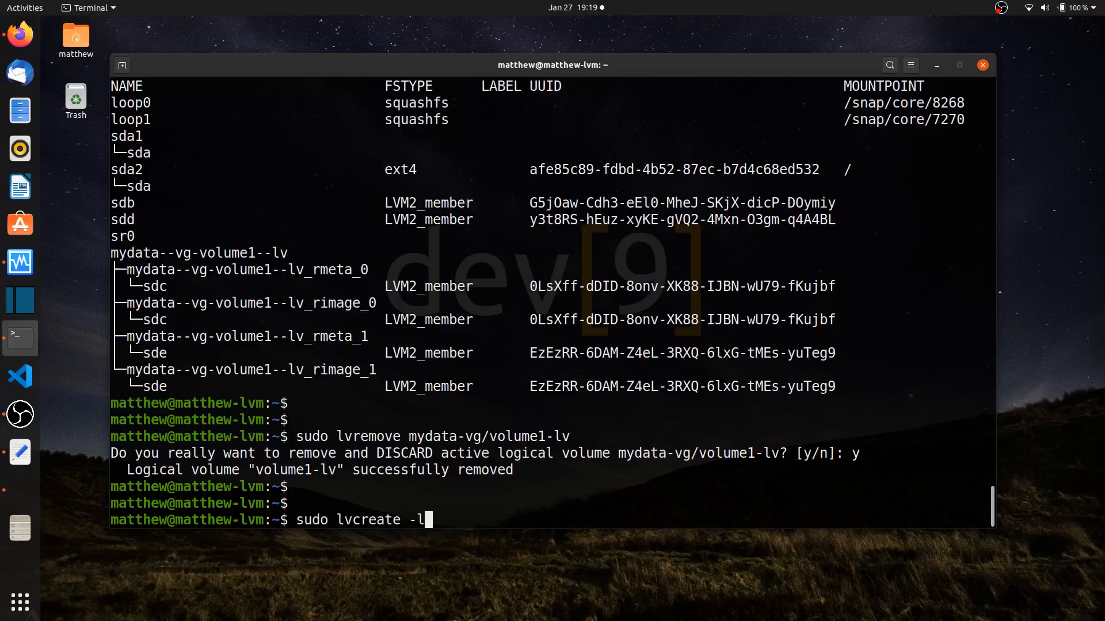
text(100)
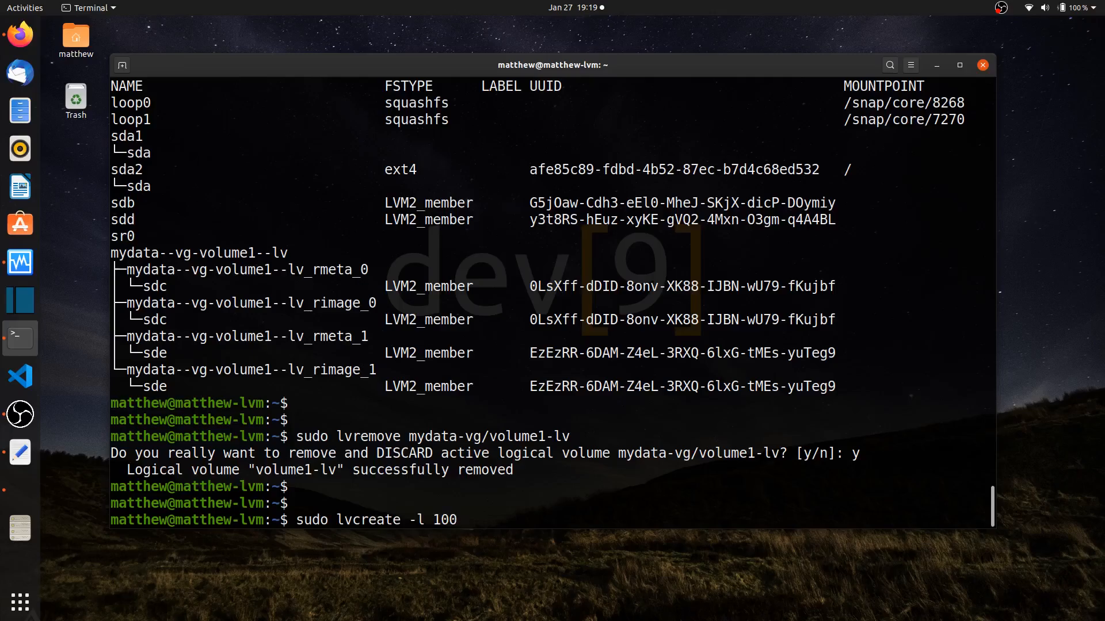
text(%FREE)
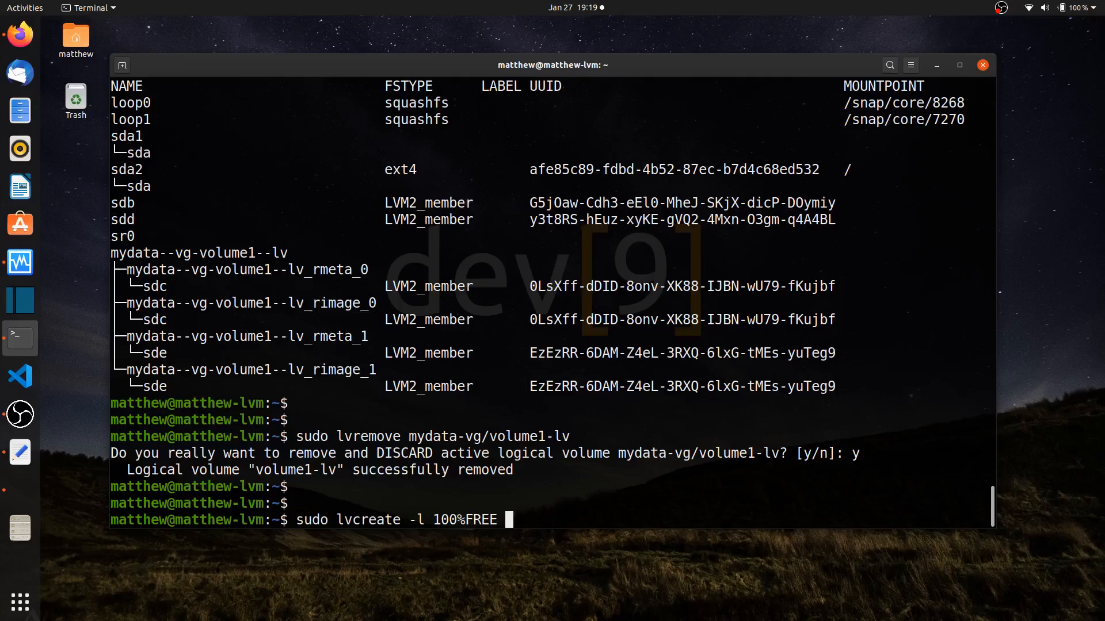
text(-n volume1)
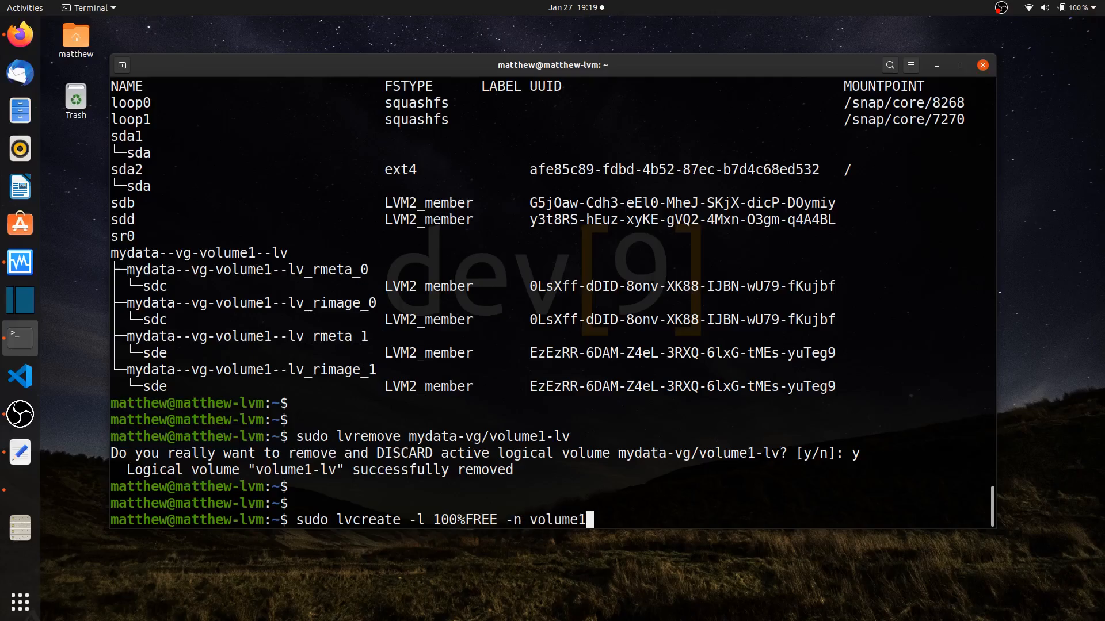
text(-lv)
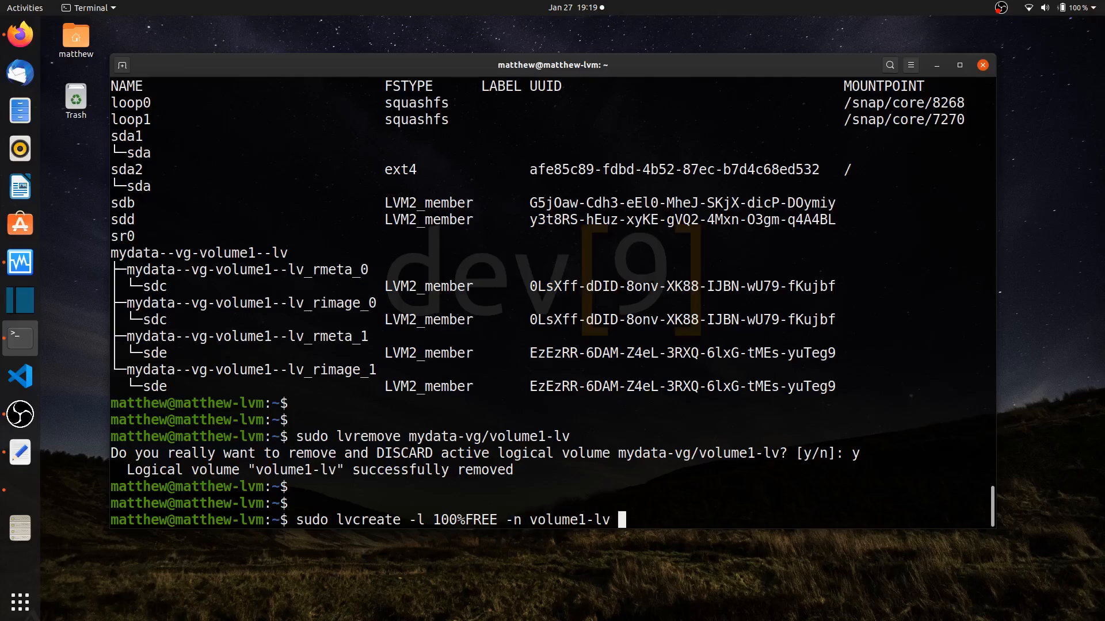
text(-m)
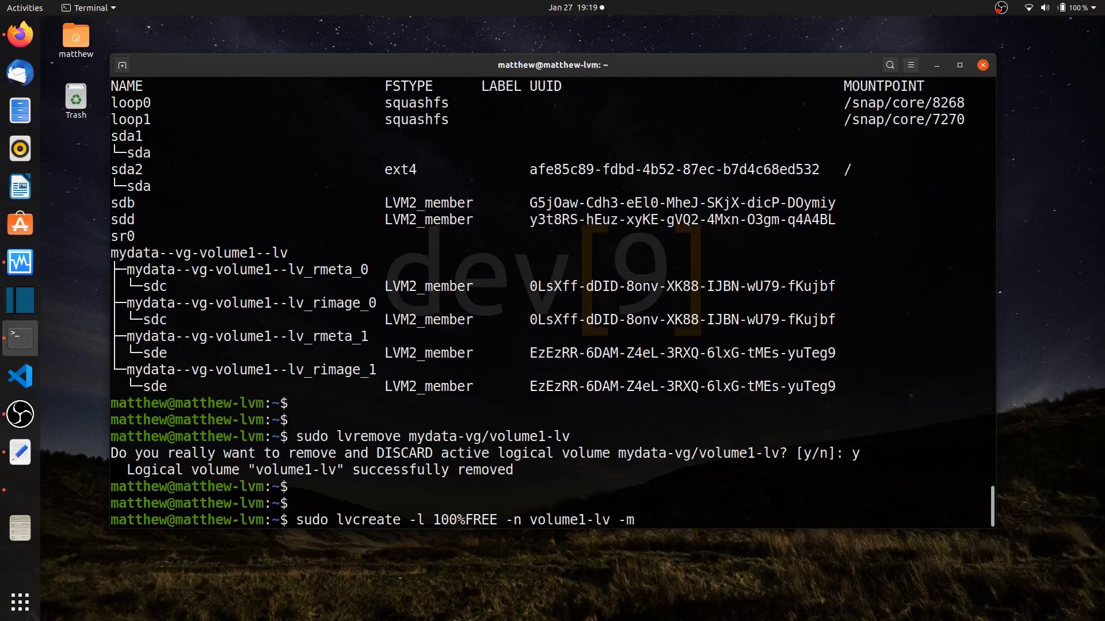
text(3)
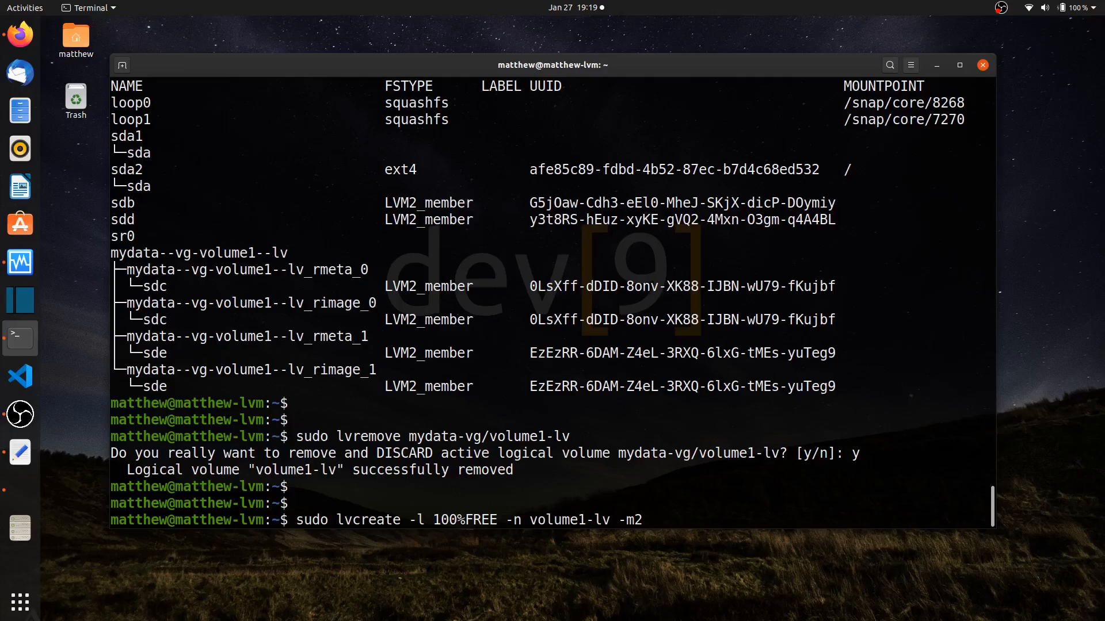
- Target mydata-vg on /dev/sdb, /dev/sdc and /dev/sdd and run it so volume1-lv is created
text(mydata-)
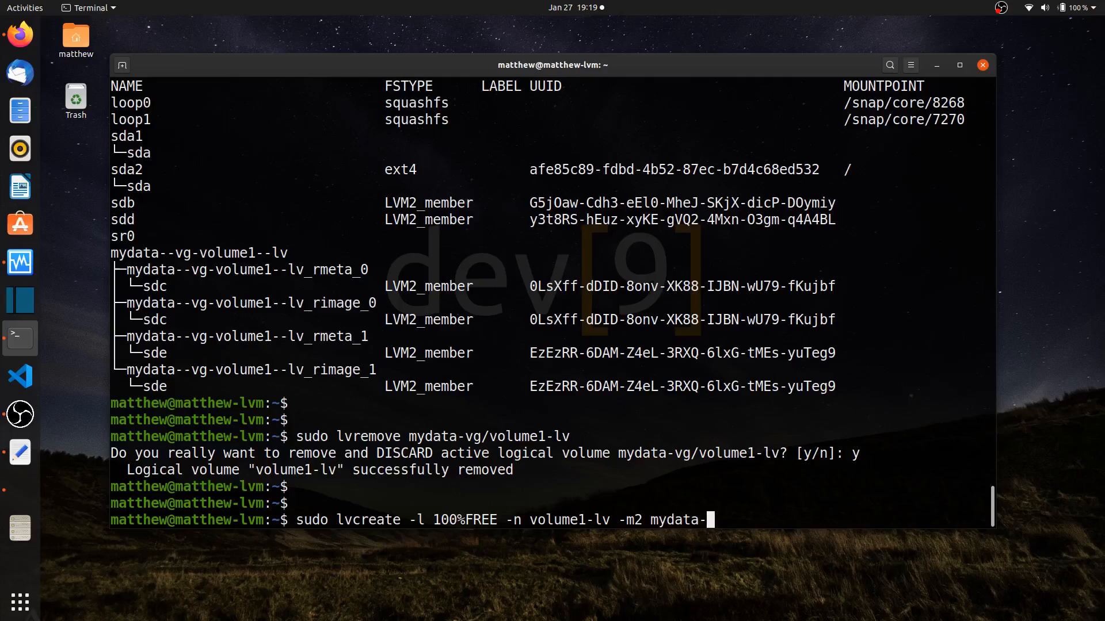
text(vg /dev/sdb /c)
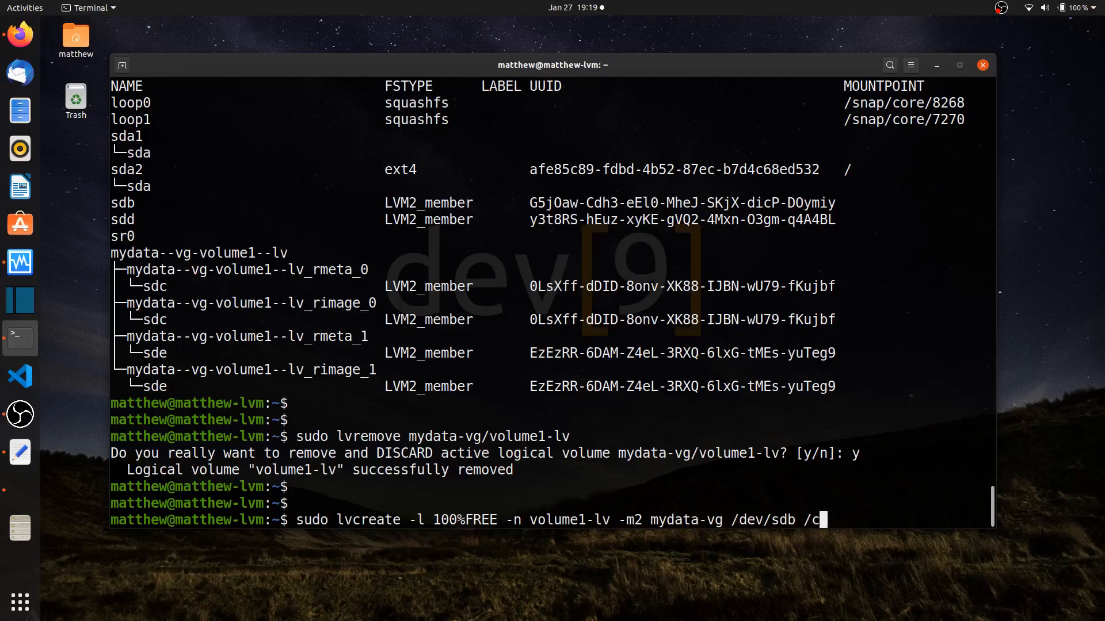
text(dev/sd)
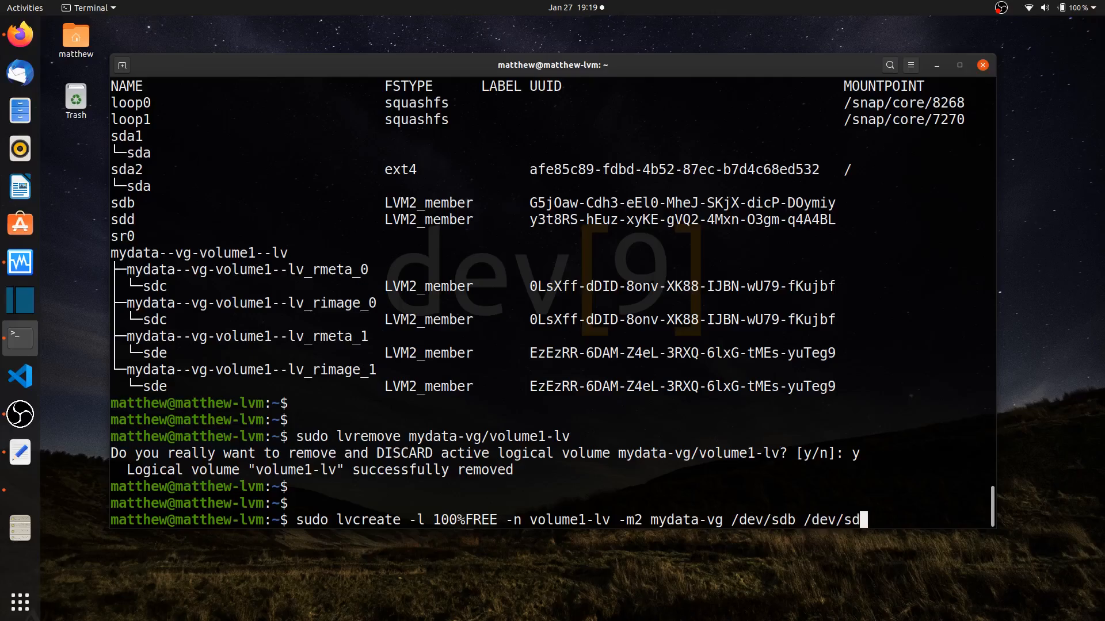
text(c /de)
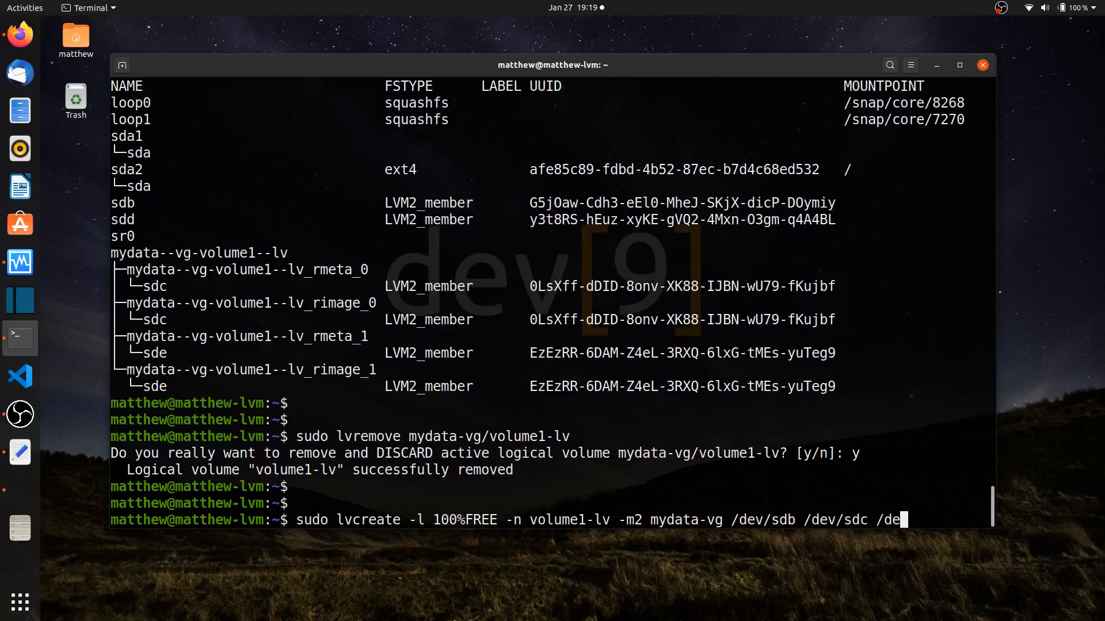
text(v/sdd)
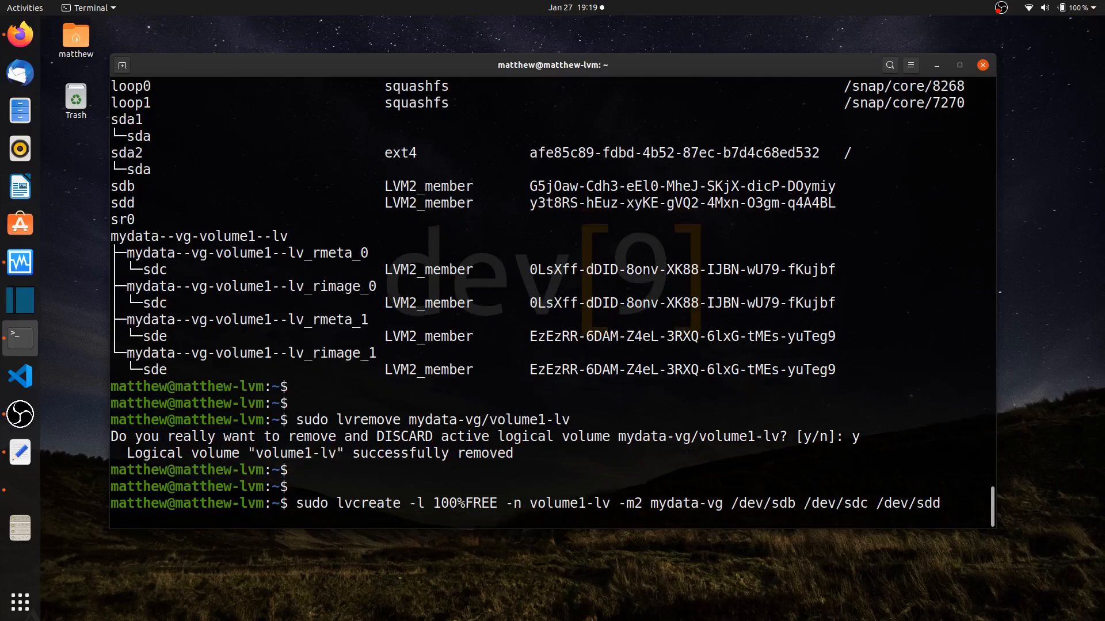
key(Return)
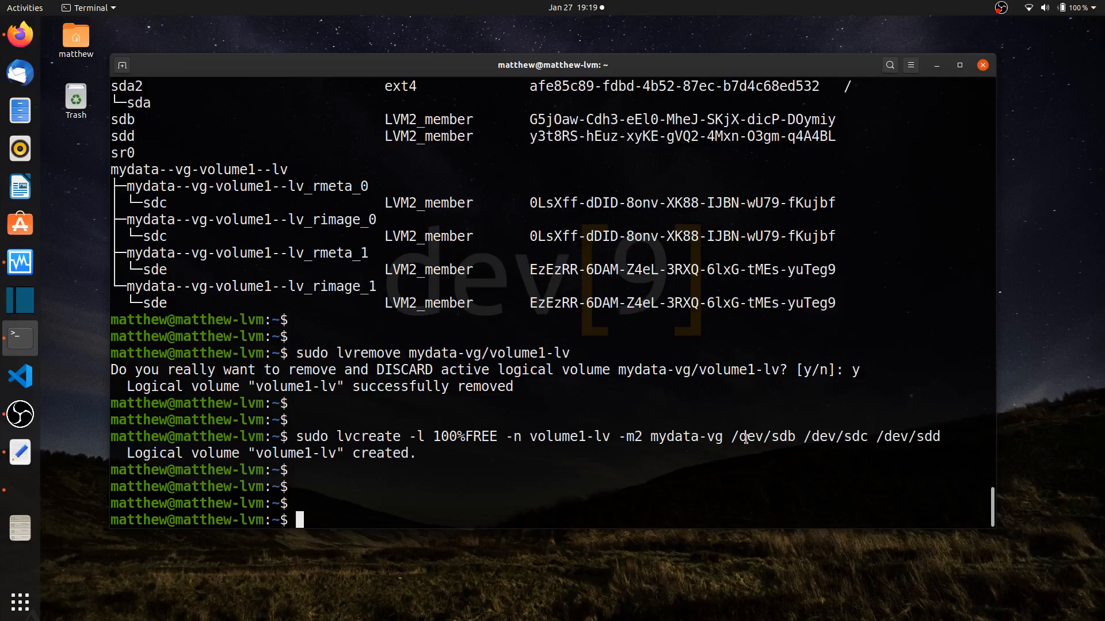
mouse_move(637, 470)
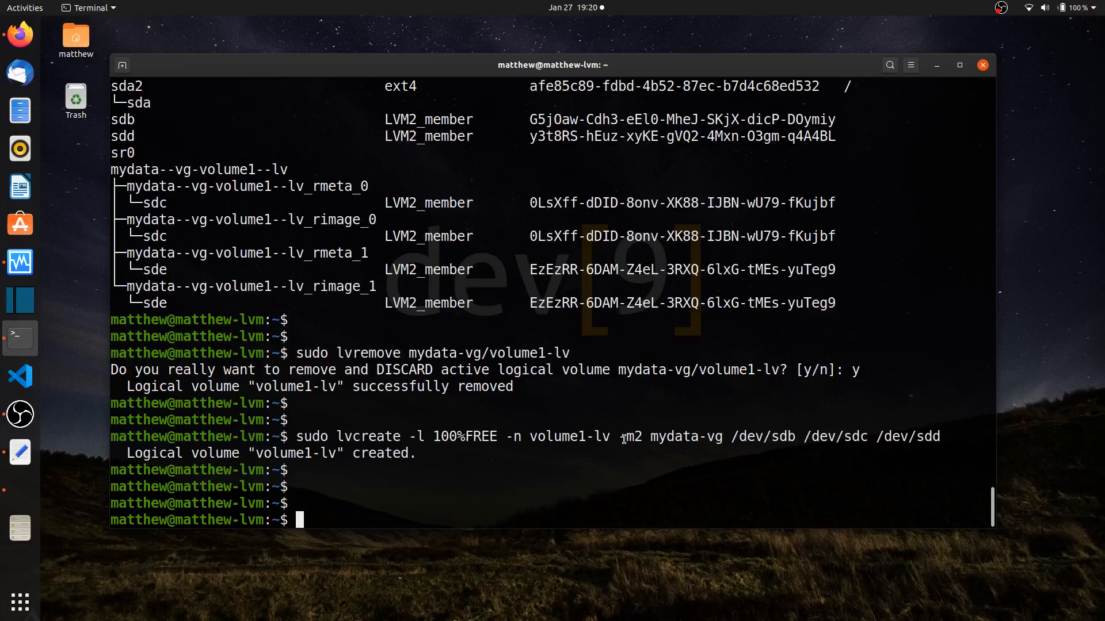
double_click(632, 436)
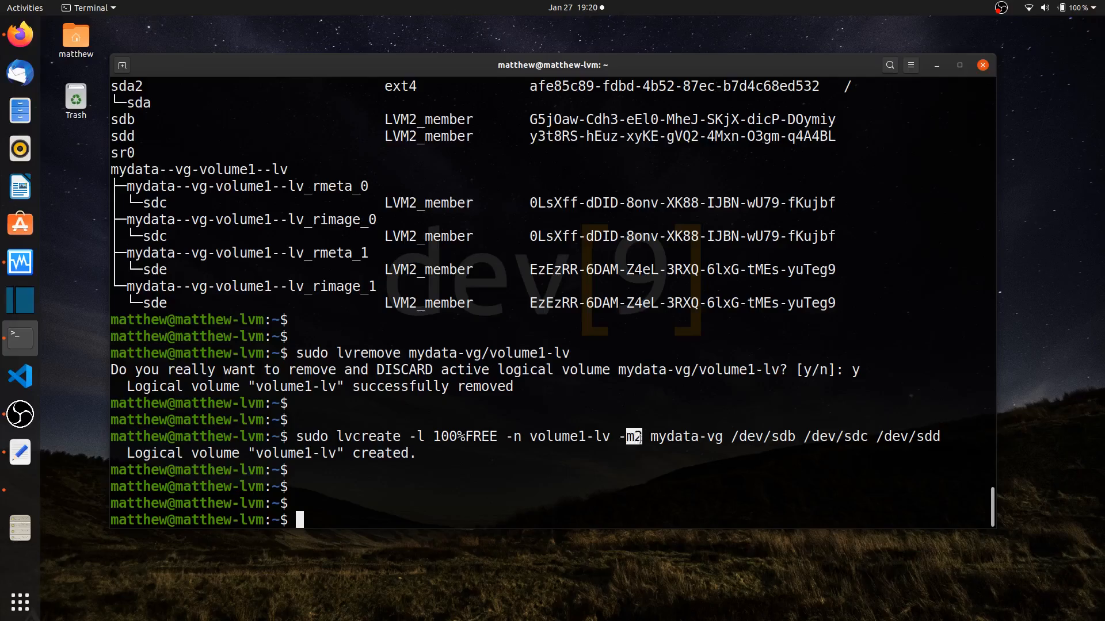
- Run sudo lvs showing volume1-lv at 1016.00m with copy sync 100.00
text(sudo lvs)
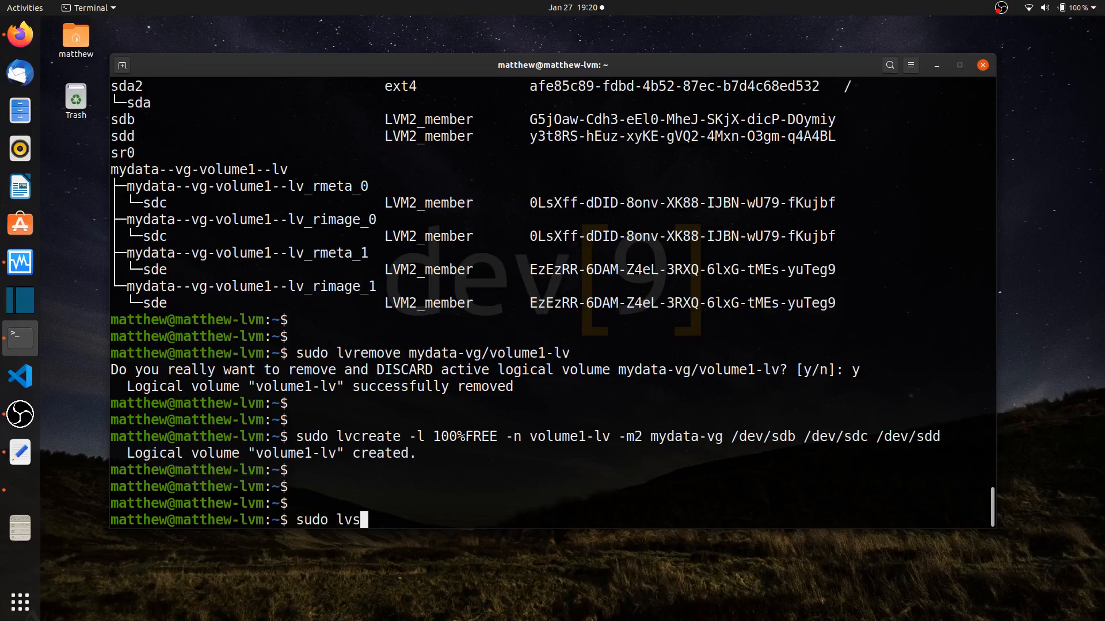
key(Return)
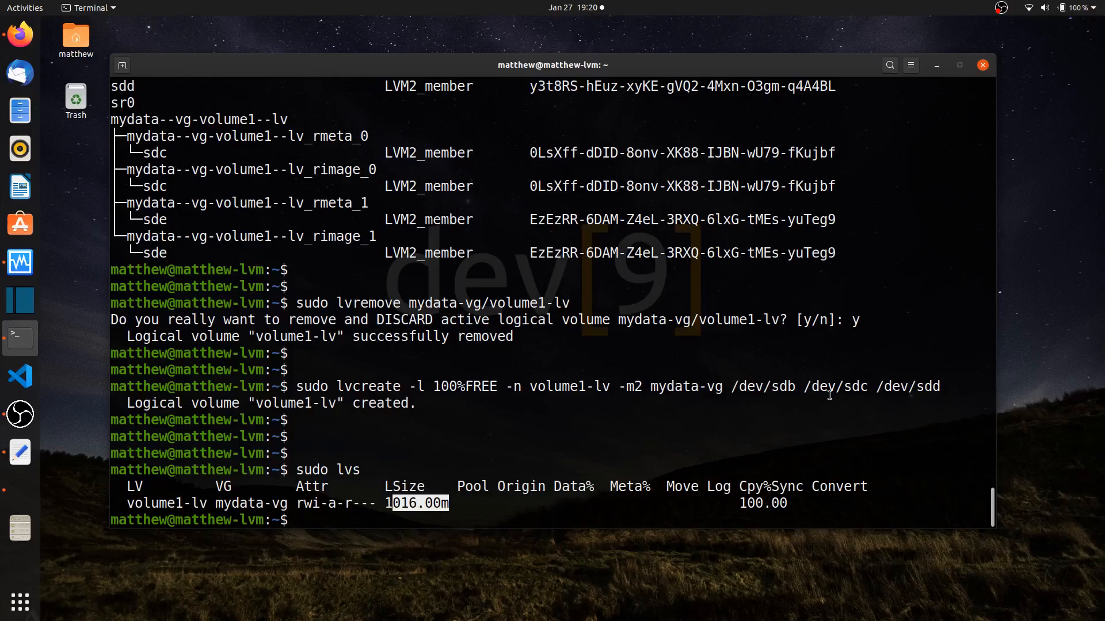
mouse_move(843, 372)
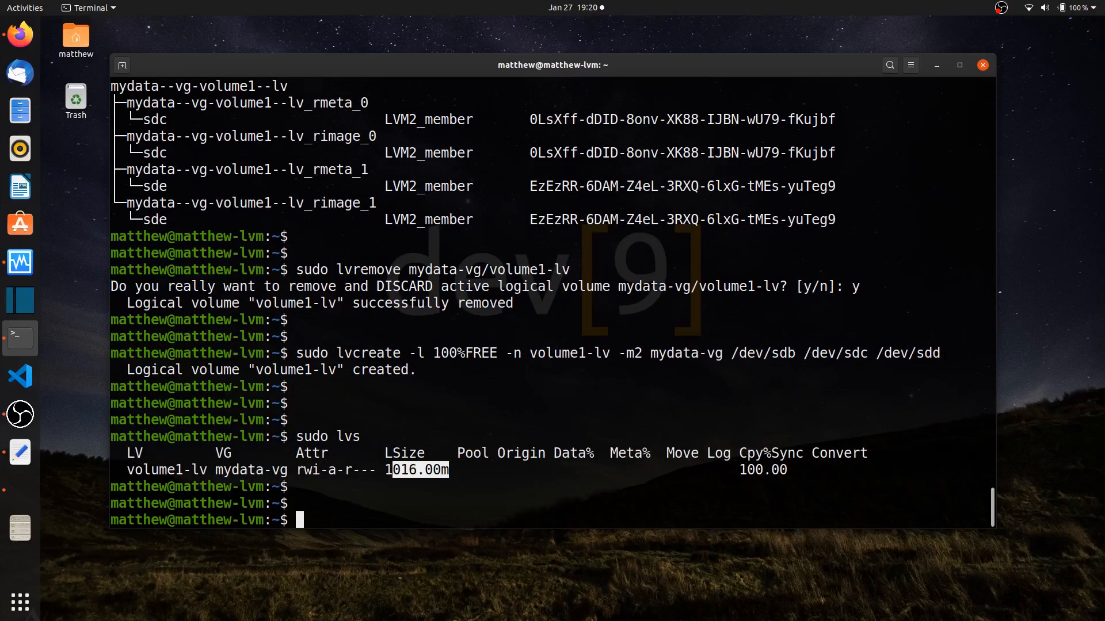
- Run sudo pvdisplay -m and review sdb, sdc, sdd holding rmeta/rimage 0-2 while /dev/sde stays entirely free
text(sudo pvd)
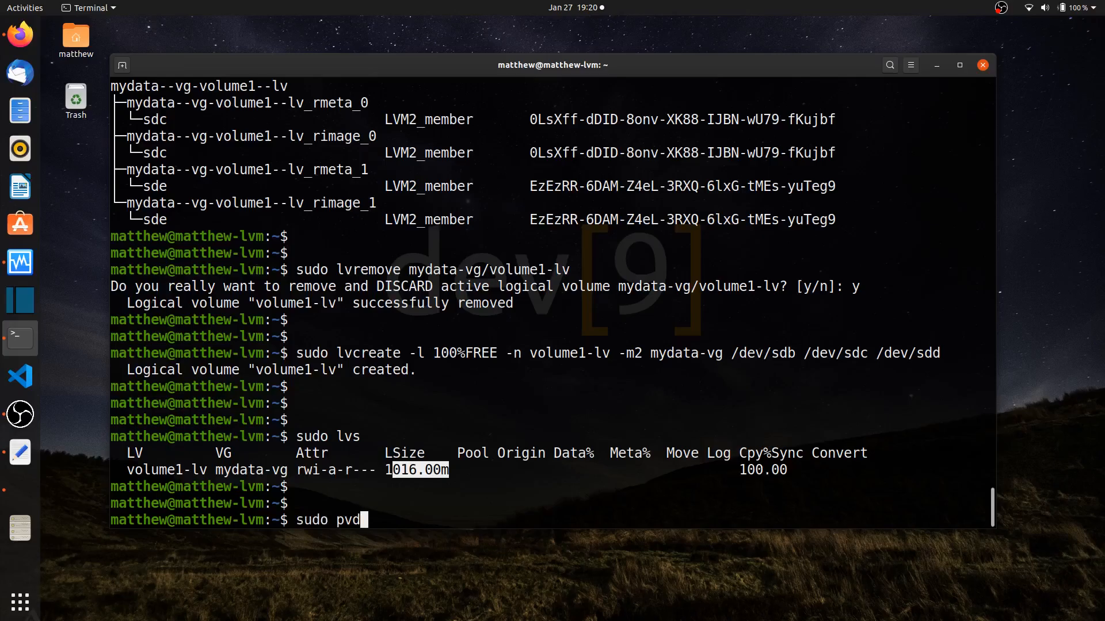
text(isplay -)
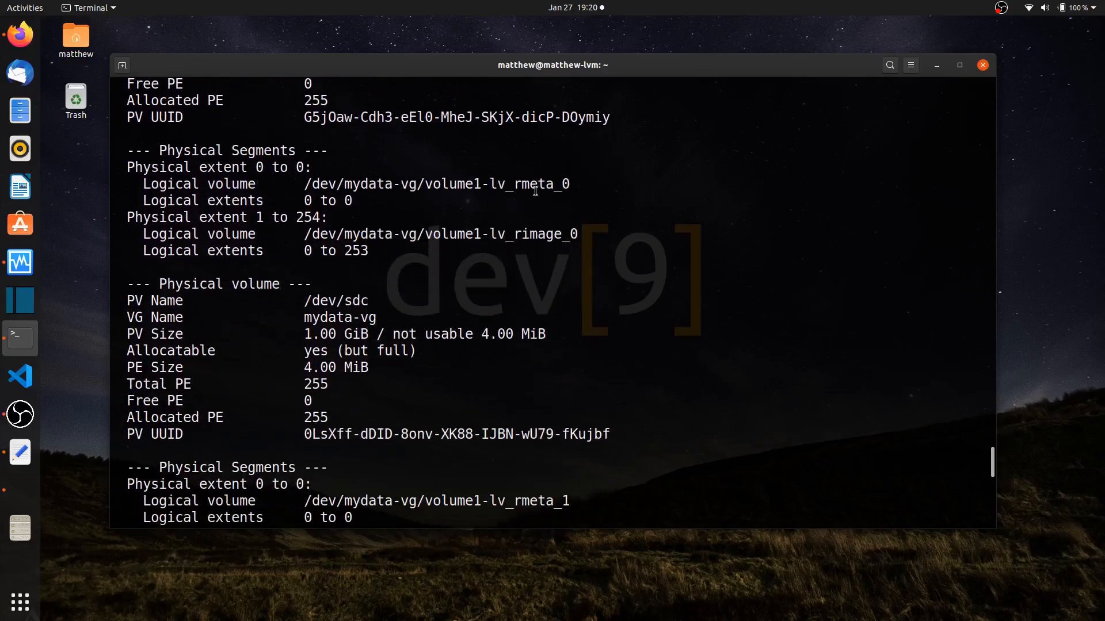
scroll(down, 3)
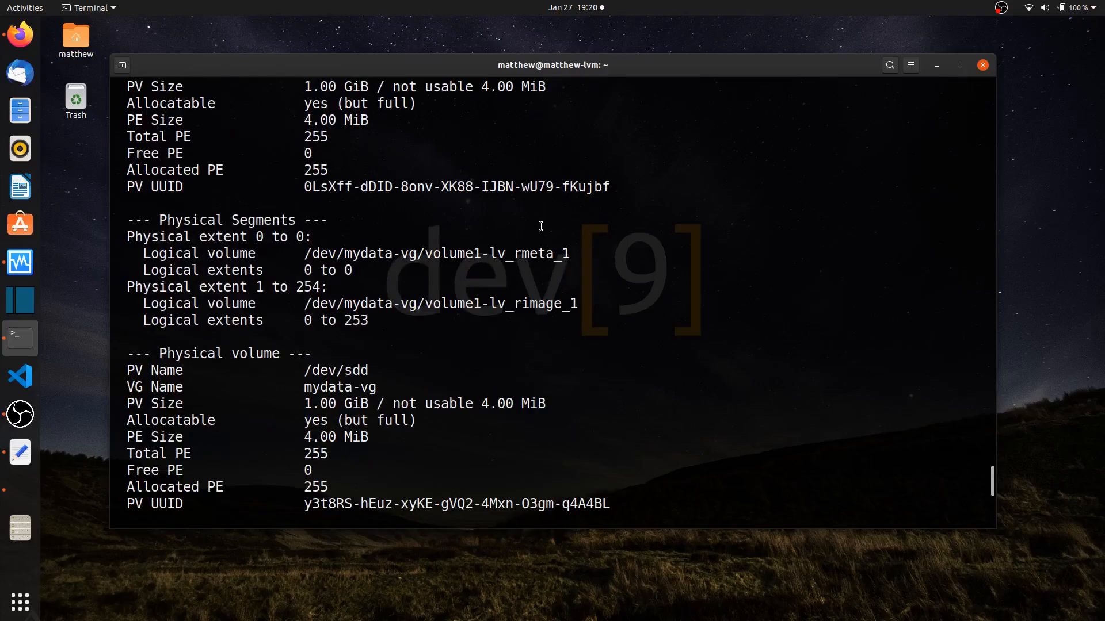
mouse_move(540, 255)
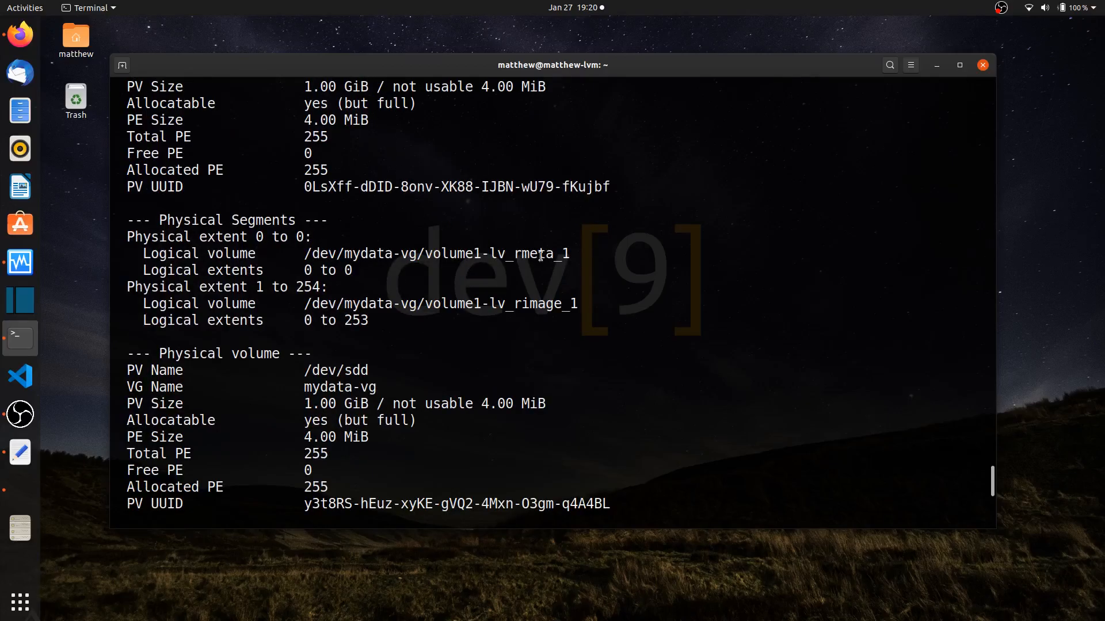
scroll(down, 3)
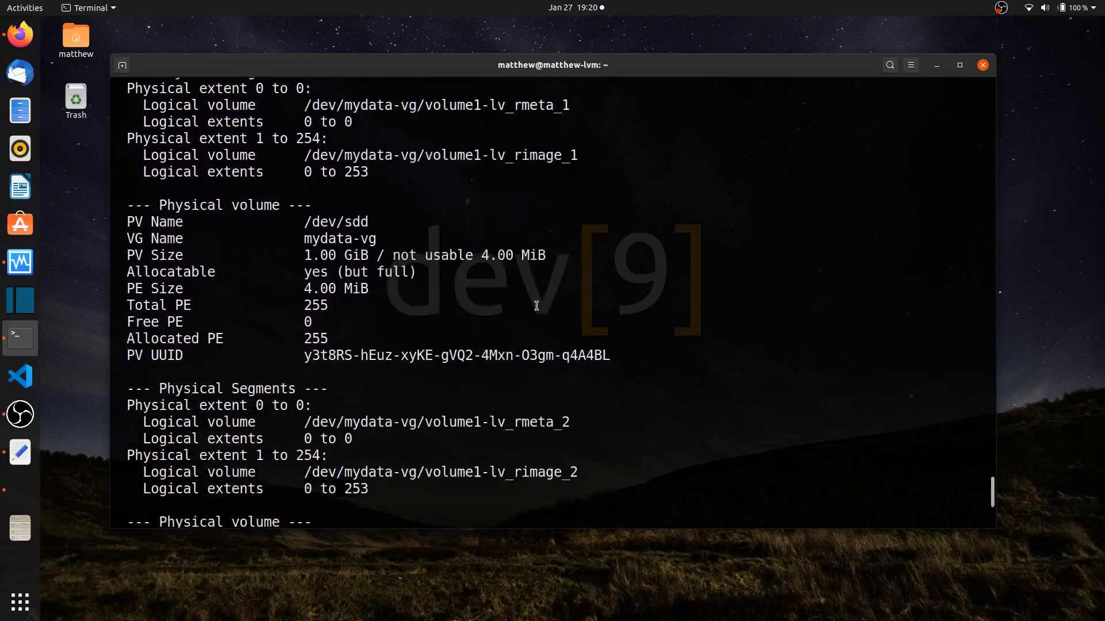
scroll(down, 3)
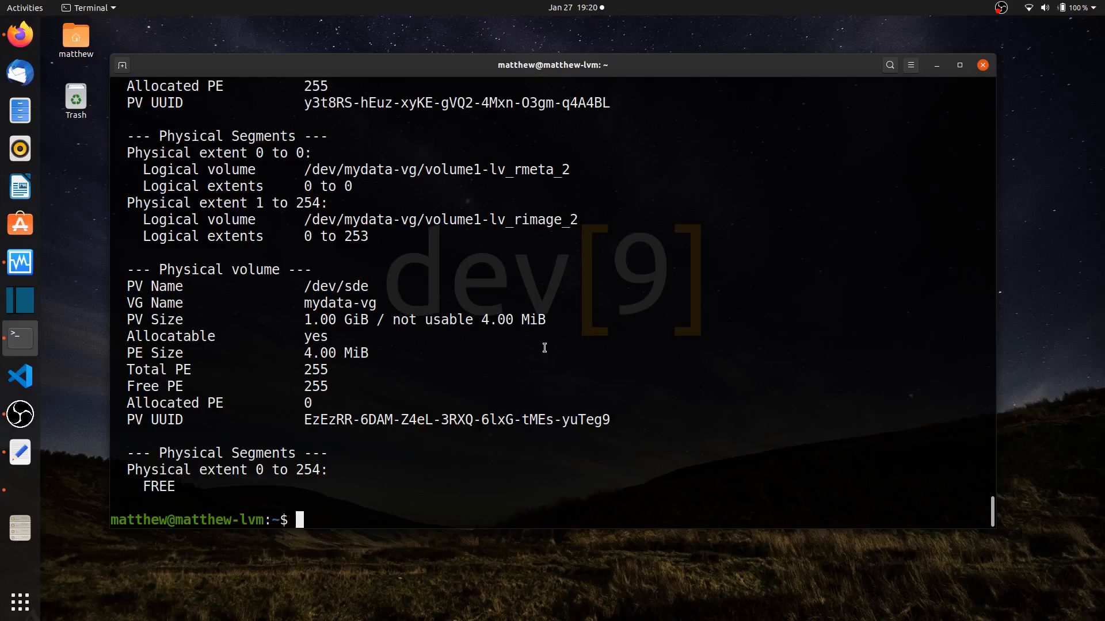
- Run sudo lvs -a revealing volume1-lv's three rimage and three rmeta hidden sub-volumes
text(s)
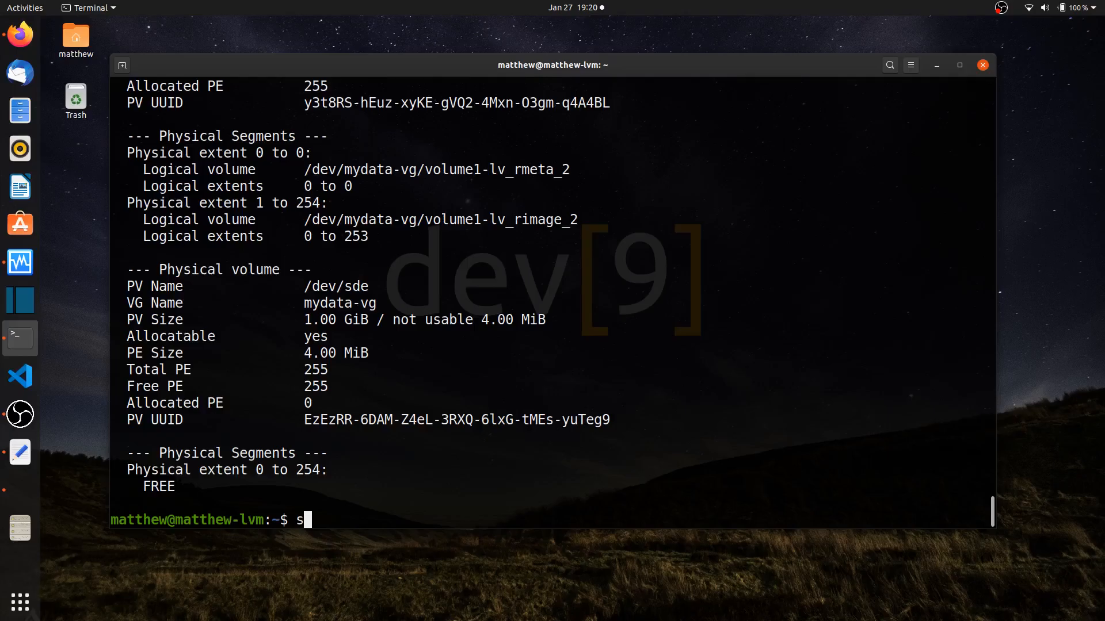
text(udo)
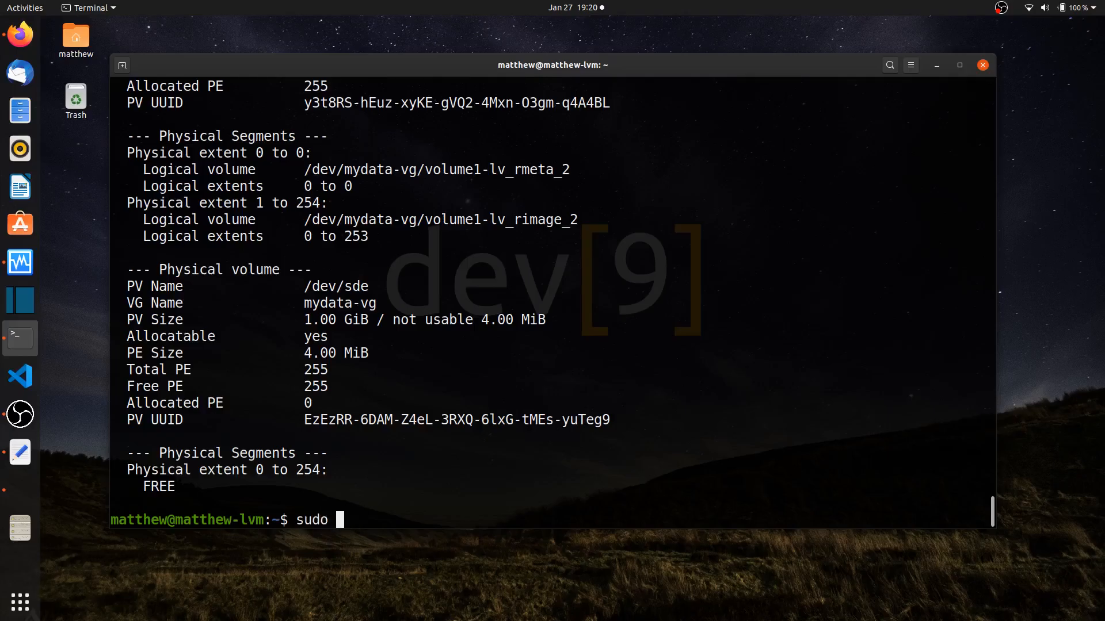
text(lvs -a)
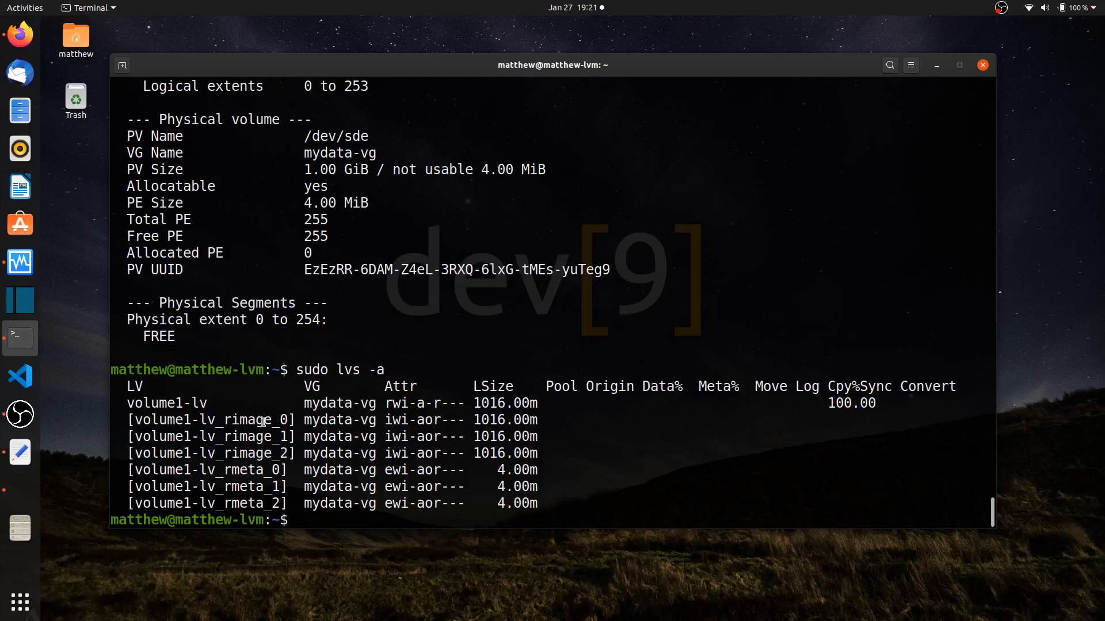
mouse_move(474, 481)
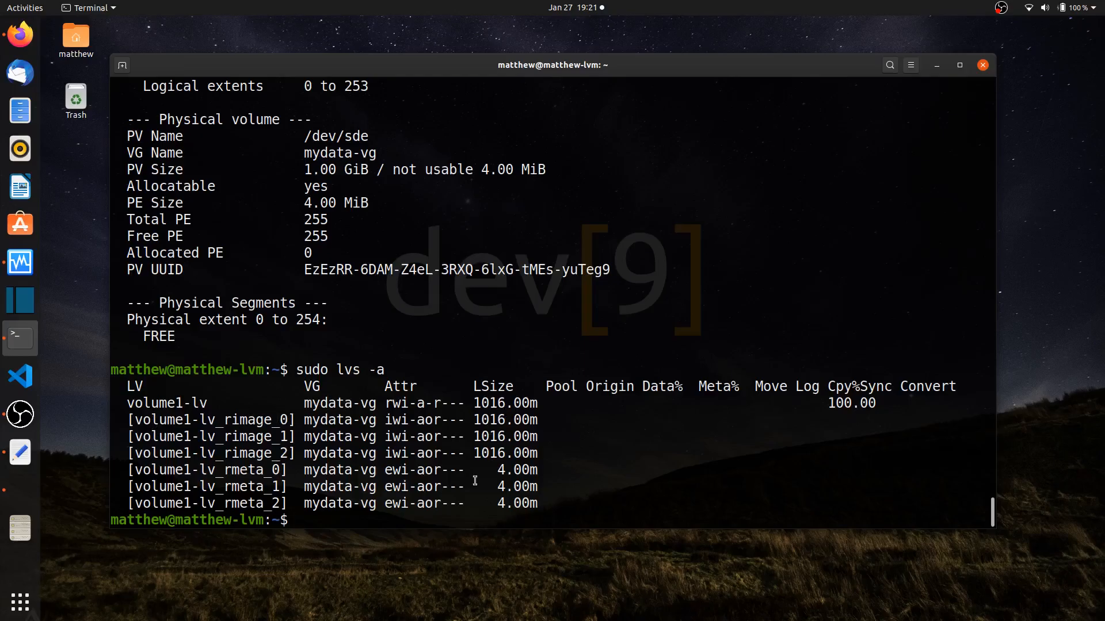